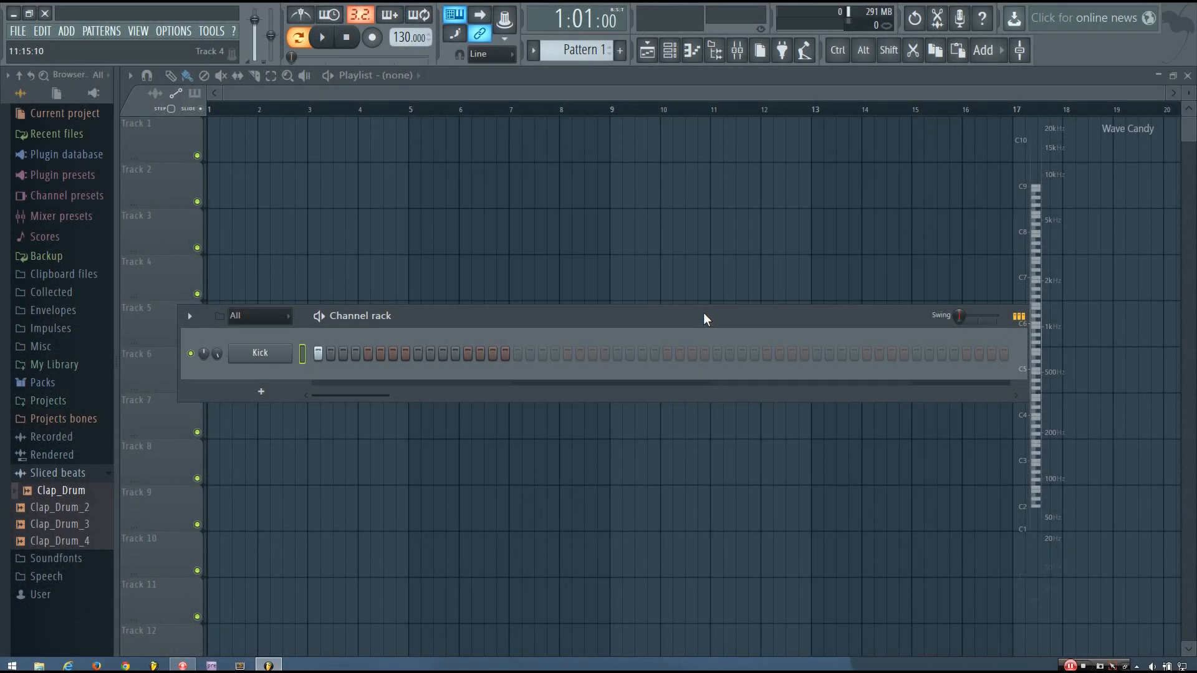
mouse_move(765, 316)
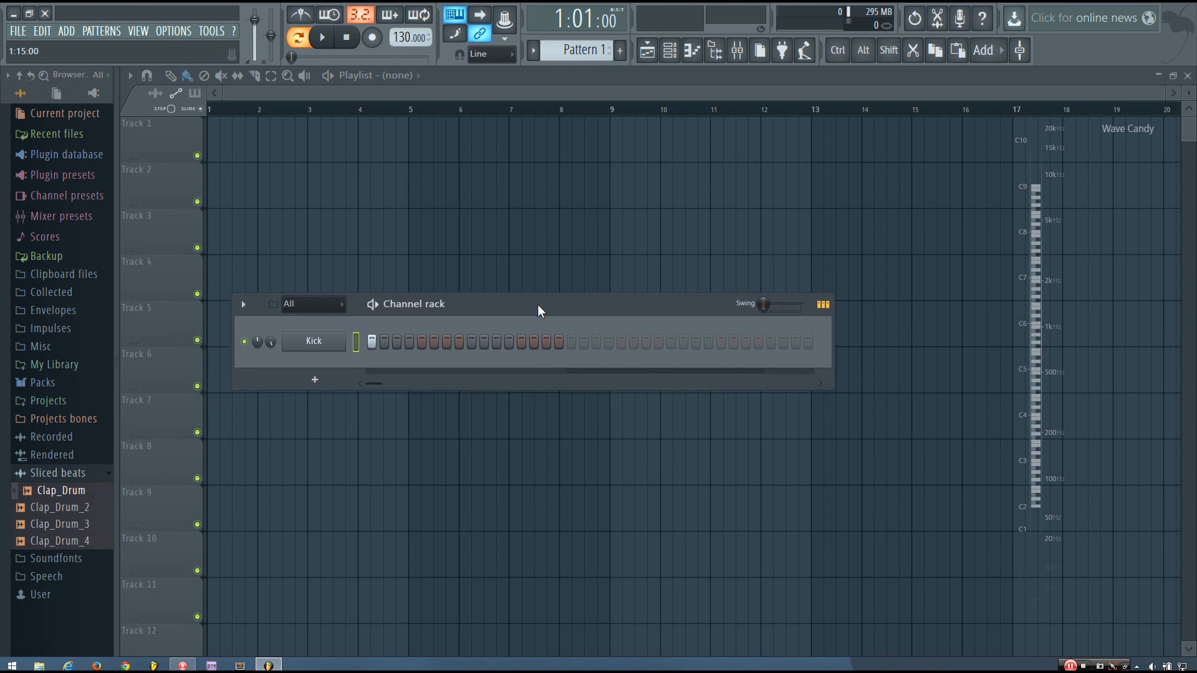
- Select the Kick channel and reposition the channel rack before adding a new channel
click(312, 340)
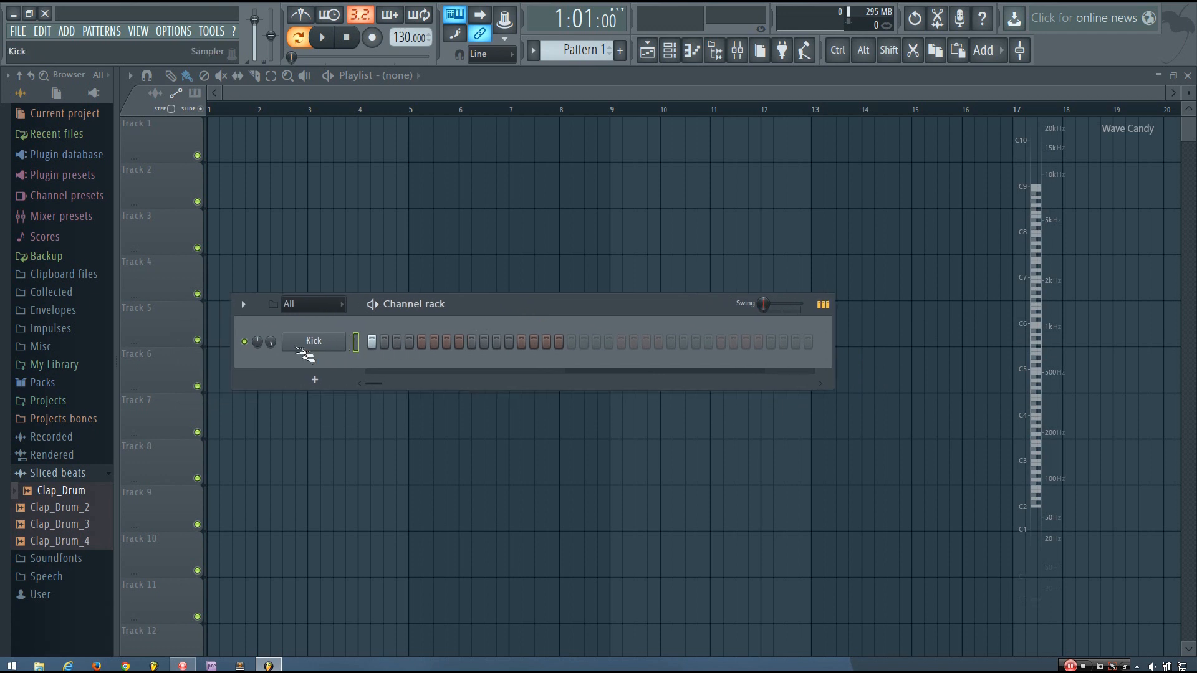
mouse_move(320, 359)
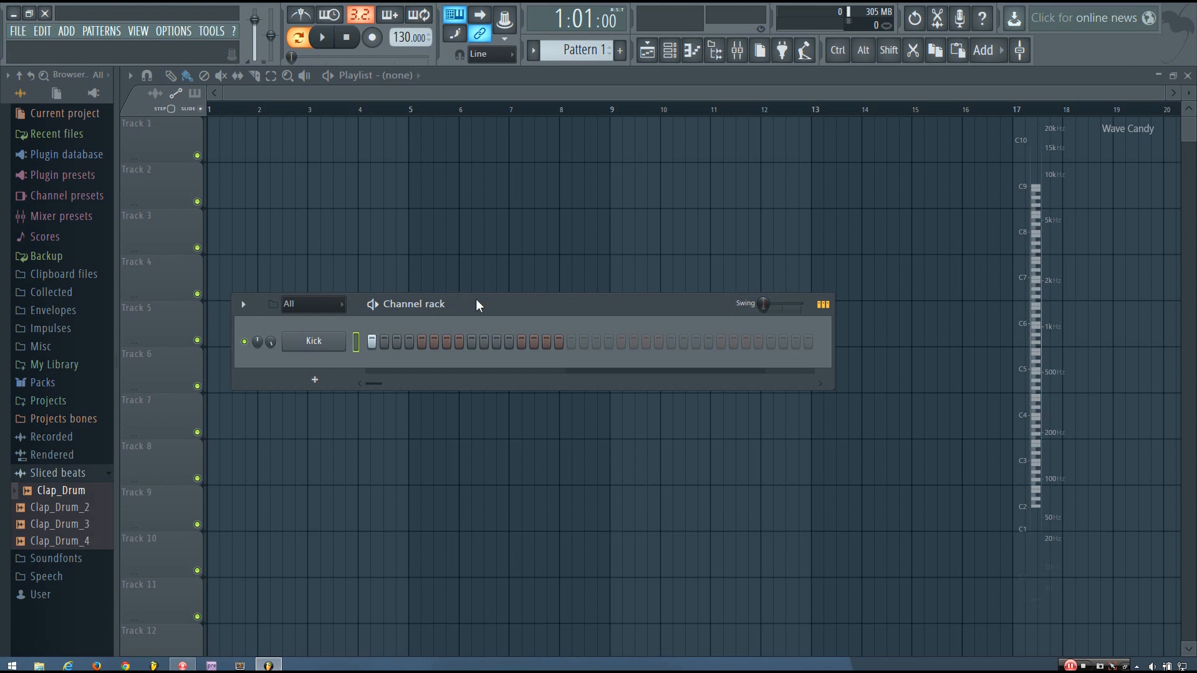
drag(477, 304, 518, 312)
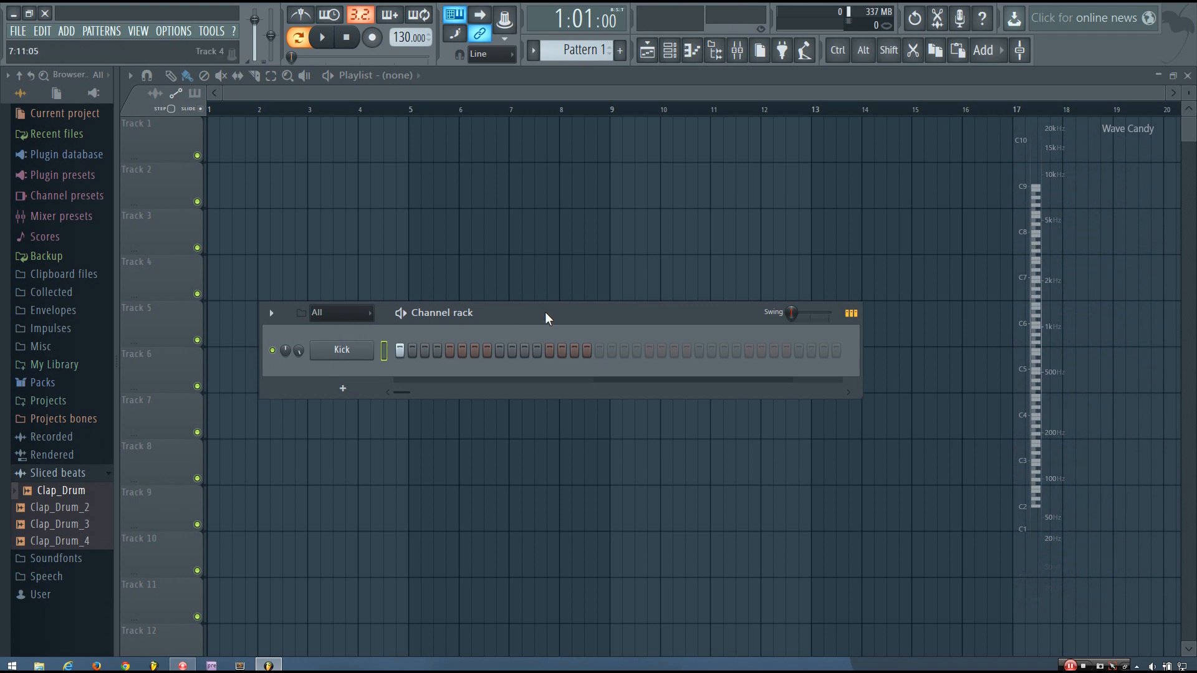
drag(548, 312, 565, 265)
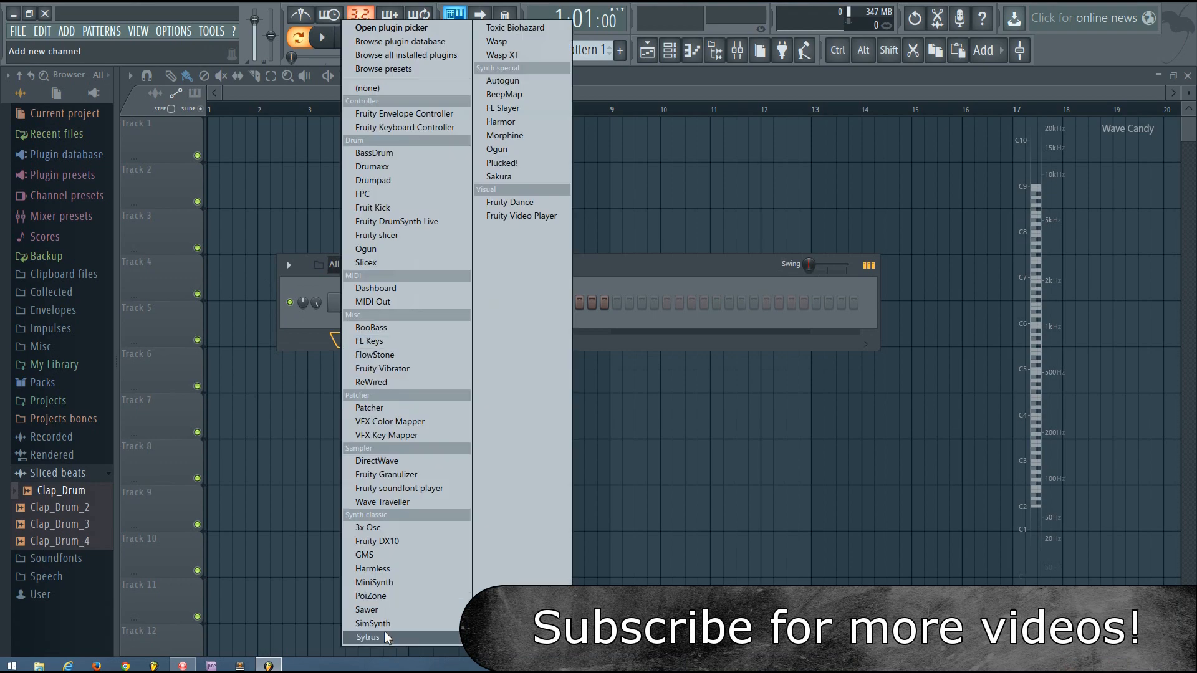
- Add a Sytrus channel with the Default patch, OP1 ratio 1.0000, showing the MAIN page
click(367, 637)
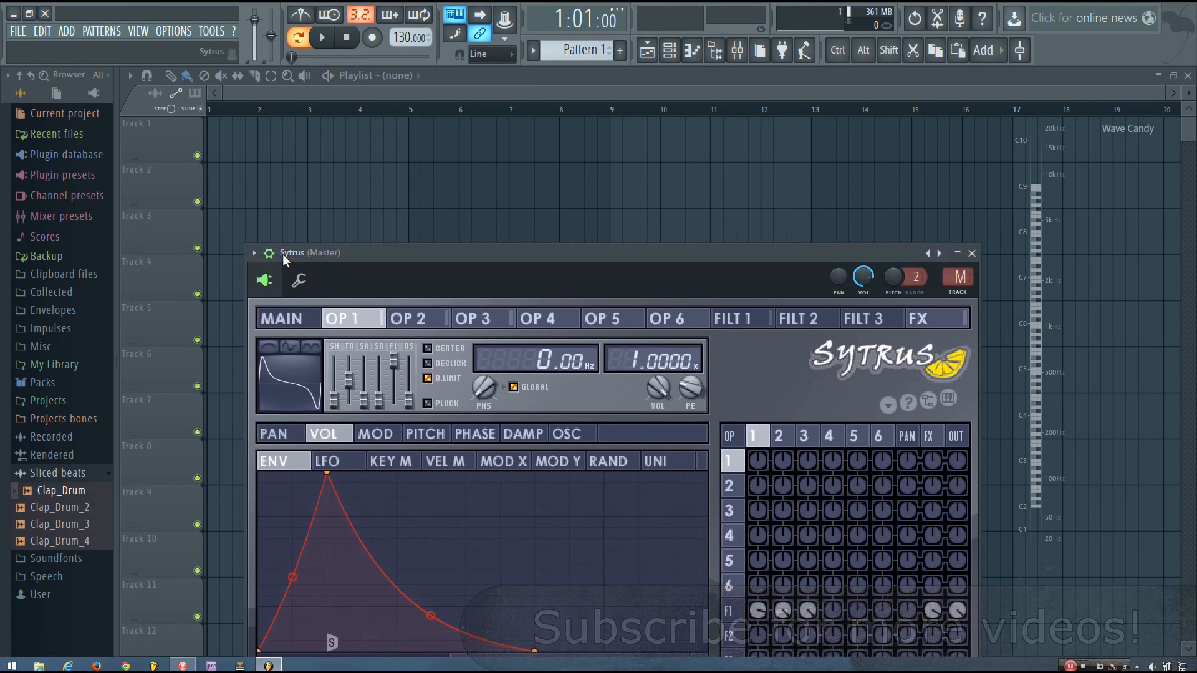
drag(310, 252, 309, 125)
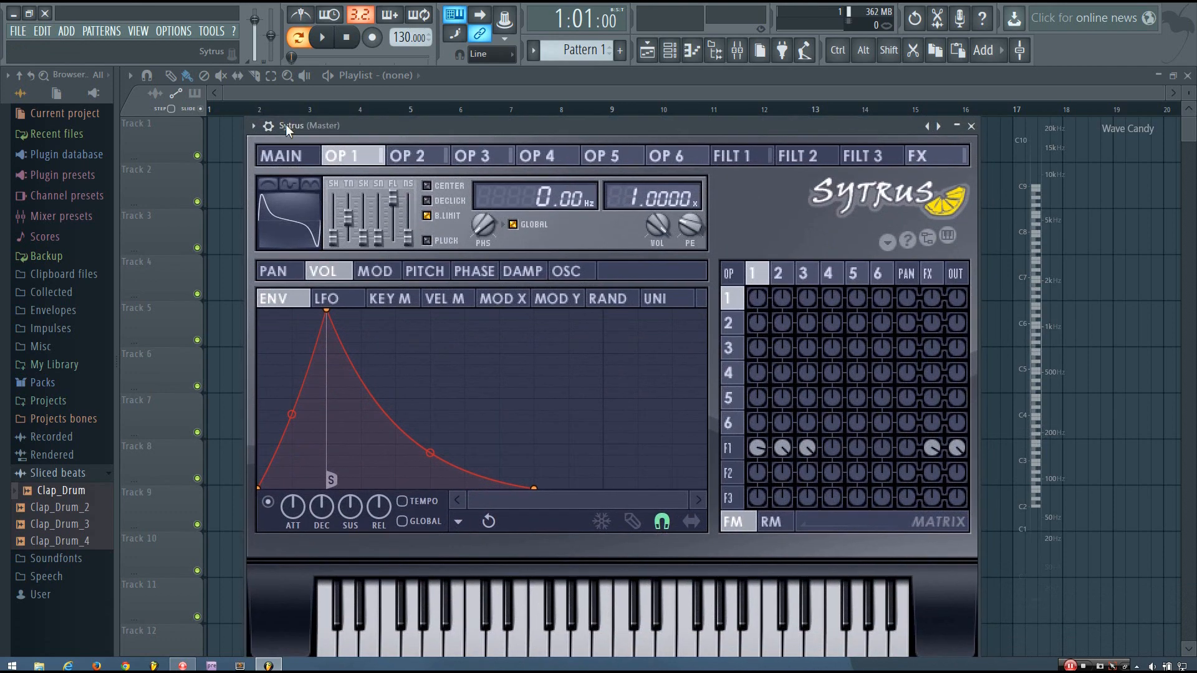
click(252, 126)
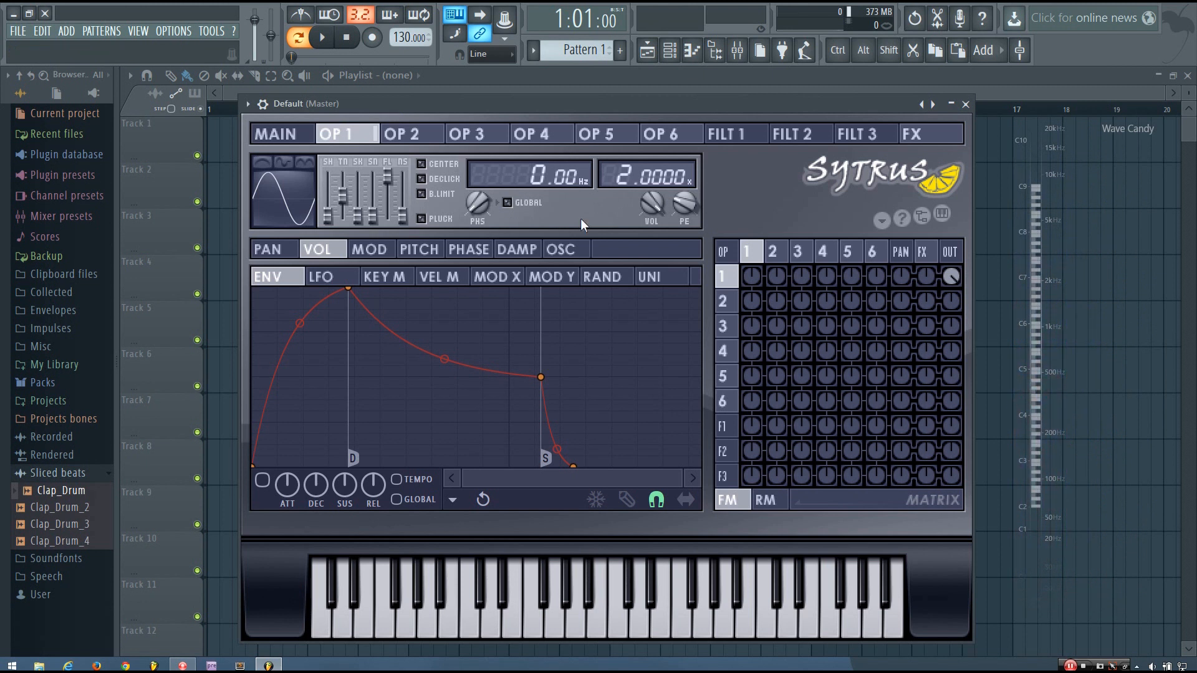
mouse_move(605, 197)
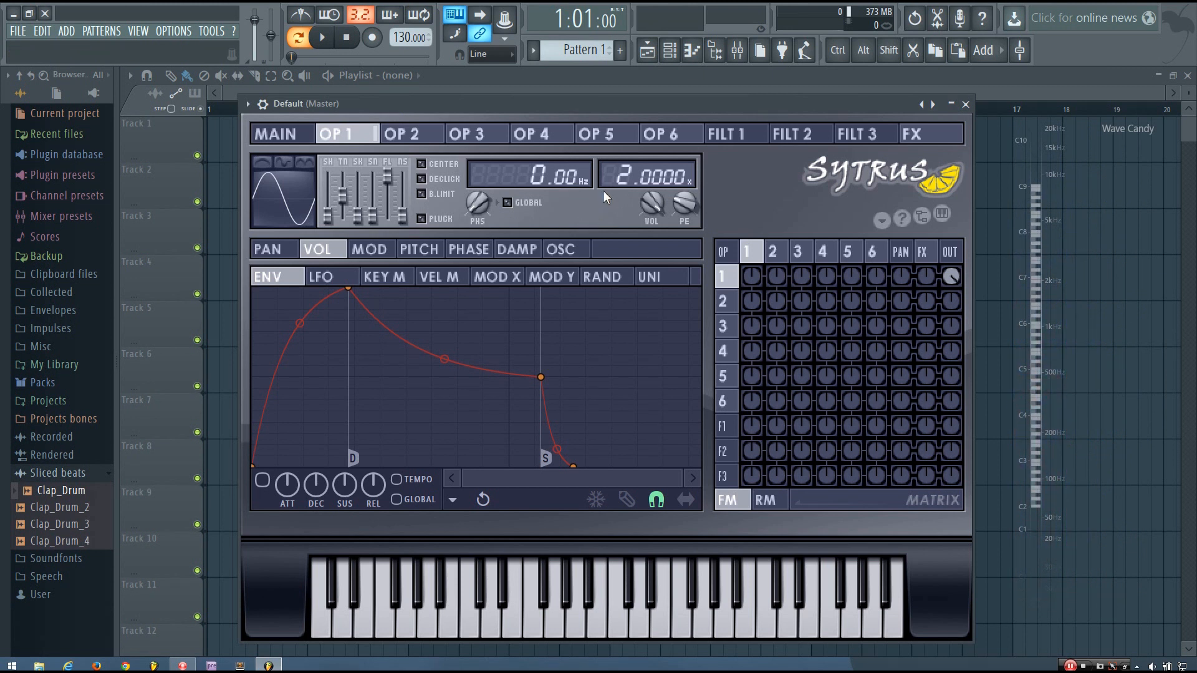
mouse_move(614, 174)
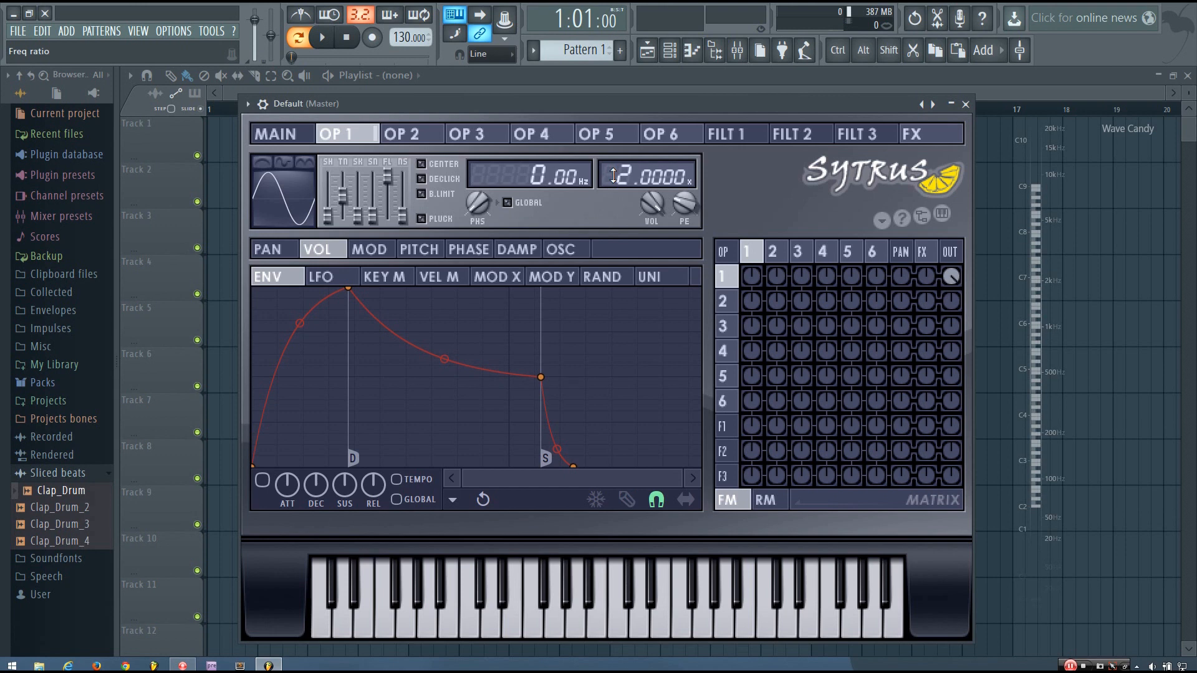
drag(647, 174, 647, 184)
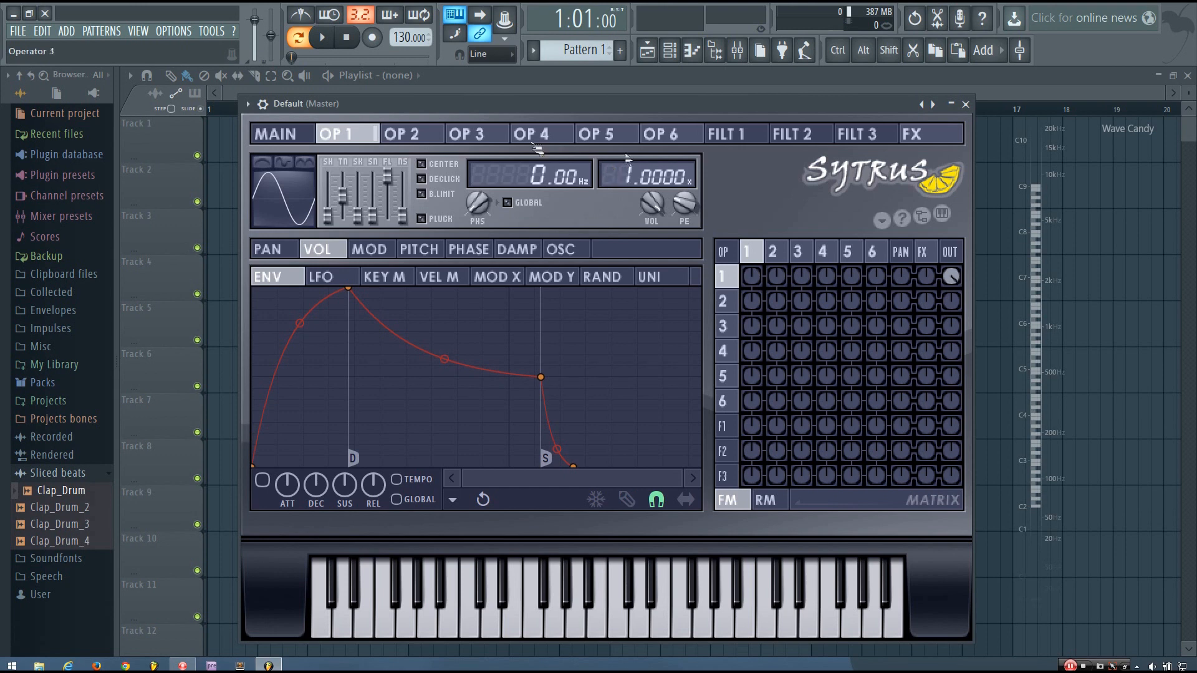
click(276, 133)
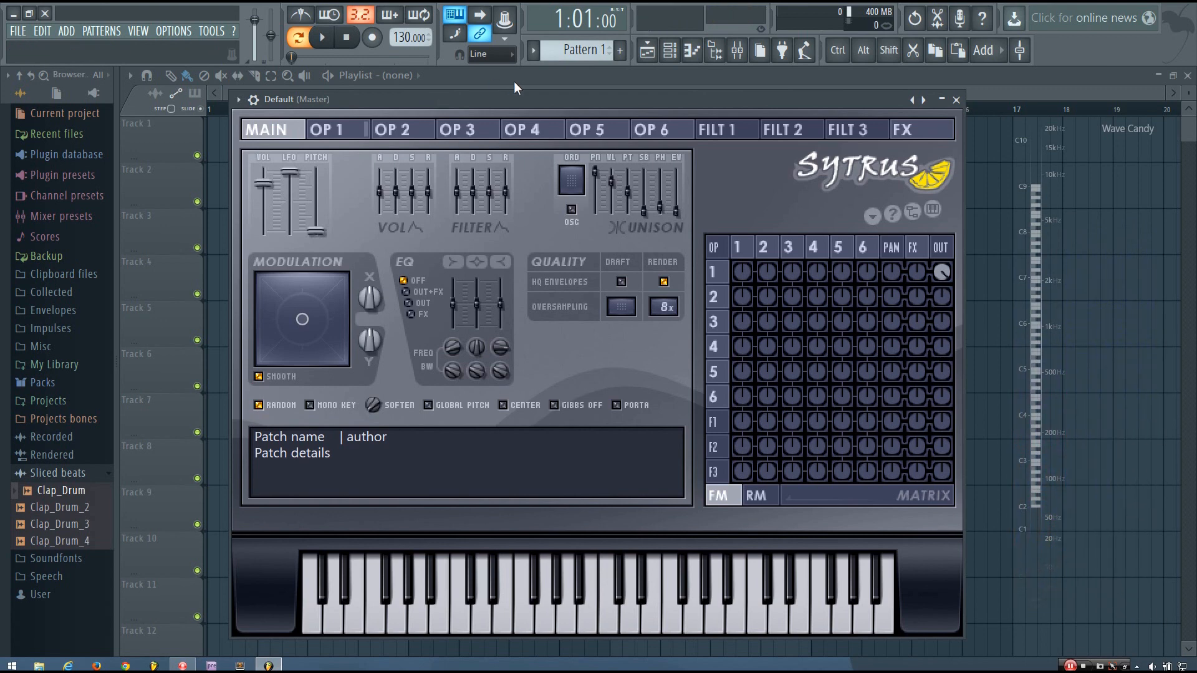
- Audition OP1's volume envelope attack, release, sustain and decay, leaving the shape unchanged
click(329, 129)
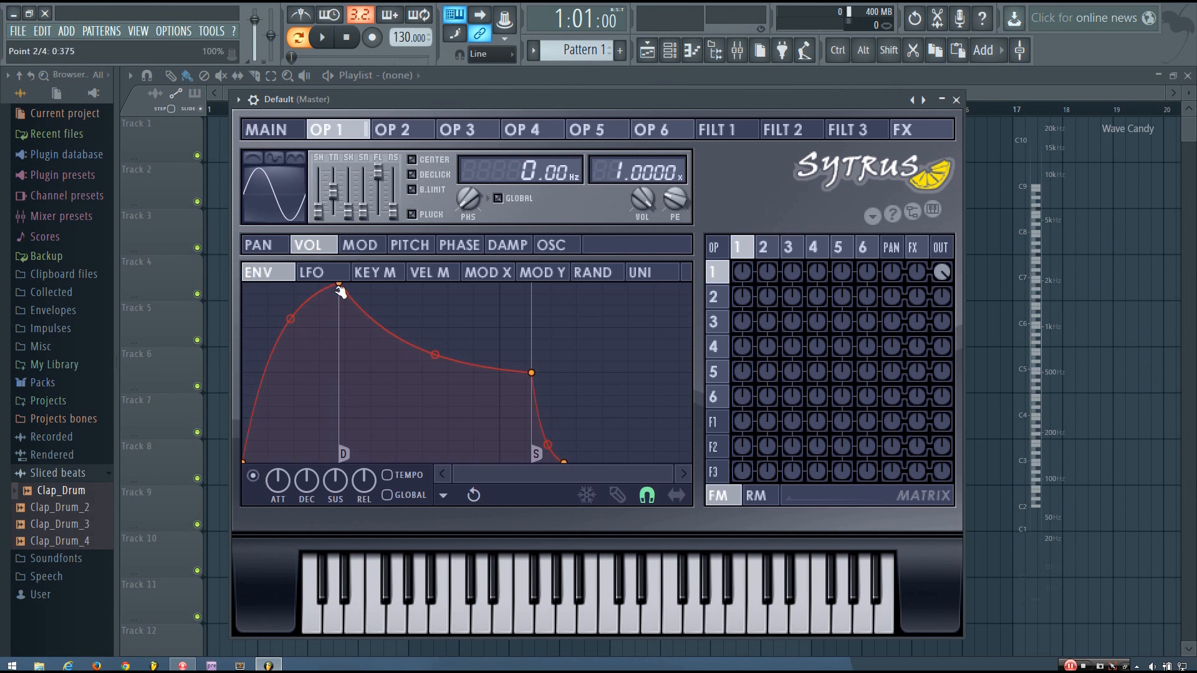
drag(340, 291, 283, 284)
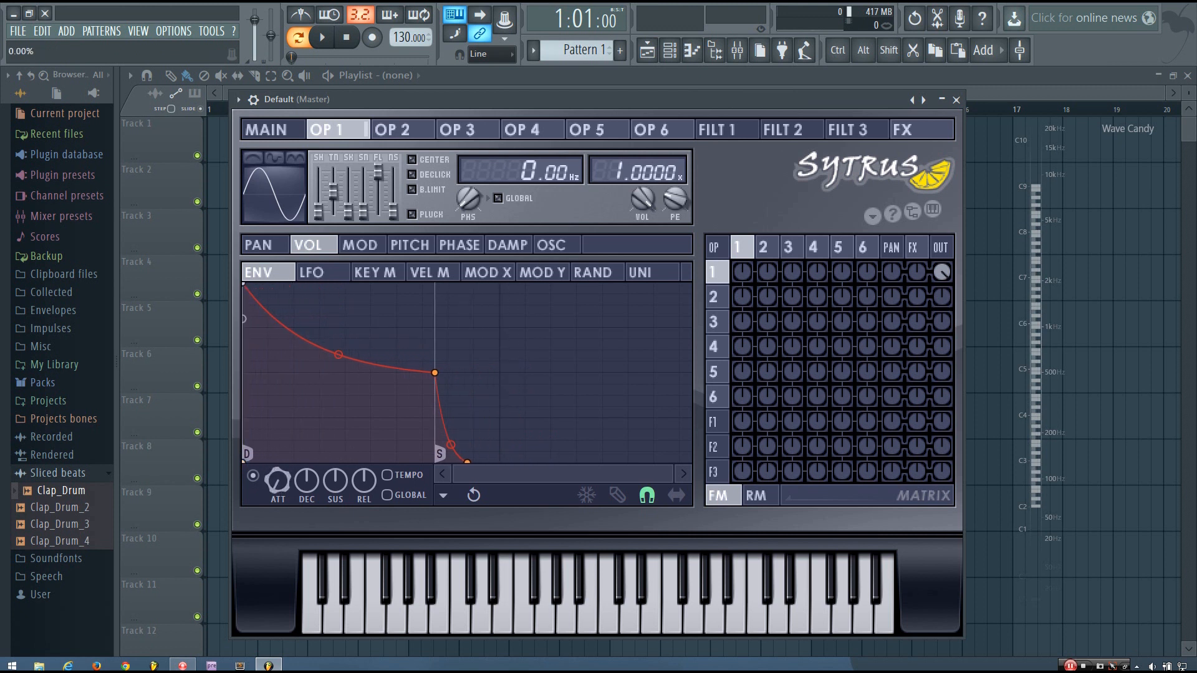
drag(305, 483, 305, 458)
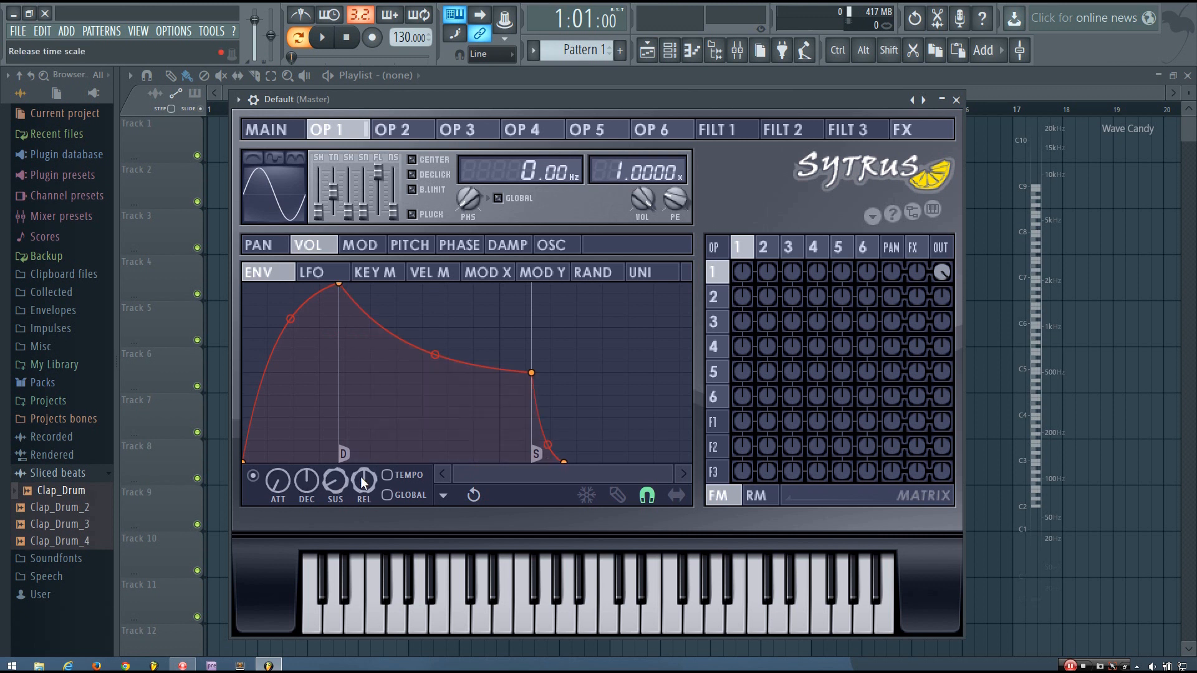
drag(564, 458, 531, 459)
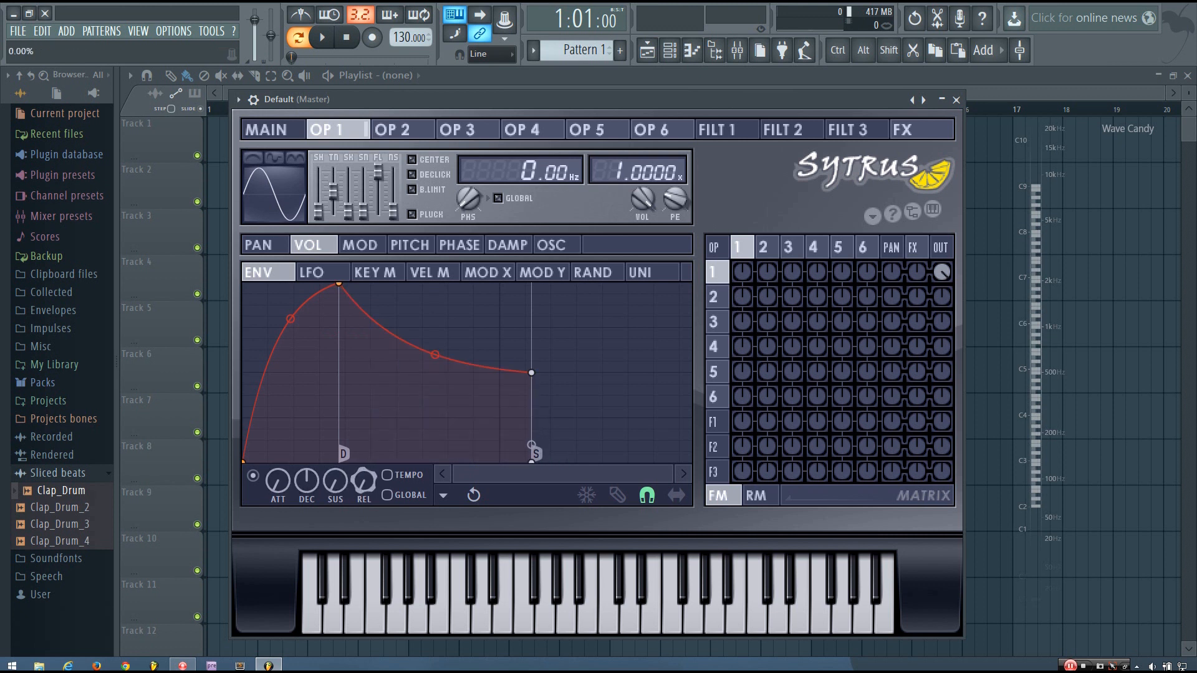
drag(530, 373, 531, 458)
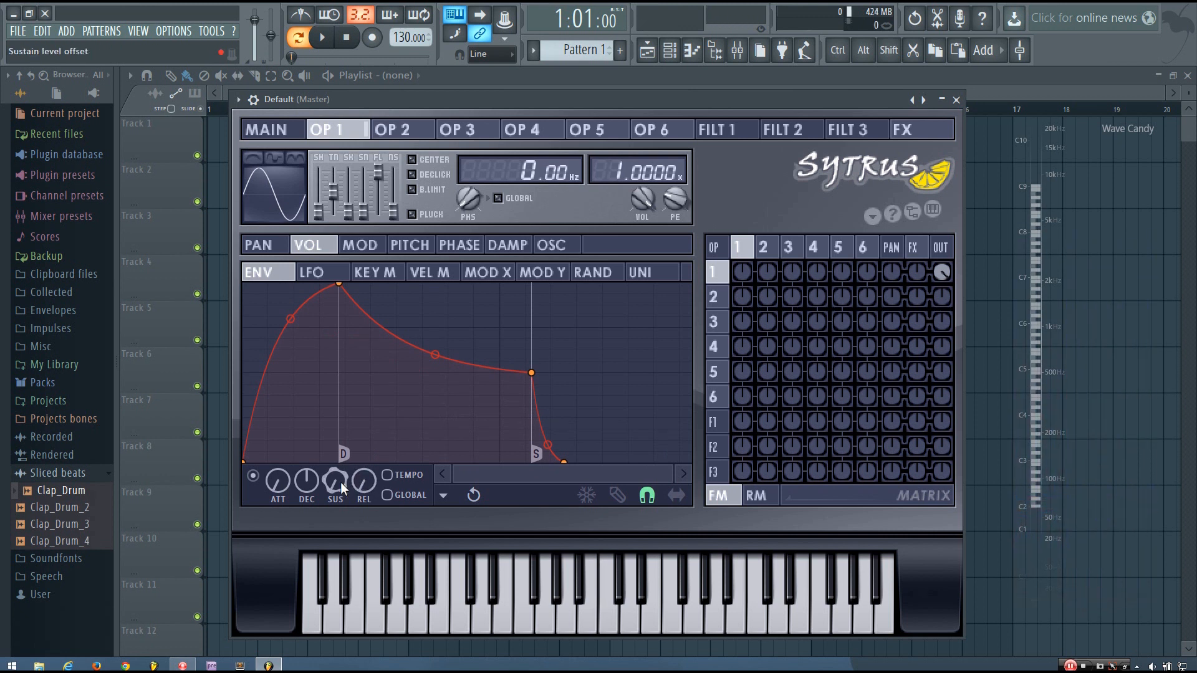
click(543, 603)
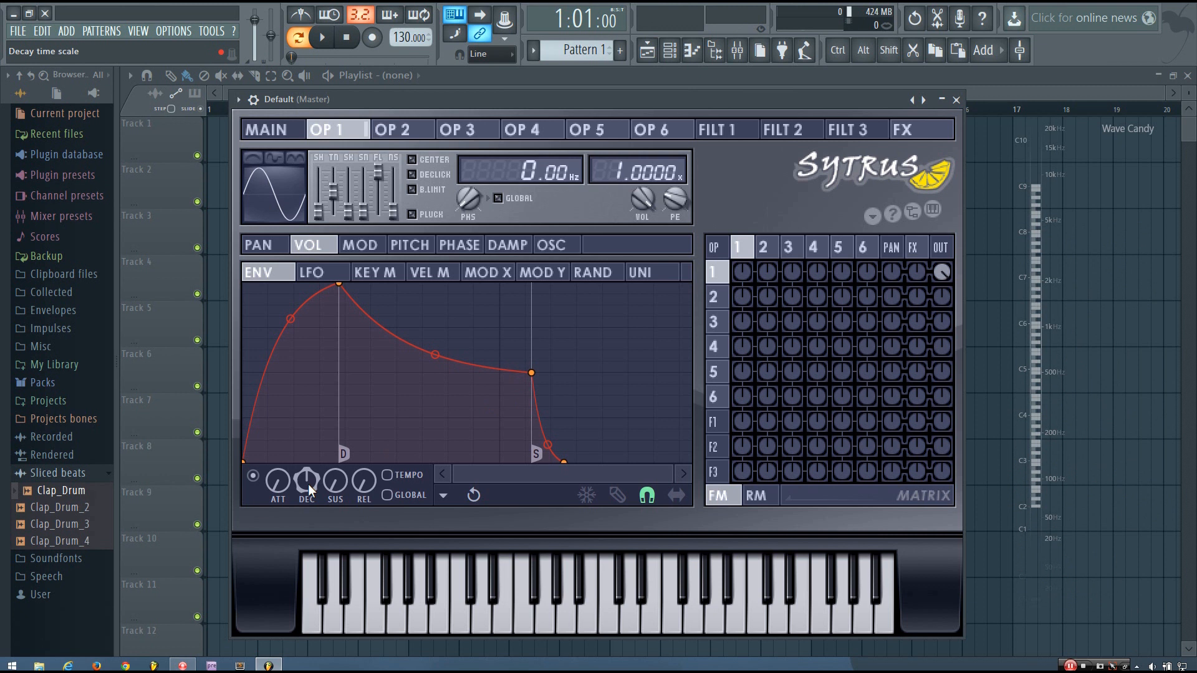
drag(306, 481, 306, 458)
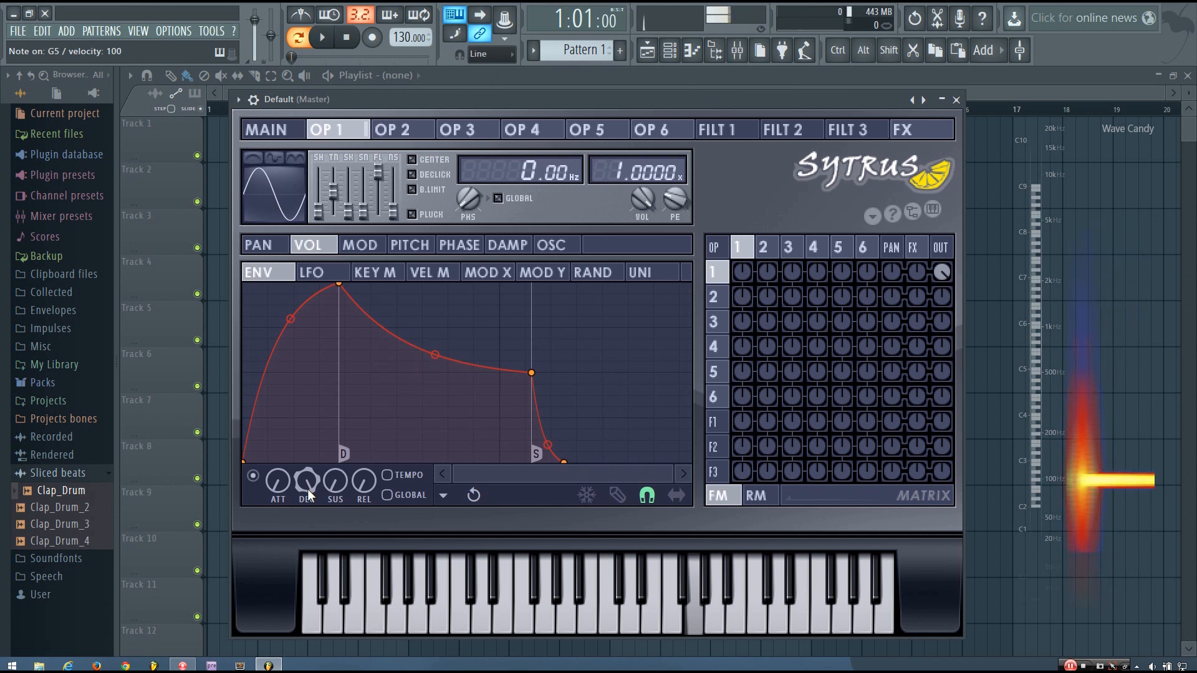
- Tighten OP1's volume envelope: earlier peak and decay, earlier sustain point, near-instant release
click(541, 603)
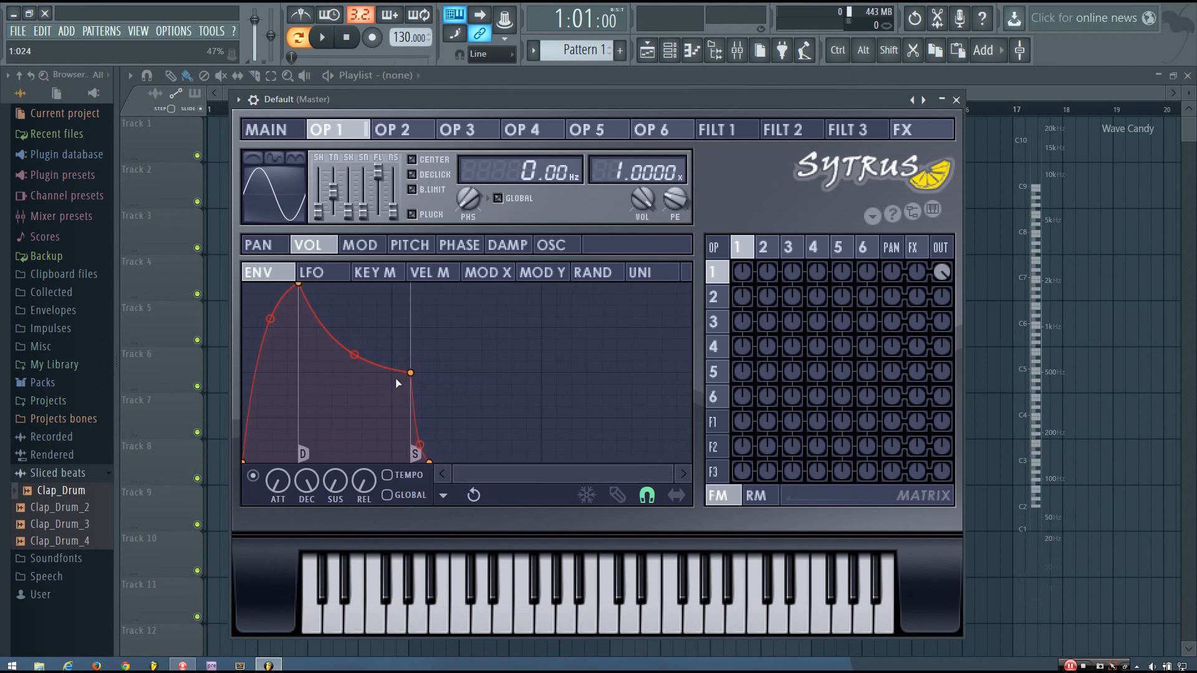
drag(410, 373, 422, 377)
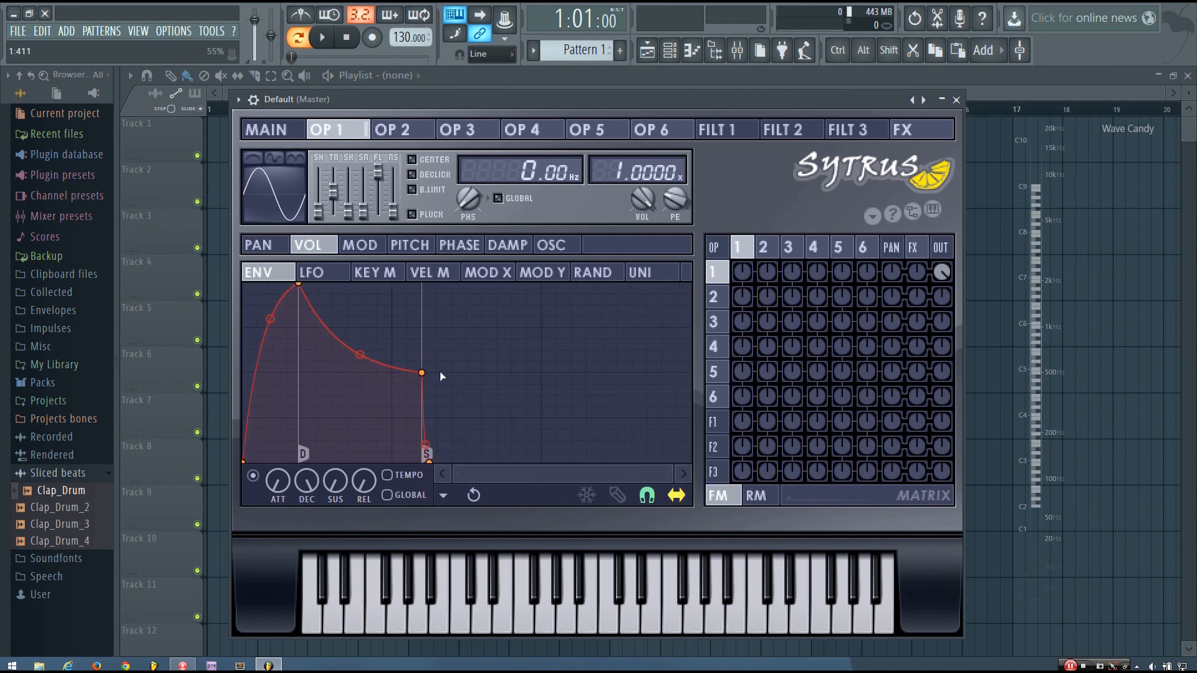
drag(422, 373, 527, 374)
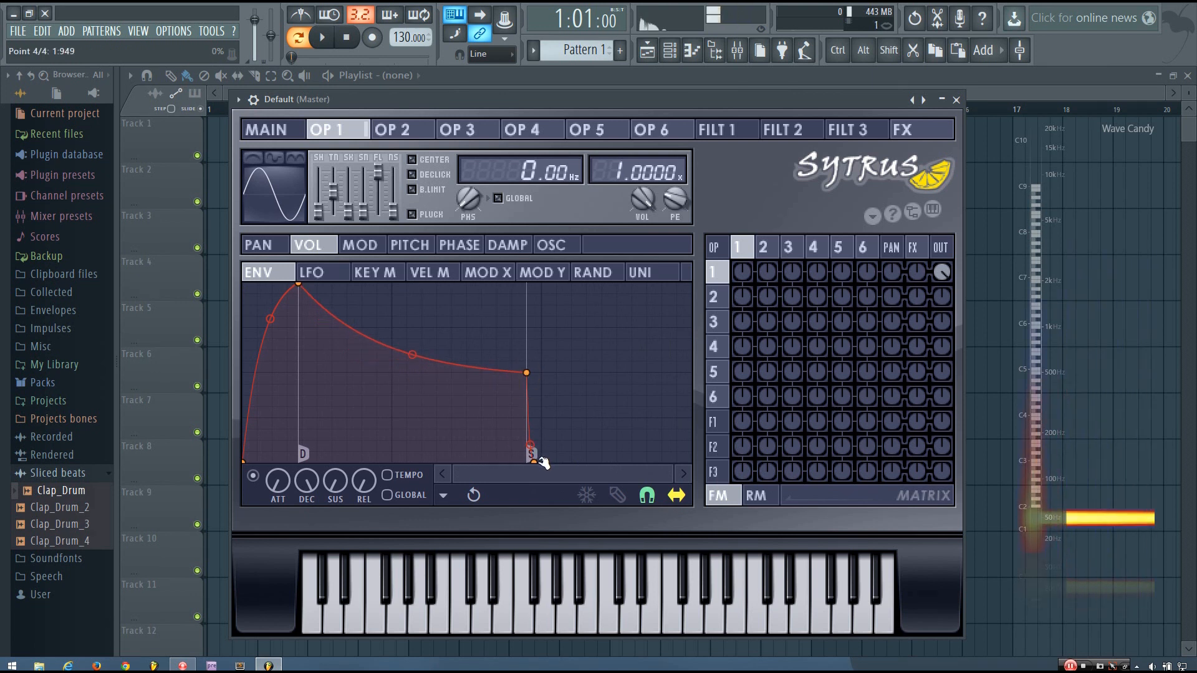
click(541, 603)
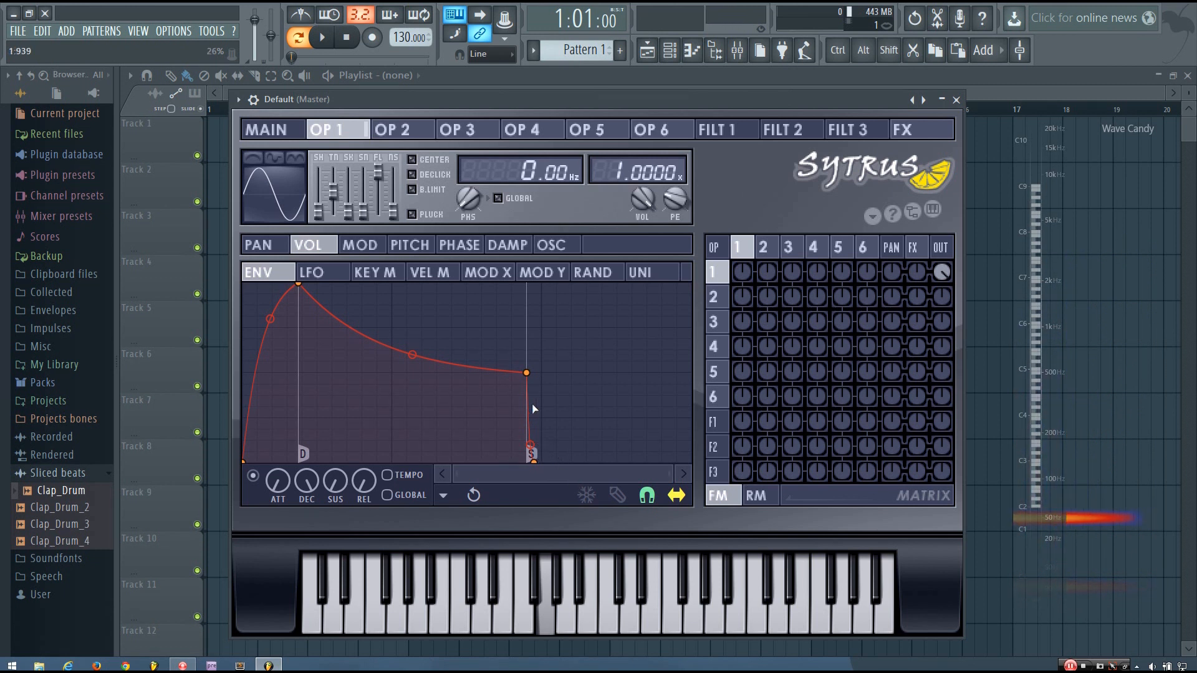
drag(525, 373, 482, 373)
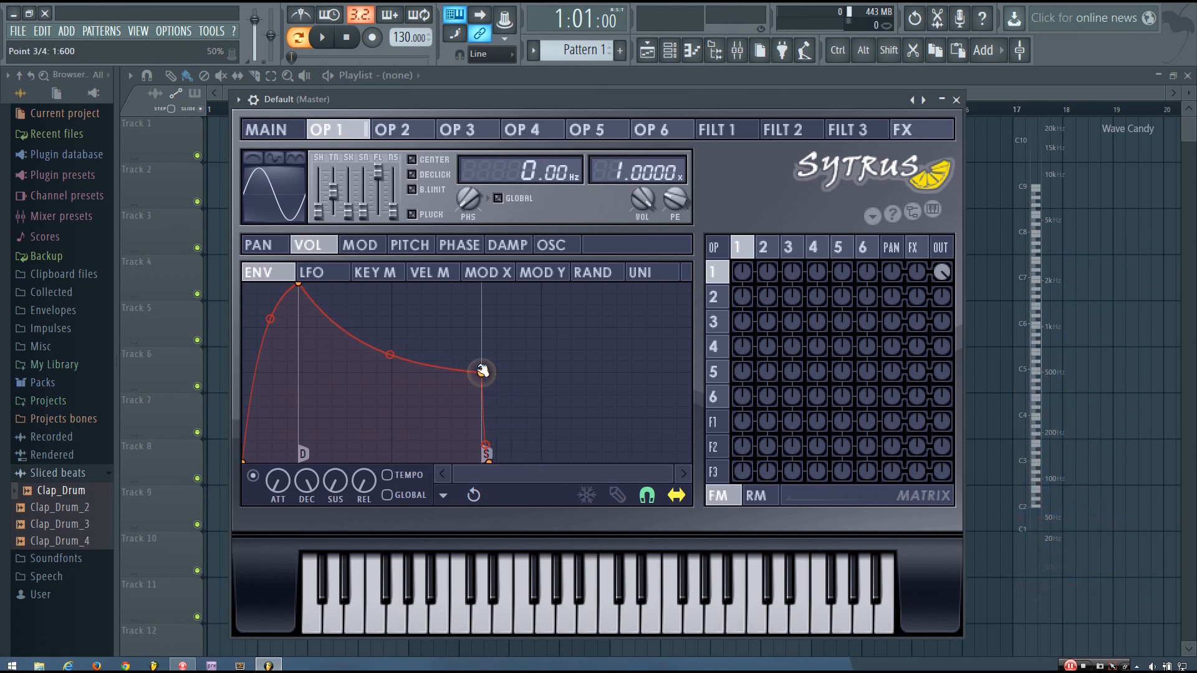
drag(481, 372, 466, 373)
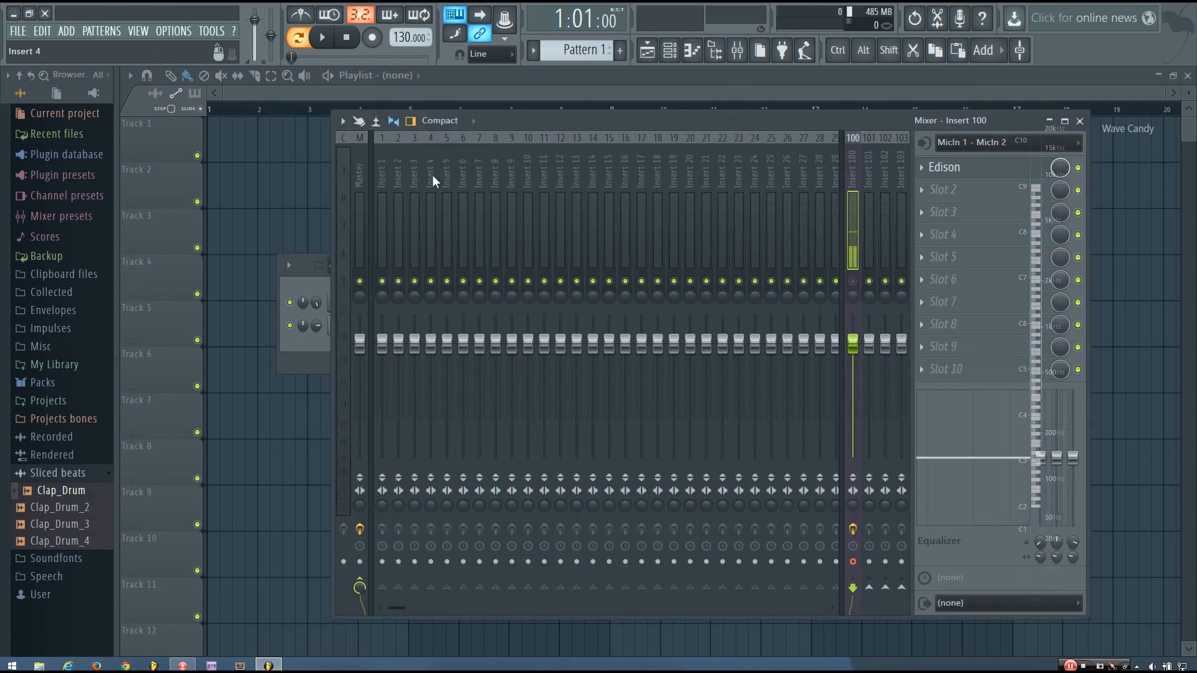
- Route the Kick and Default channels to mixer inserts 3 and 4, named Kick and Default
right_click(413, 168)
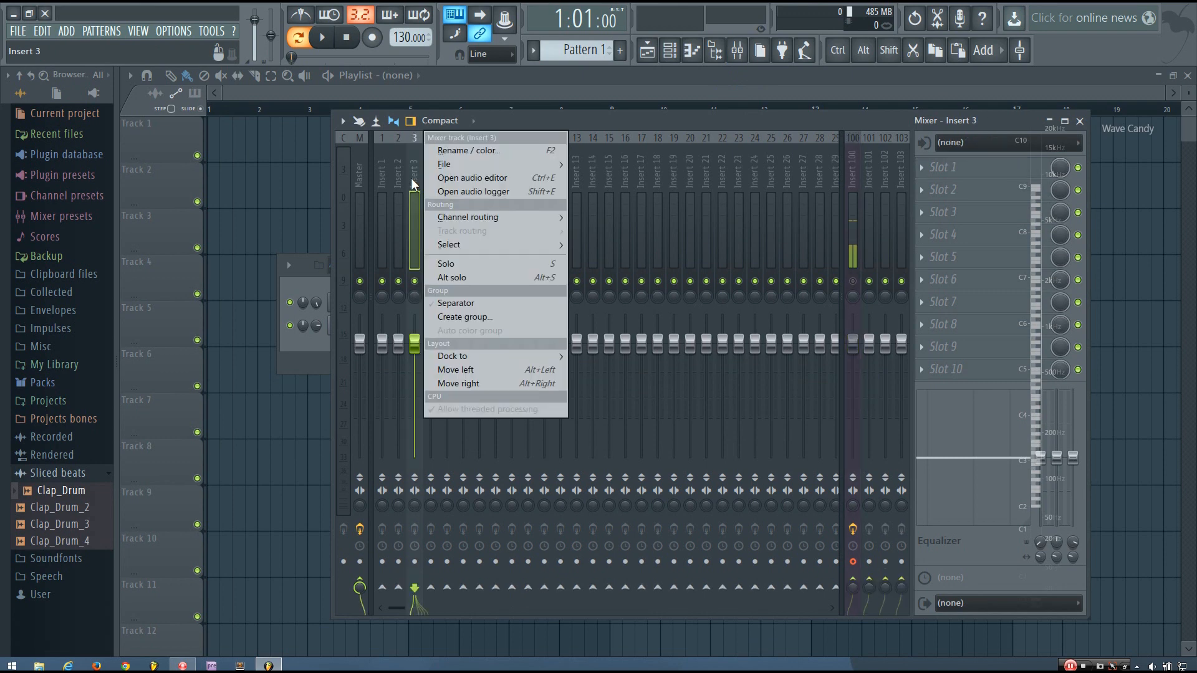
mouse_move(467, 217)
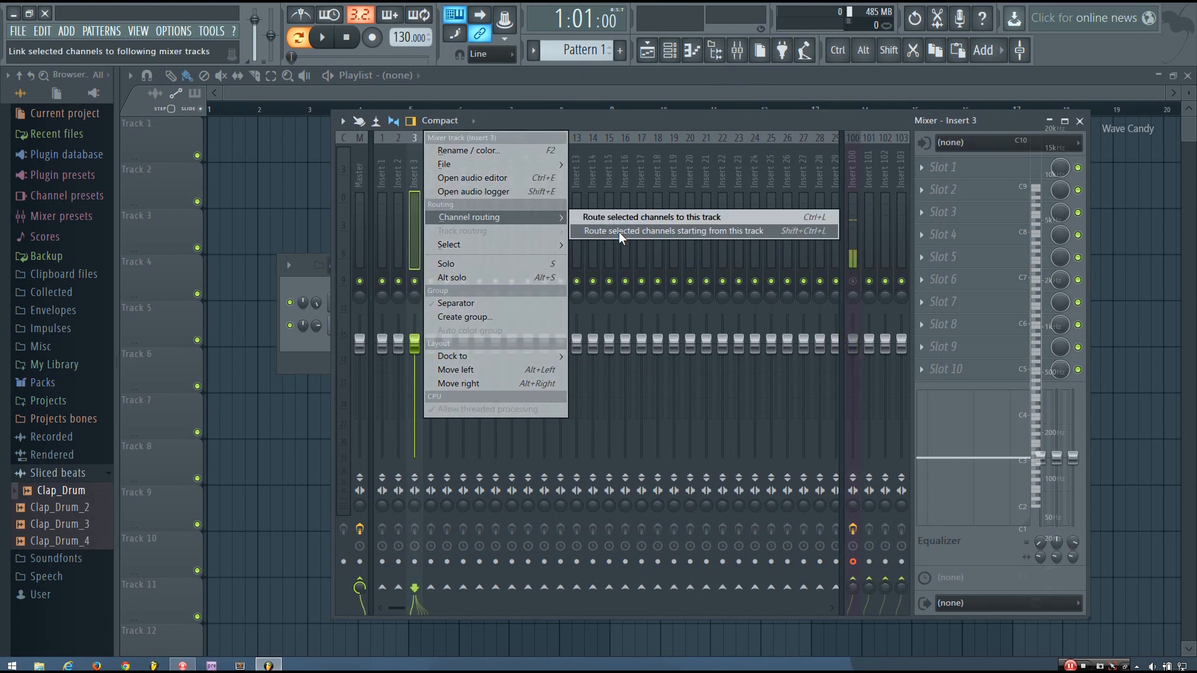
click(670, 231)
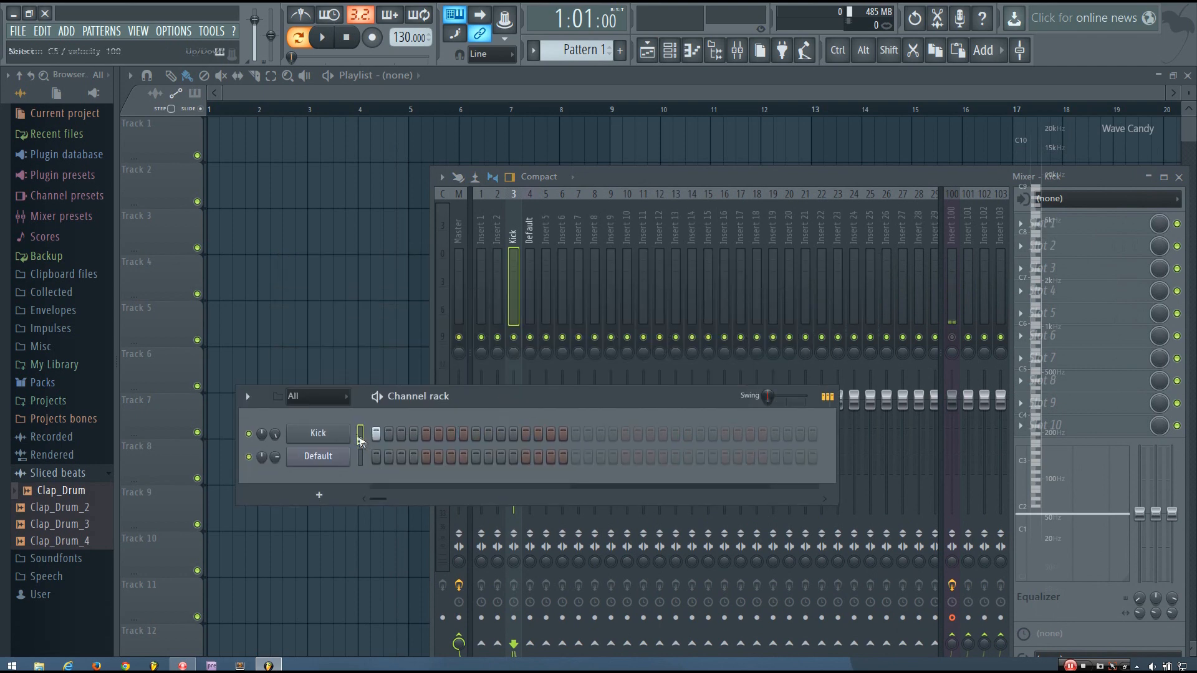
click(374, 456)
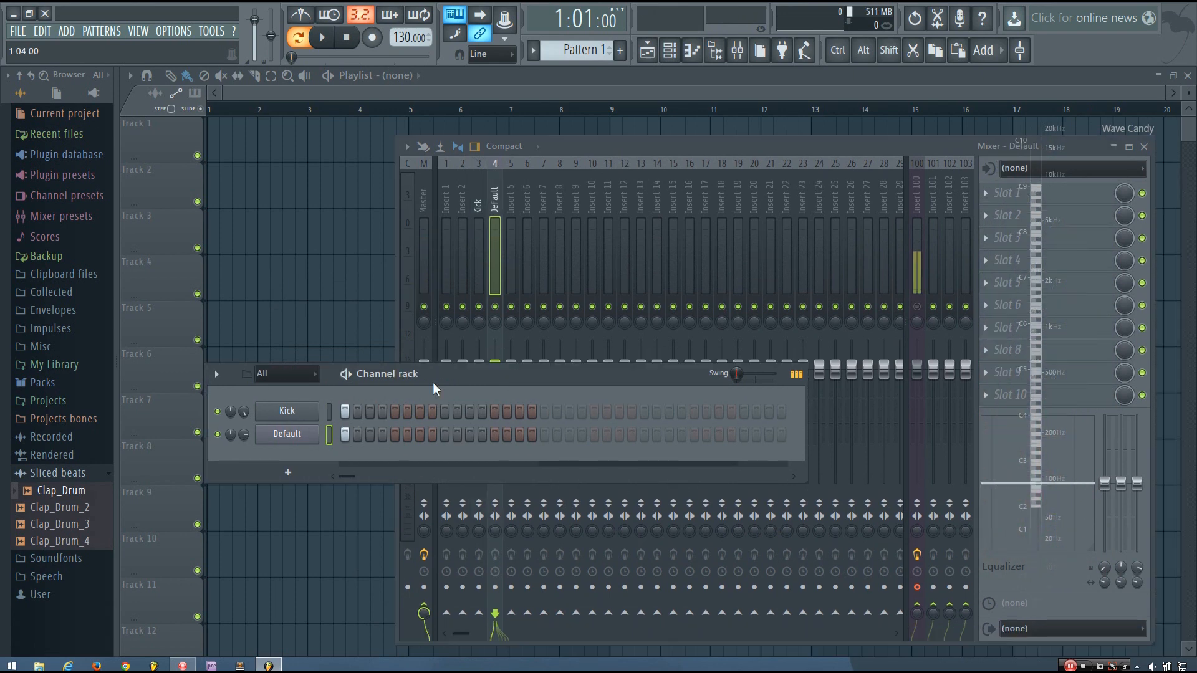
- Draw a single note in the Default channel's piano roll, ending before bar 3 at E4
right_click(286, 434)
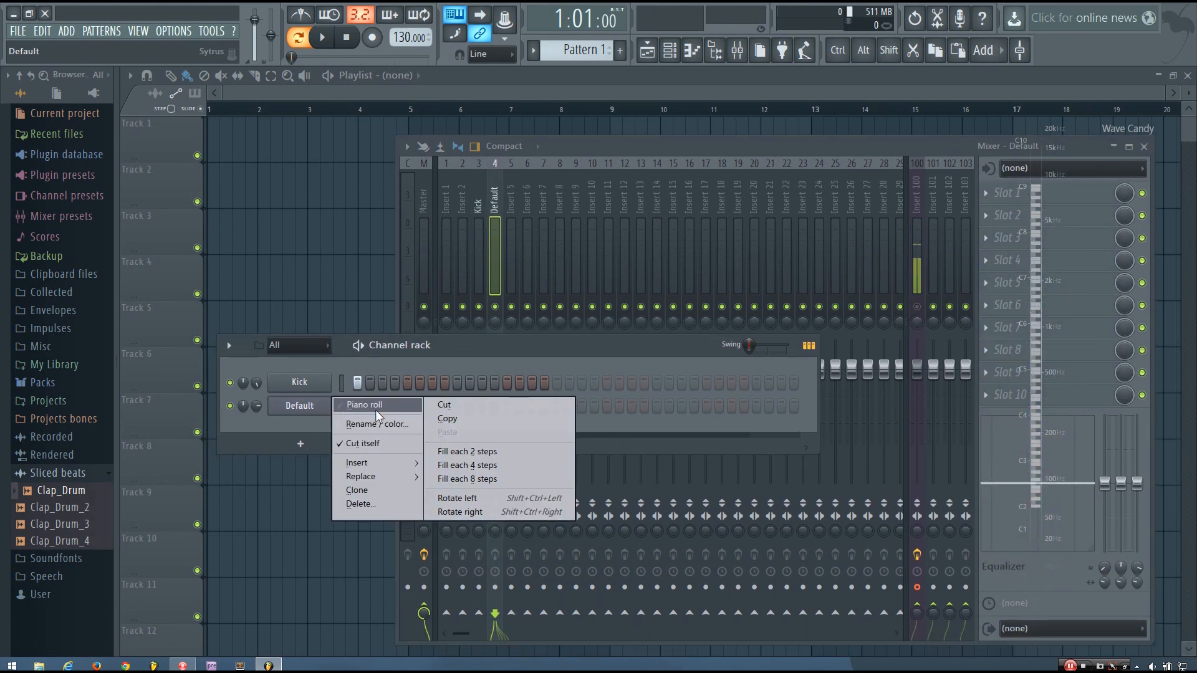
click(365, 405)
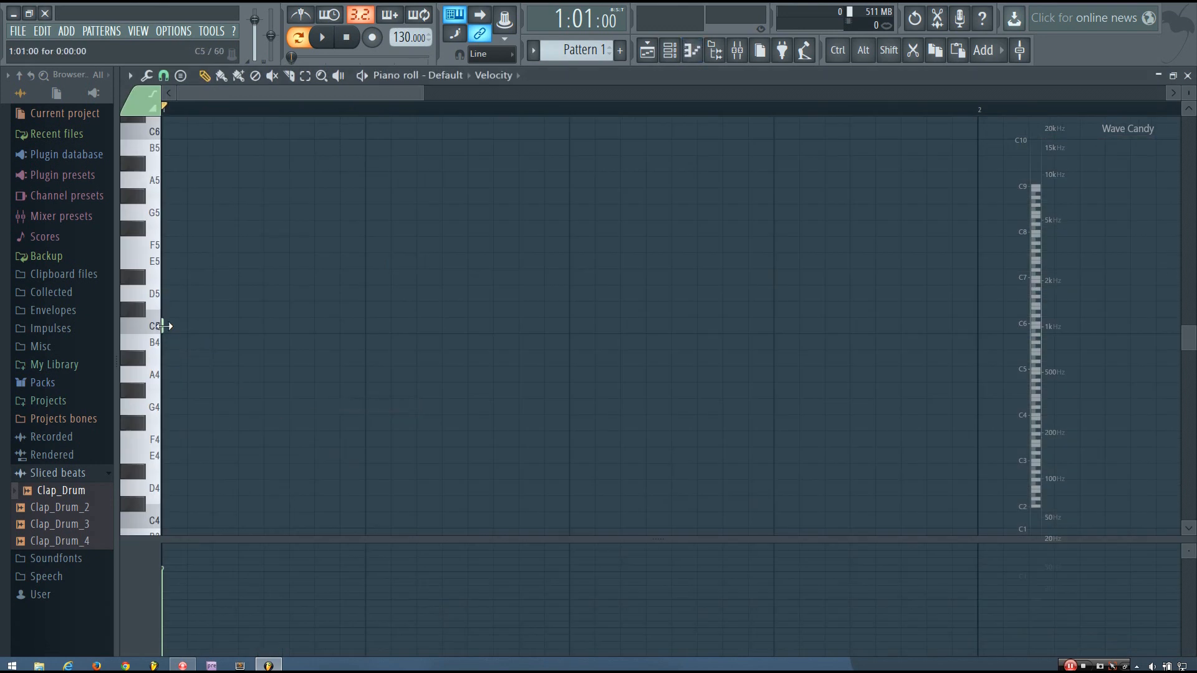
drag(164, 326, 920, 326)
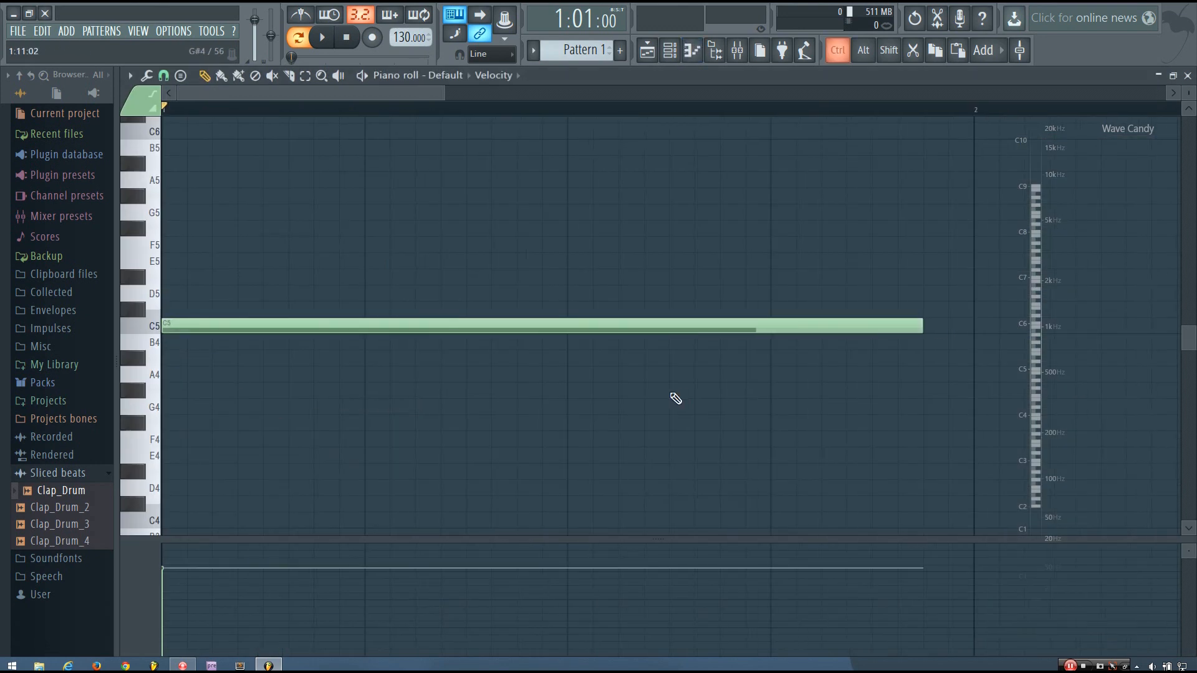
click(321, 37)
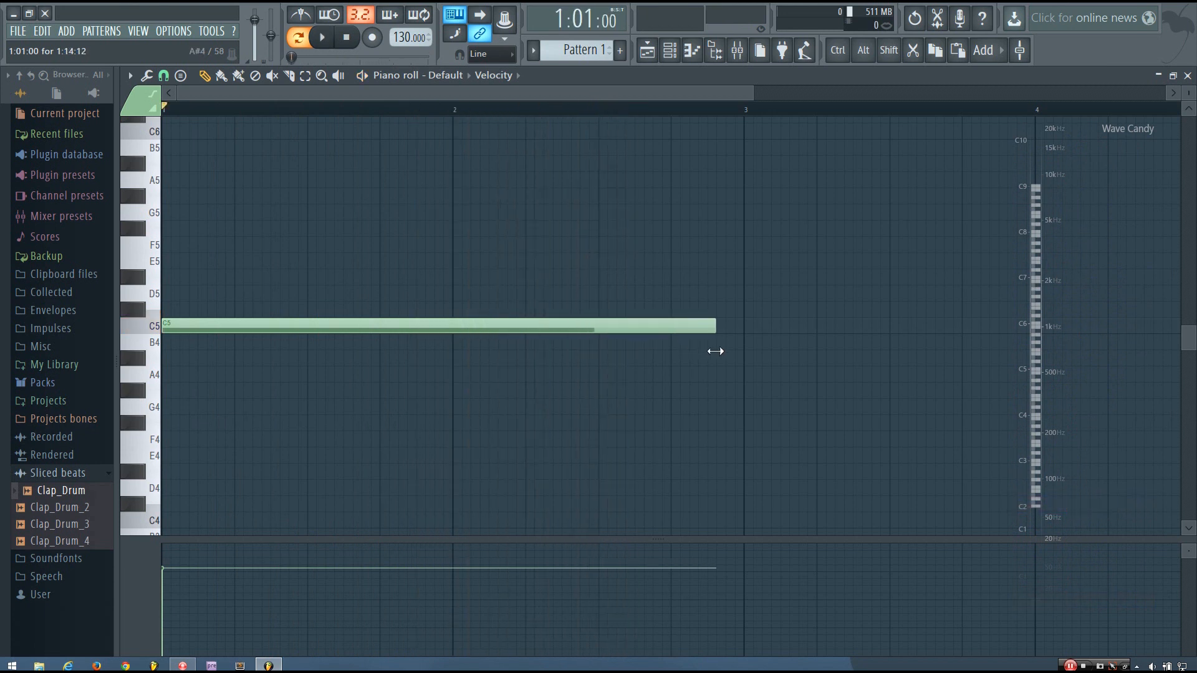
drag(435, 326, 435, 391)
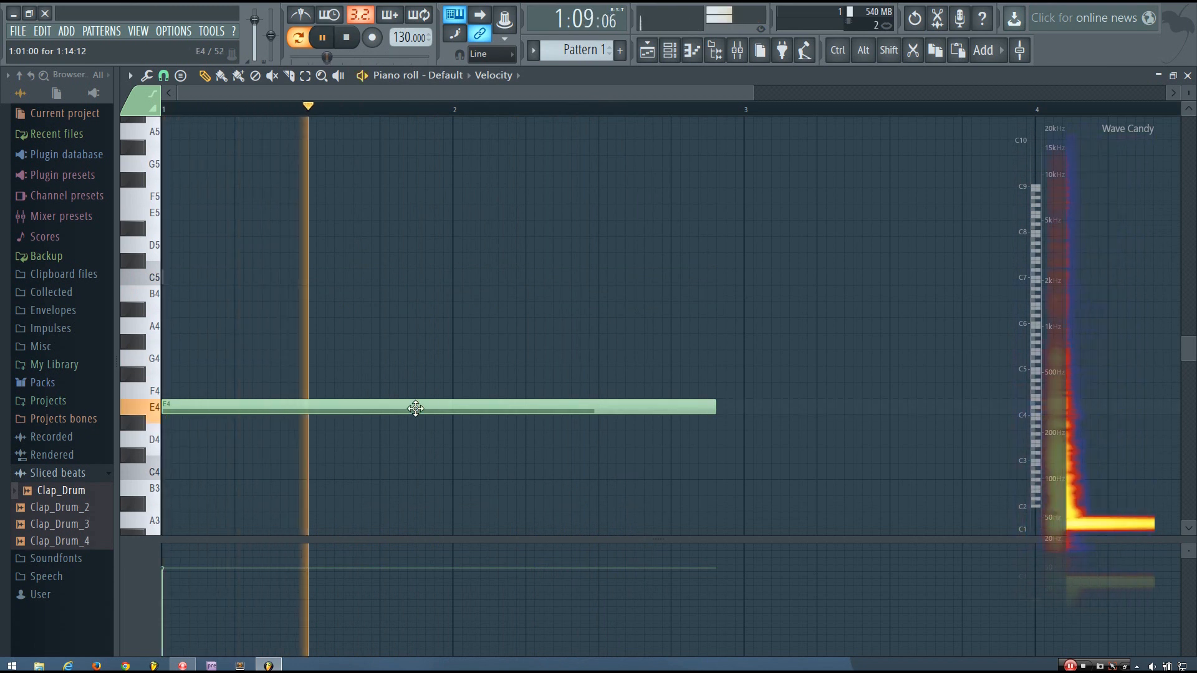
- Play back the pattern to hear the bass note, then stop
click(346, 37)
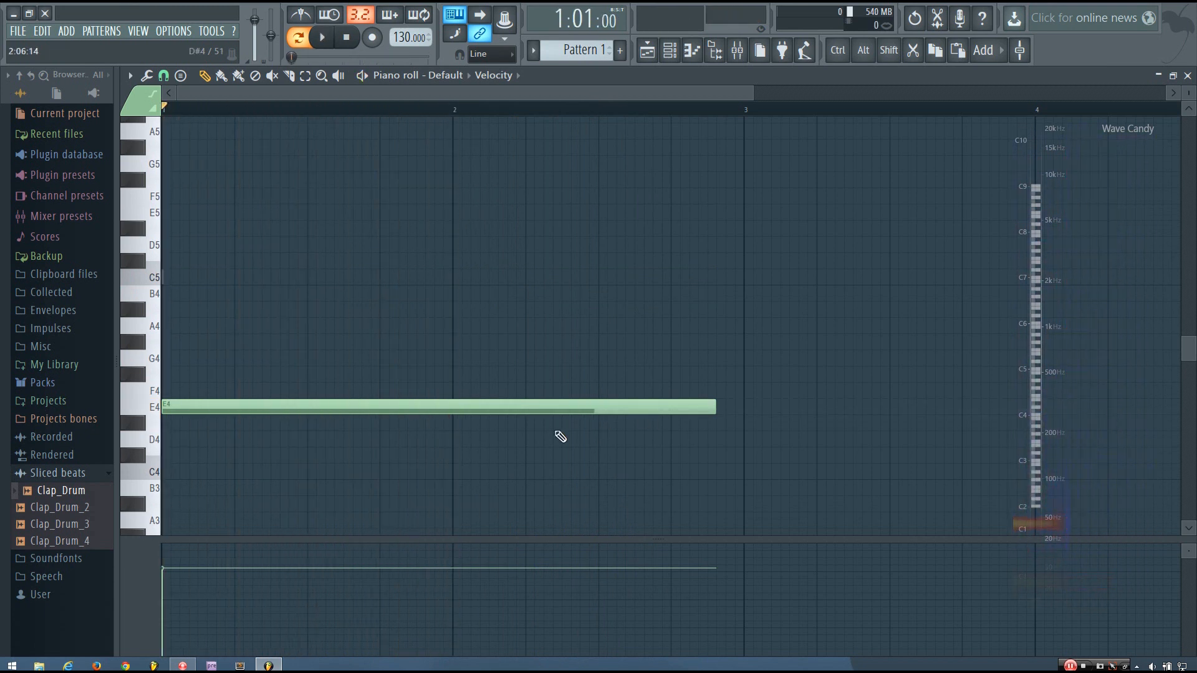
click(320, 37)
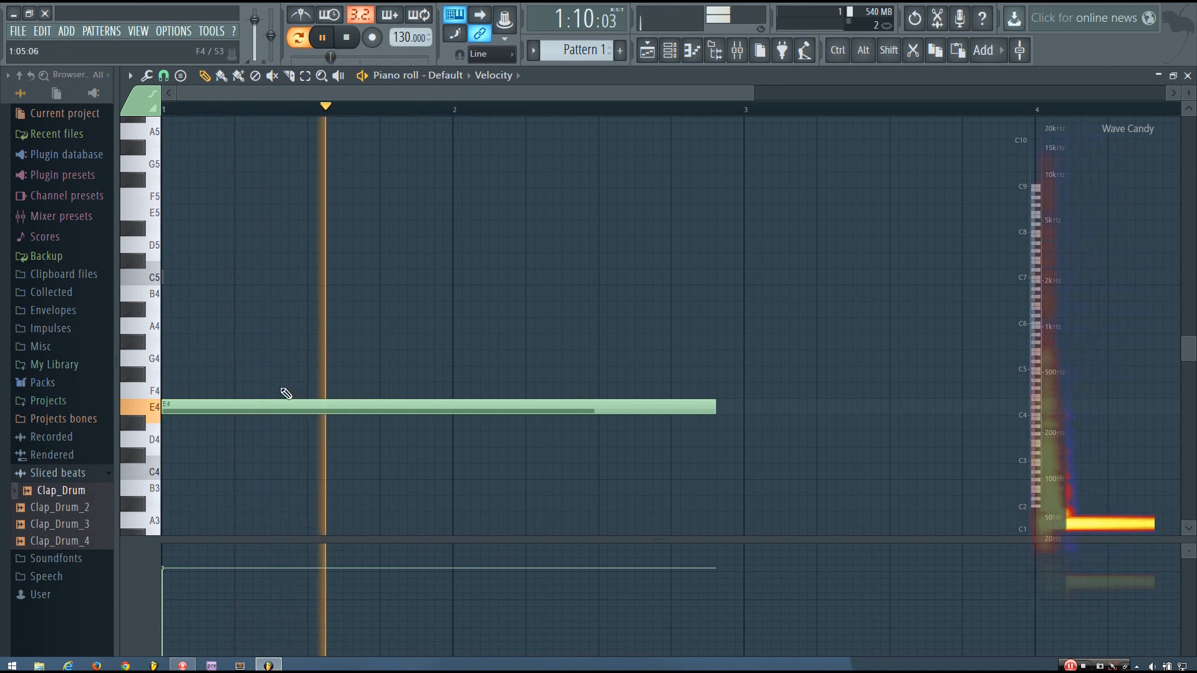
click(346, 37)
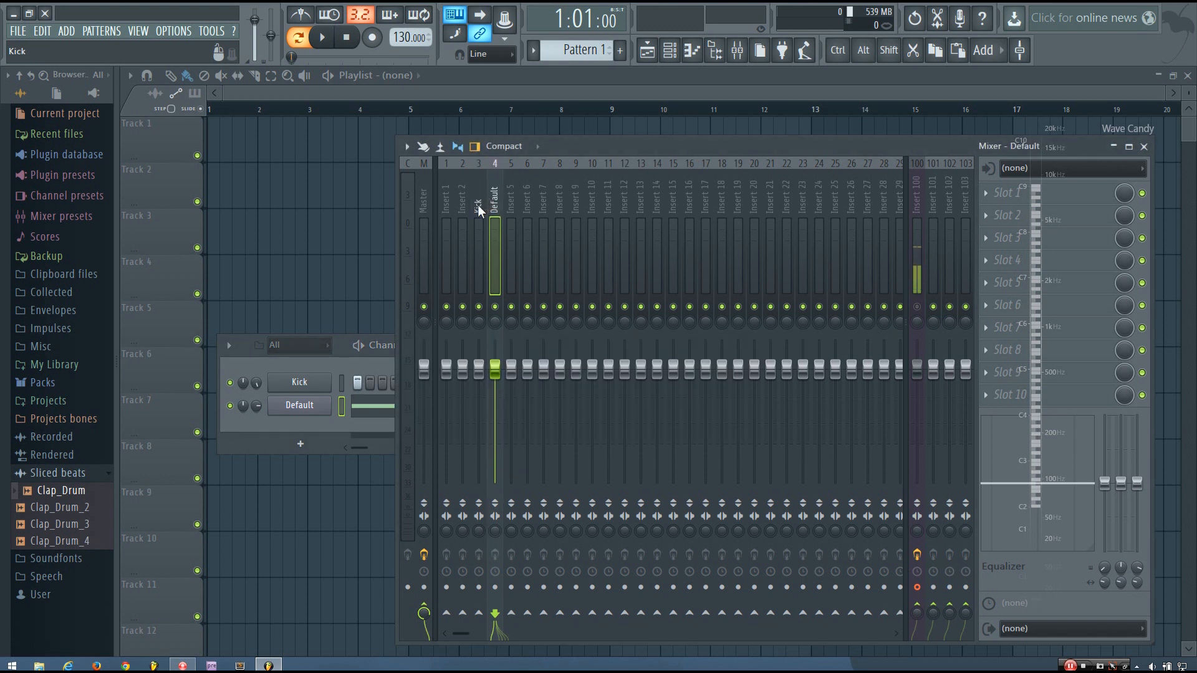
mouse_move(481, 213)
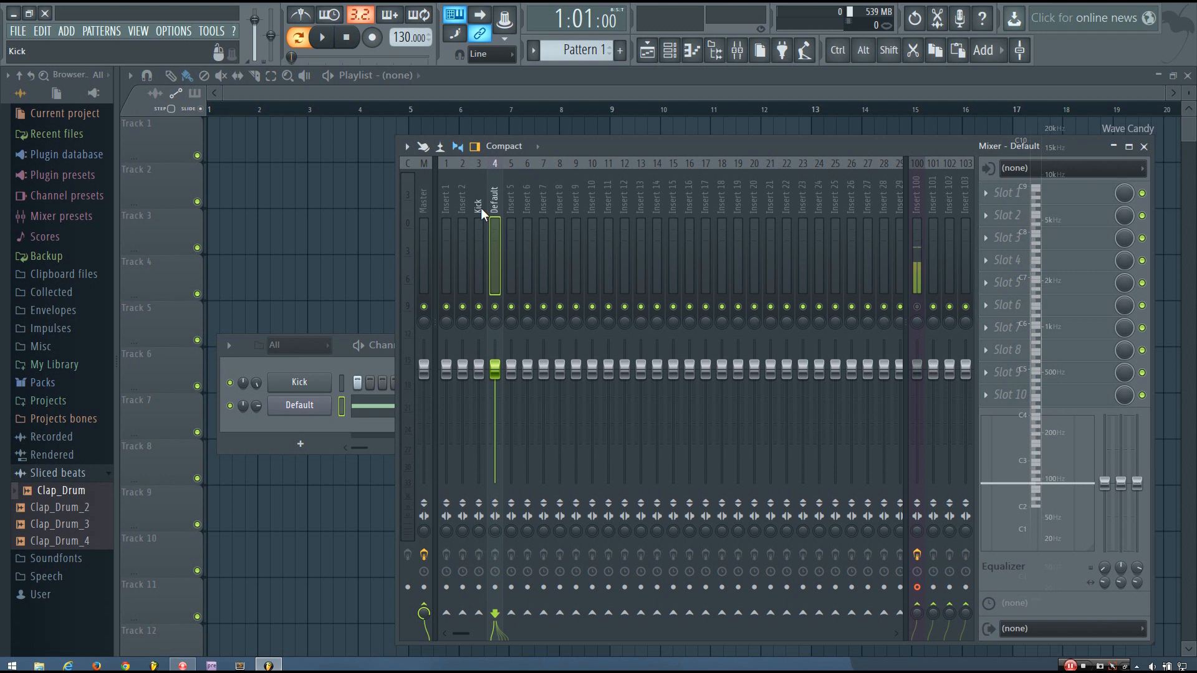
- Select mixer insert 4, Default, showing its empty effect slots
click(495, 198)
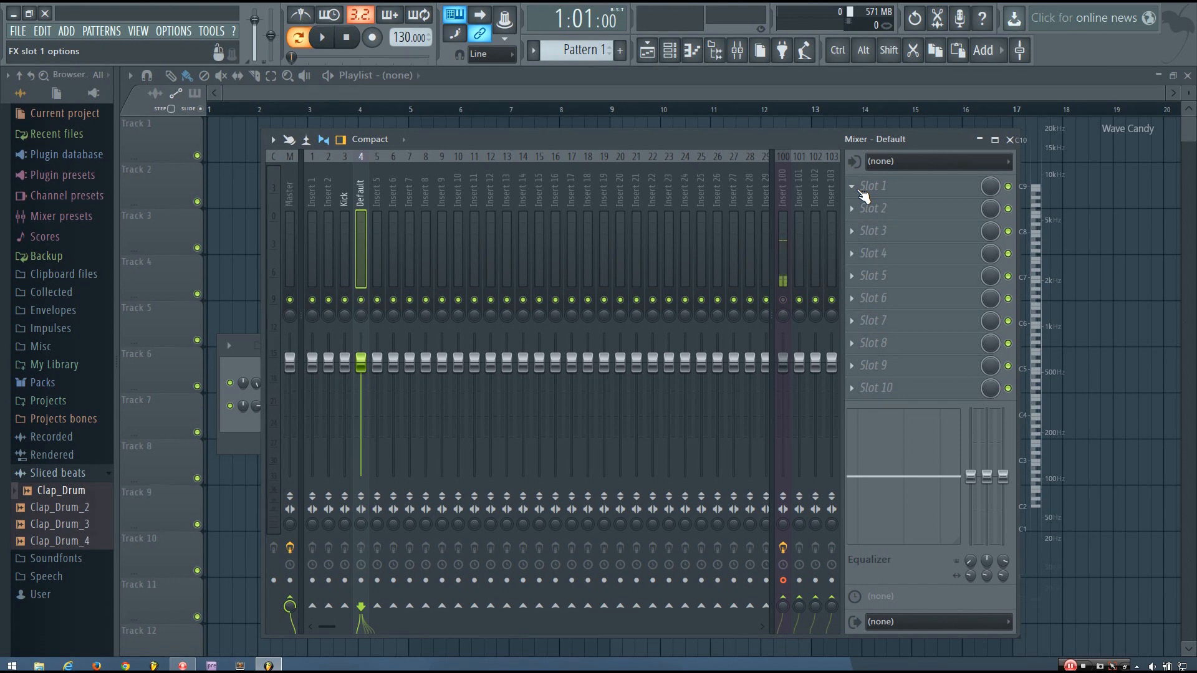
- Load Fruity WaveShaper into the Default insert's first effect slot
click(872, 208)
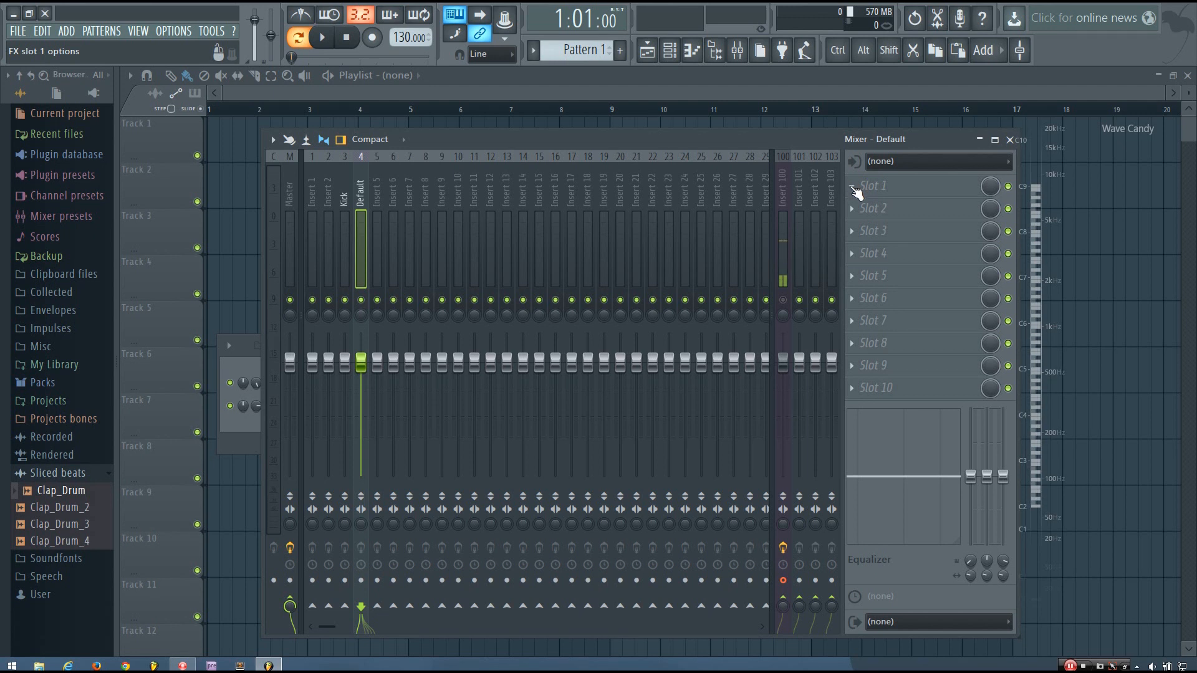
right_click(871, 186)
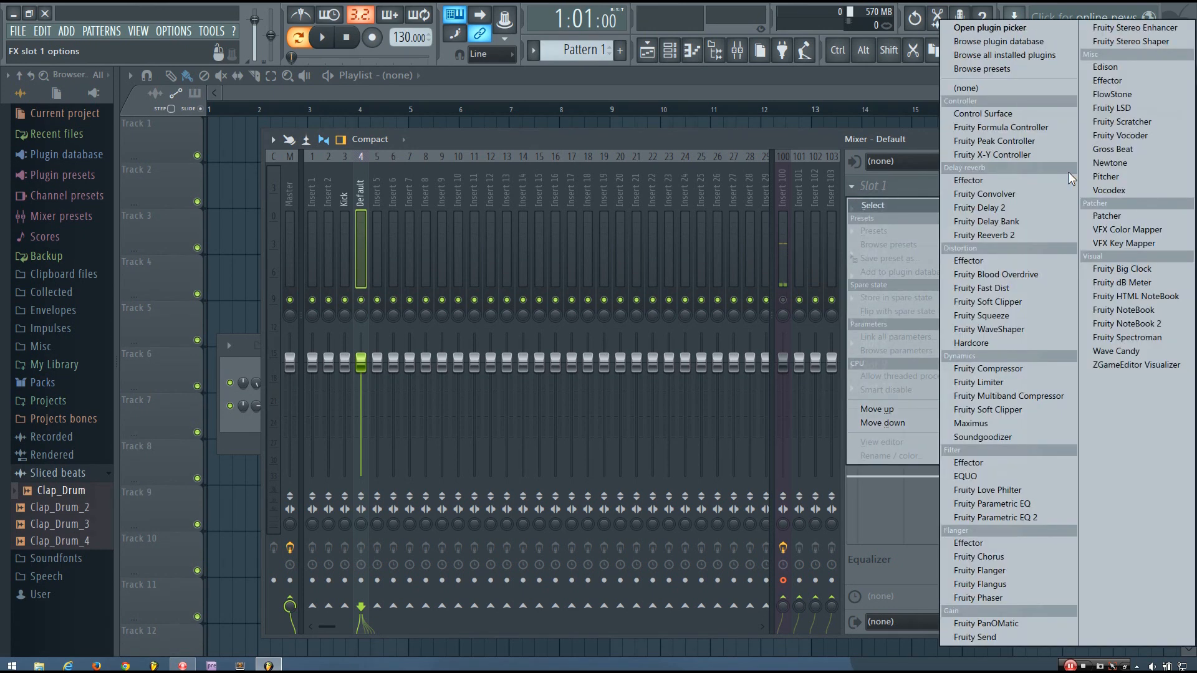
mouse_move(989, 329)
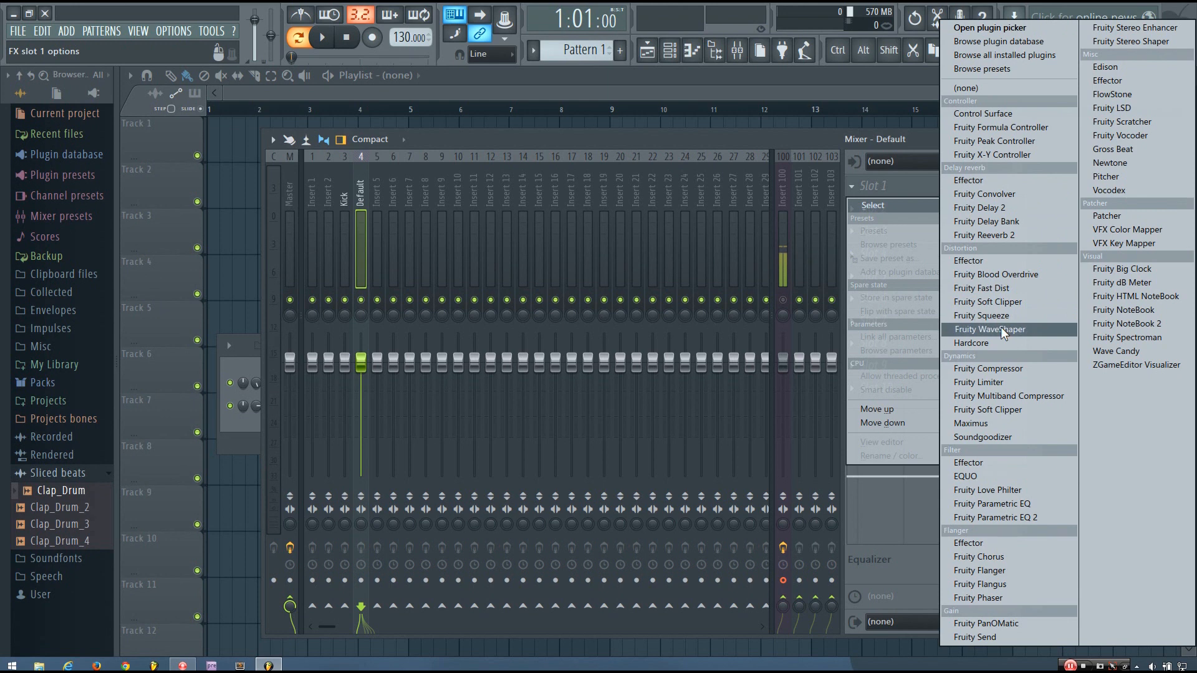
click(990, 329)
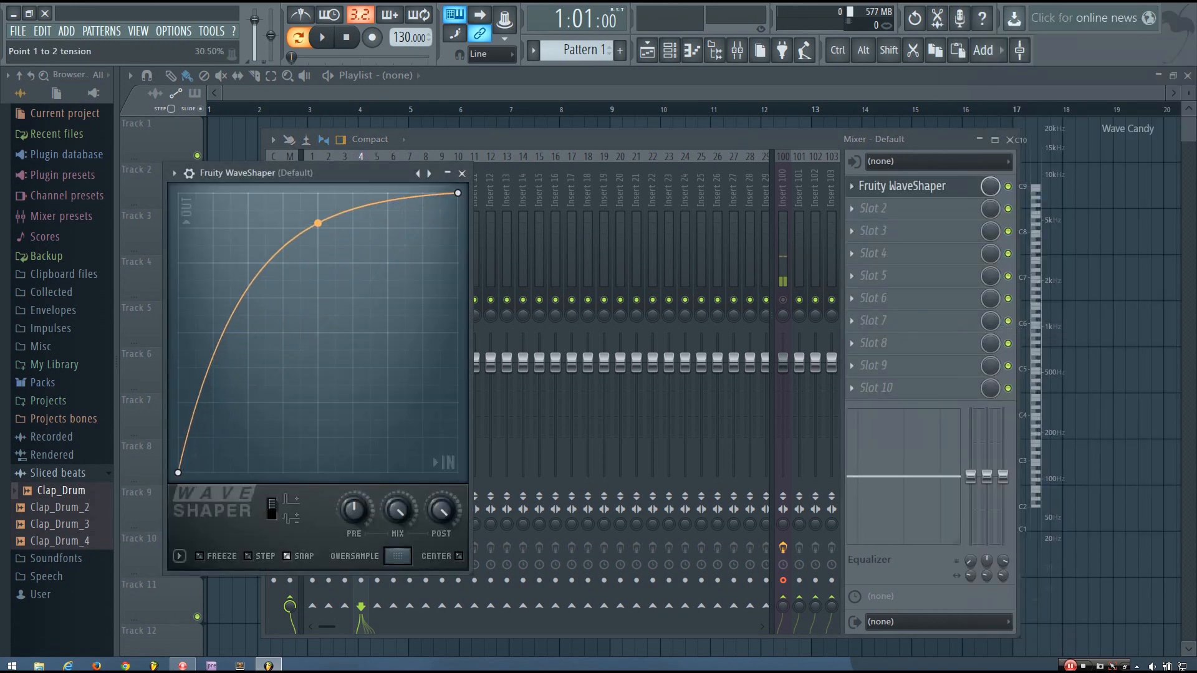
- Bend the WaveShaper curve's tension and midpoint into a steep saturating shape
drag(319, 222, 317, 228)
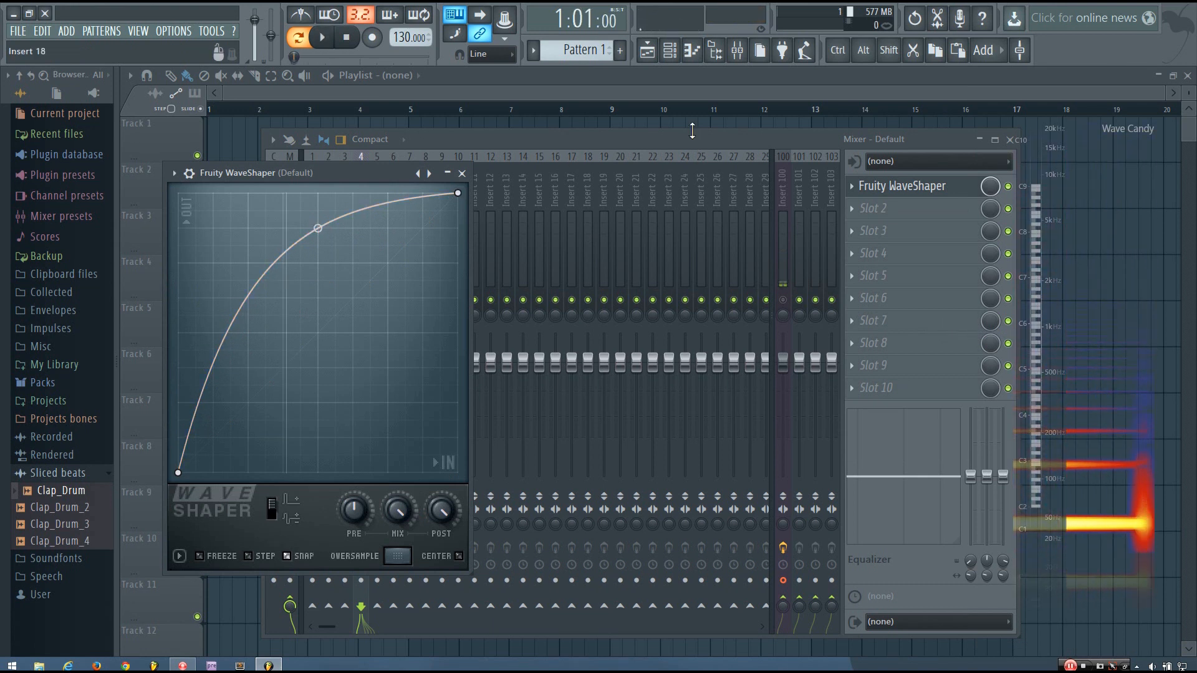
drag(316, 229, 317, 204)
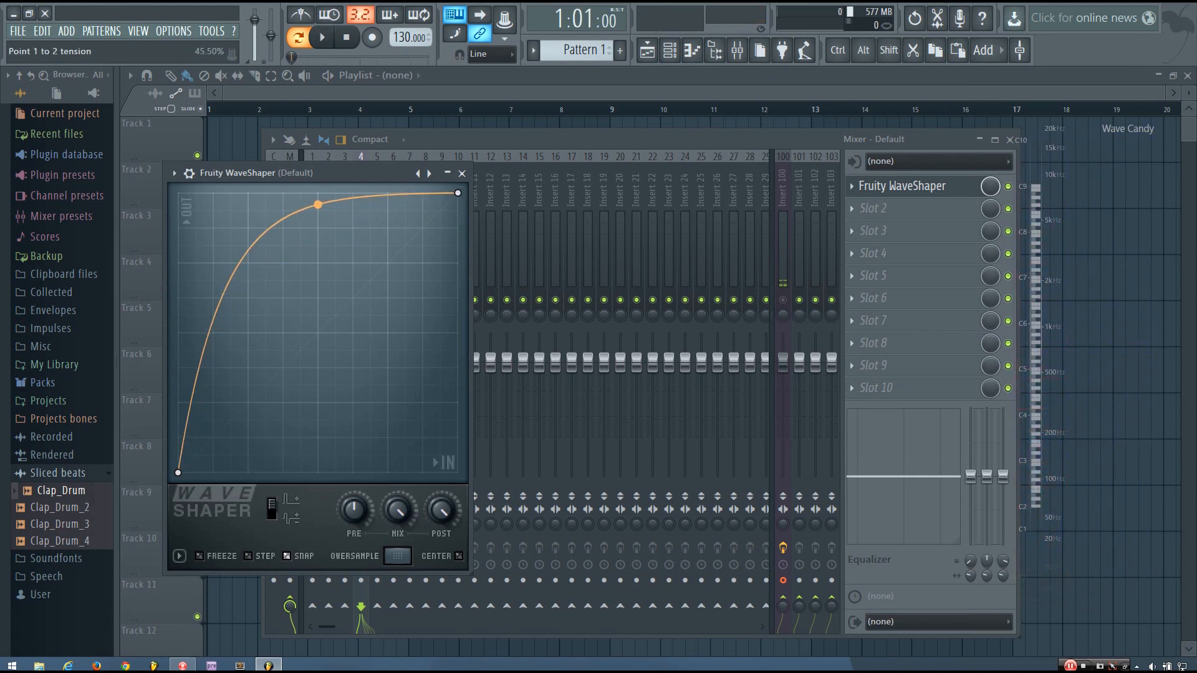
drag(319, 204, 319, 210)
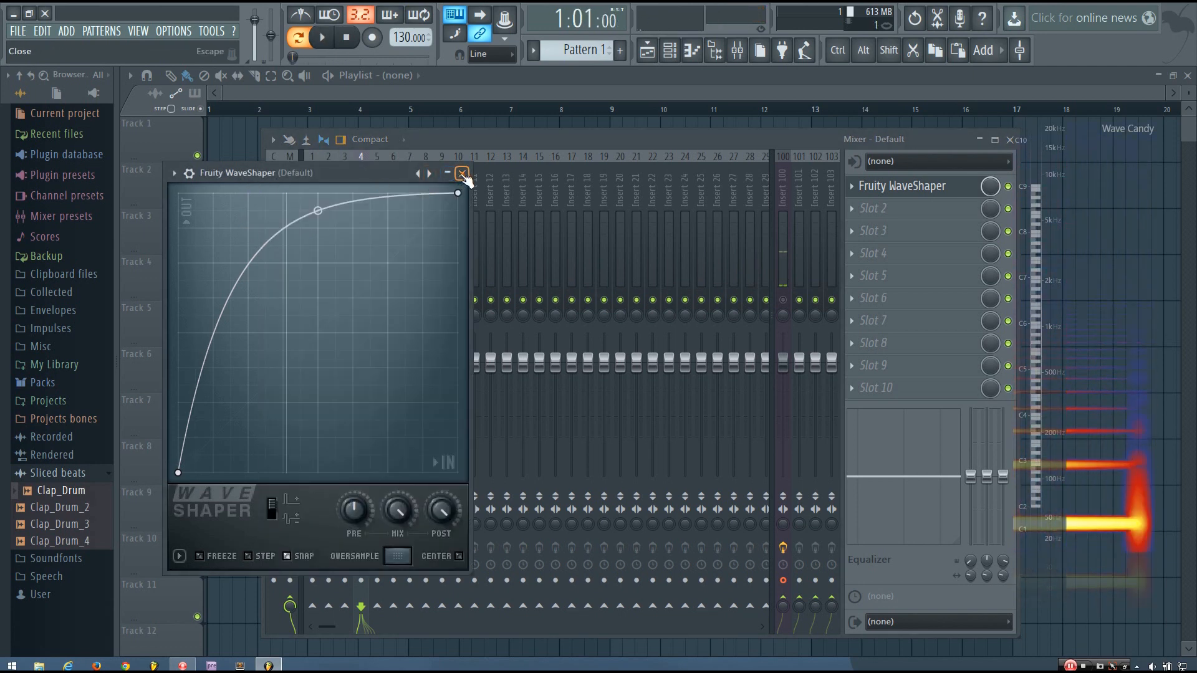
- Close WaveShaper, sweep the Master EQ low-pass near 109 Hz and back, then bypass it
click(460, 173)
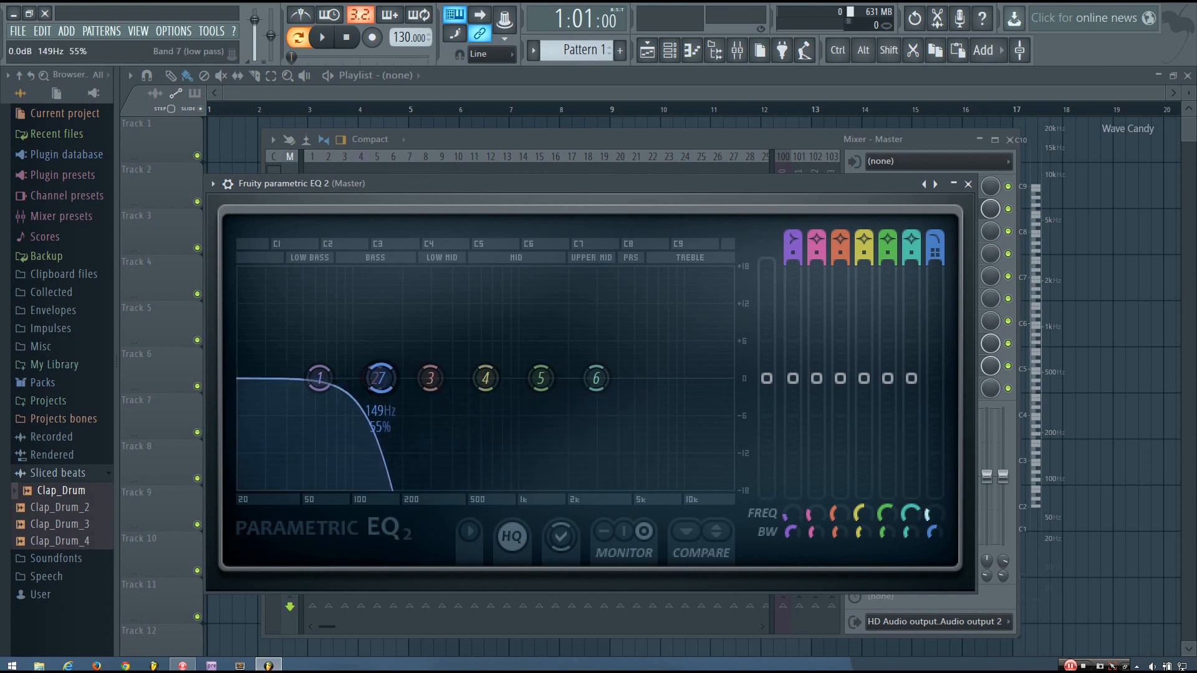
drag(379, 377, 359, 378)
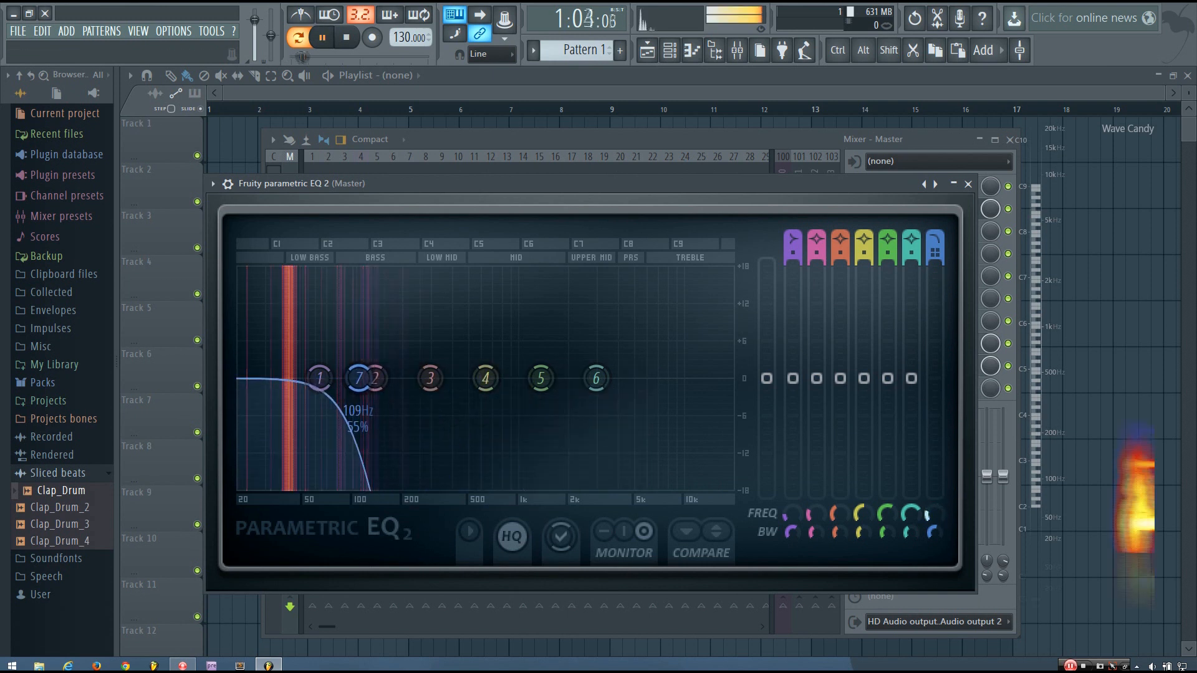
drag(368, 378, 380, 377)
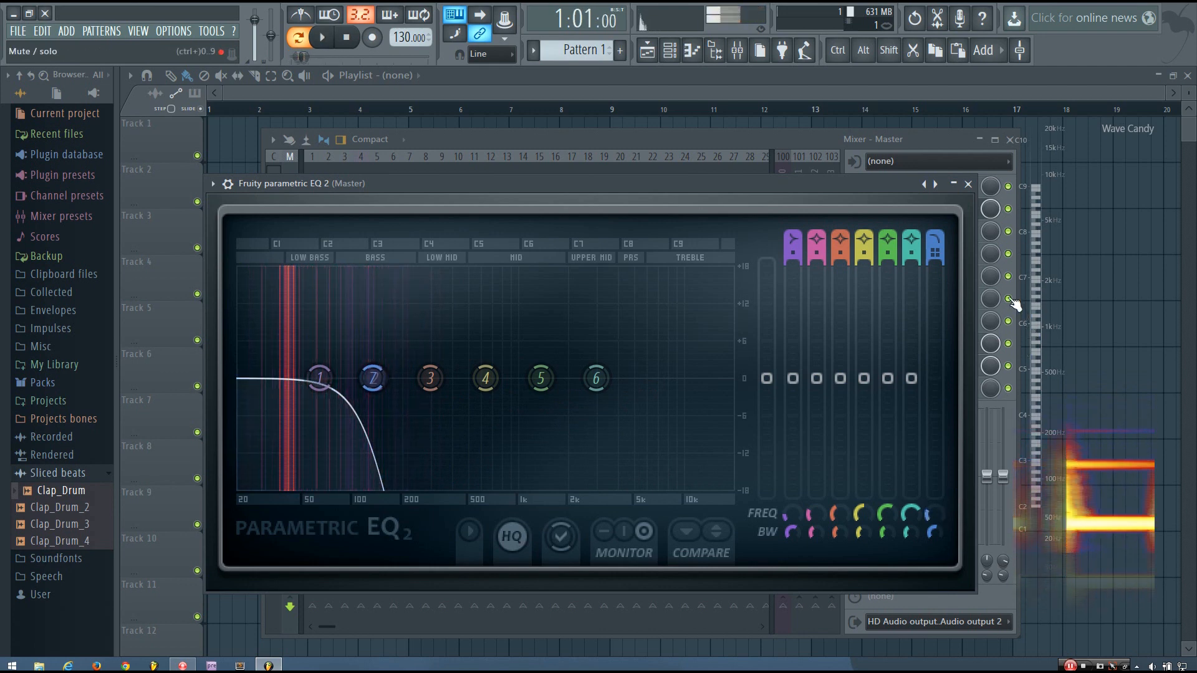
click(966, 183)
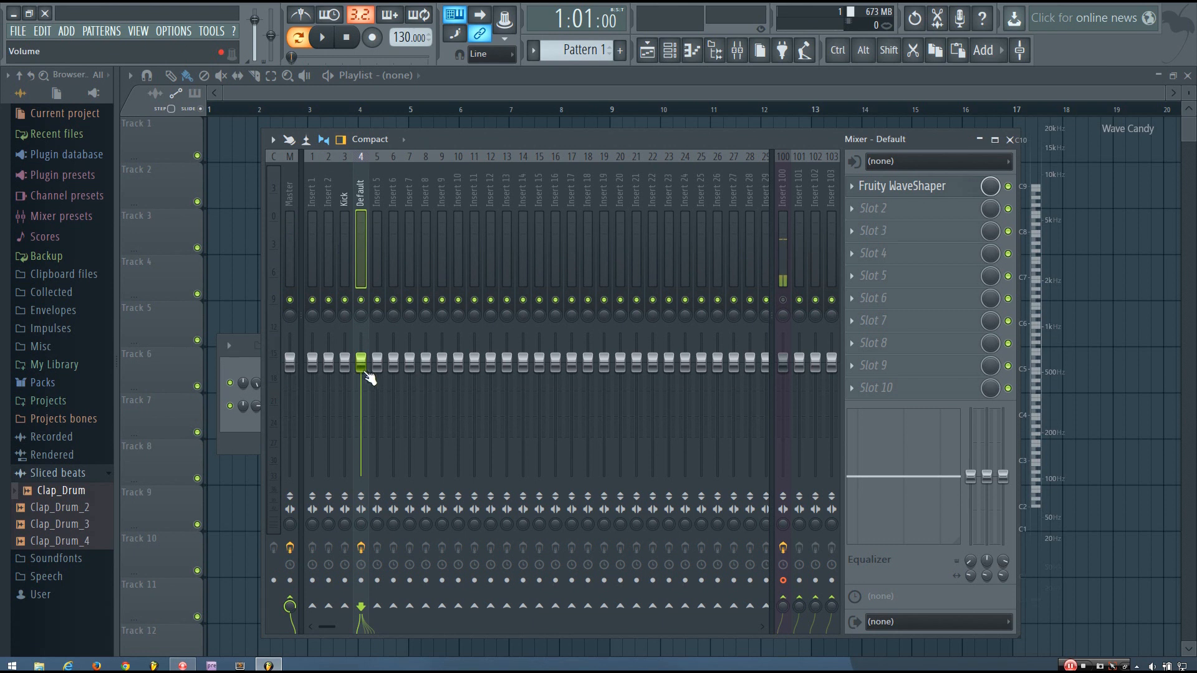
- Lower the Default insert's fader to around -10 dB, balanced against the kick during playback
drag(360, 363, 360, 404)
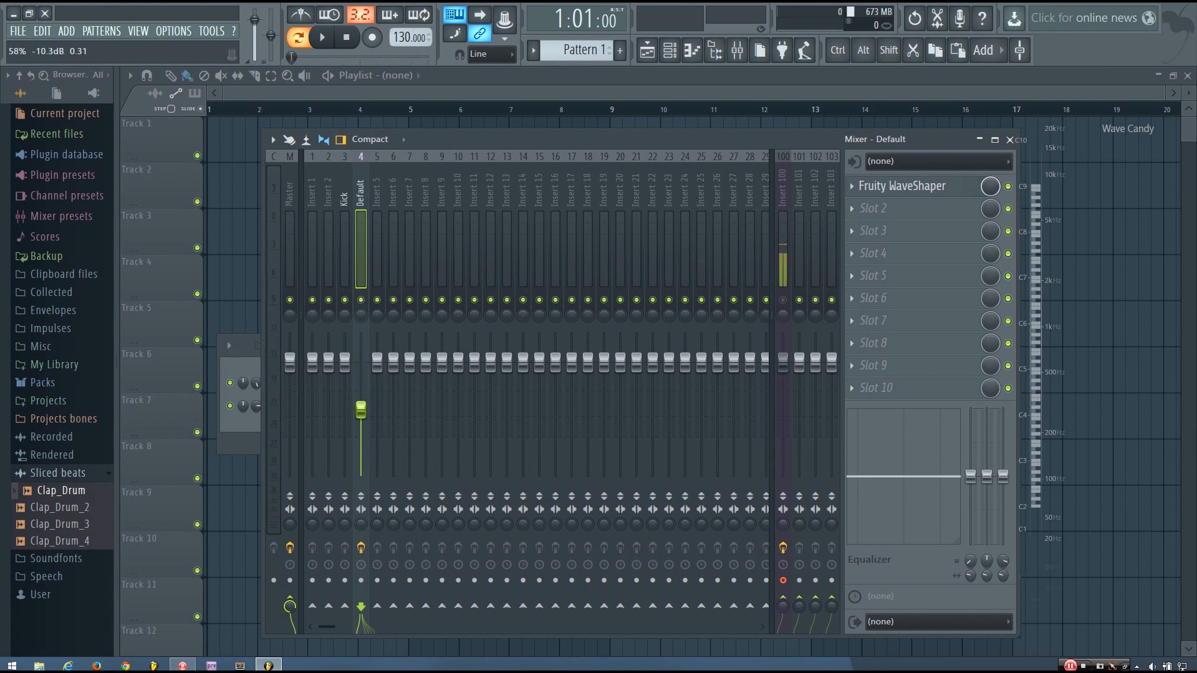
drag(360, 416, 360, 412)
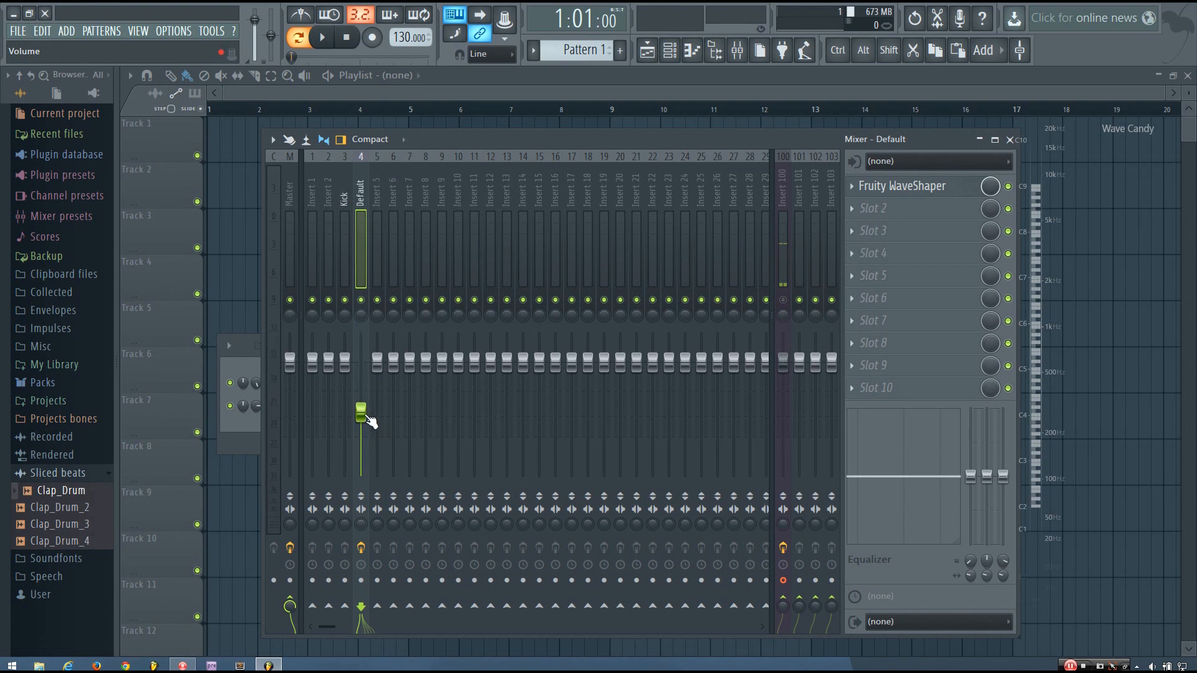
drag(360, 409, 360, 429)
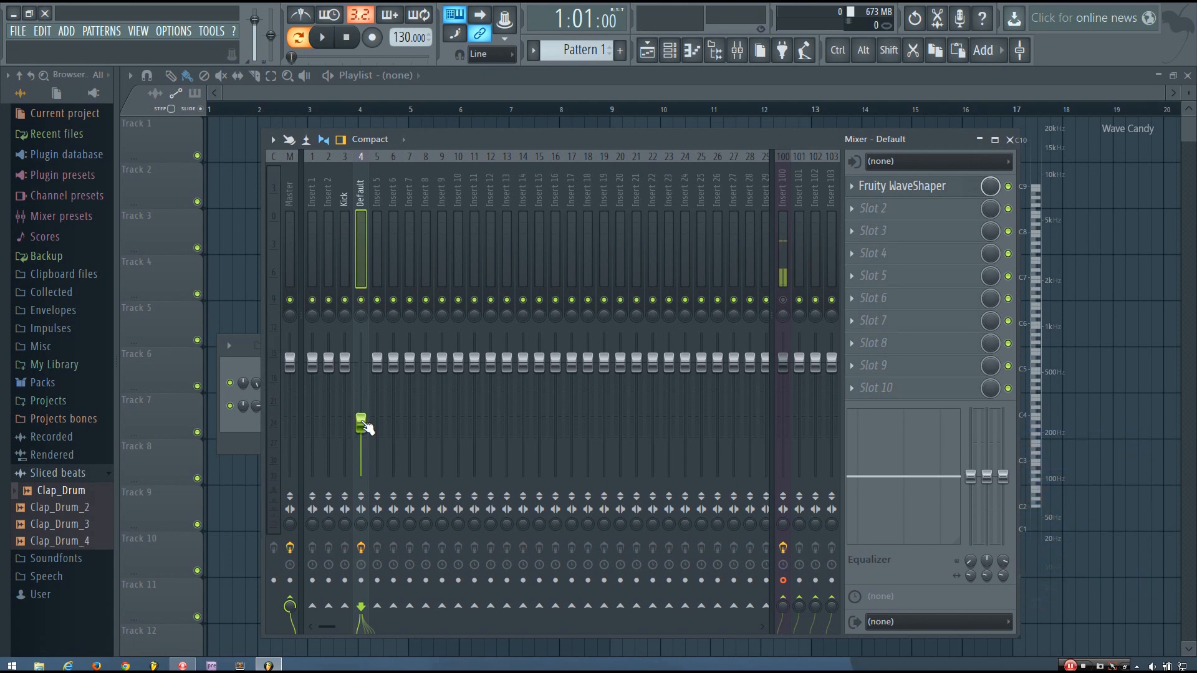
drag(361, 421, 360, 402)
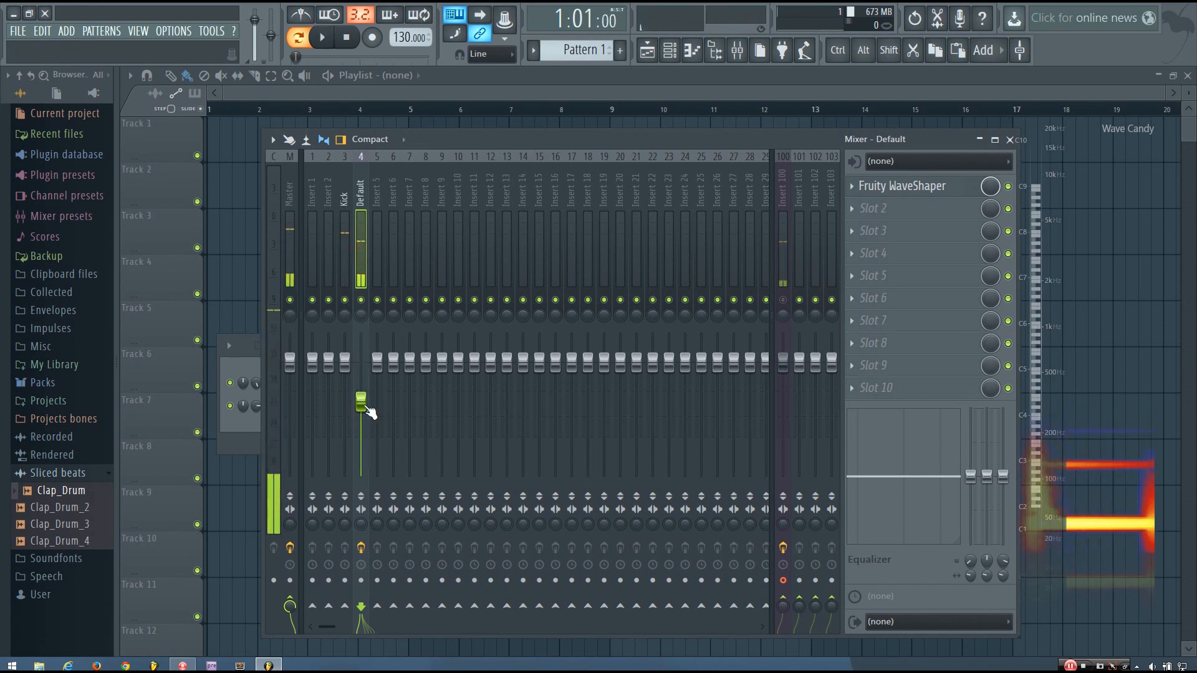
drag(360, 397, 361, 409)
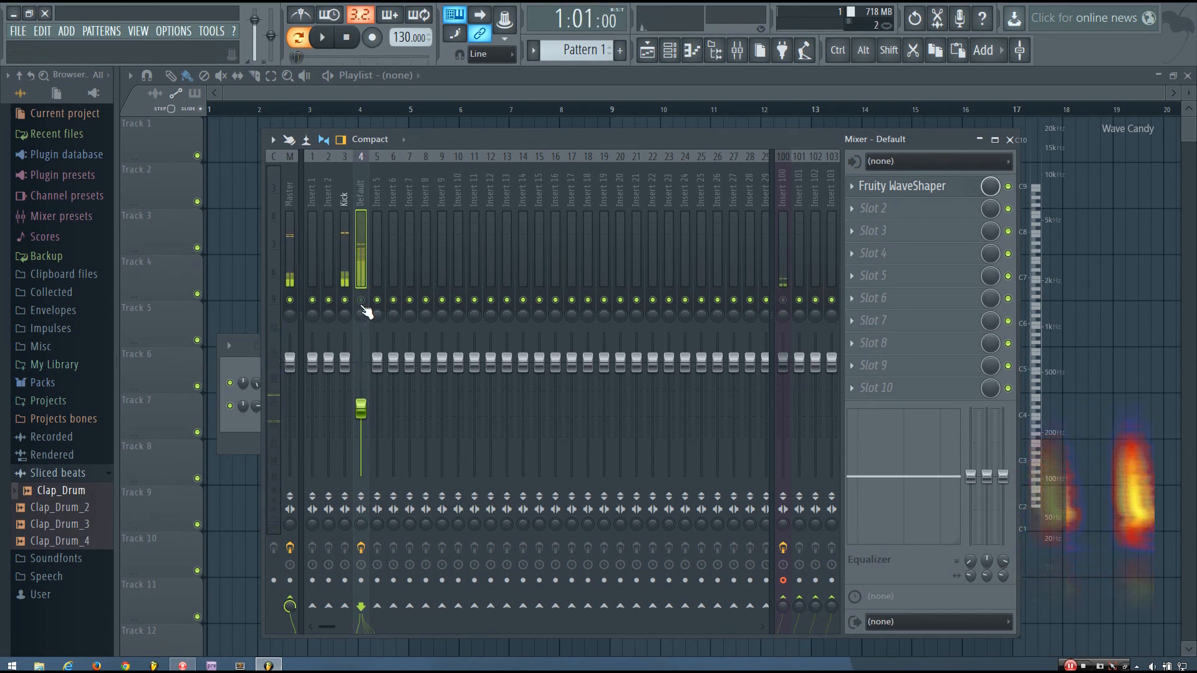
click(322, 38)
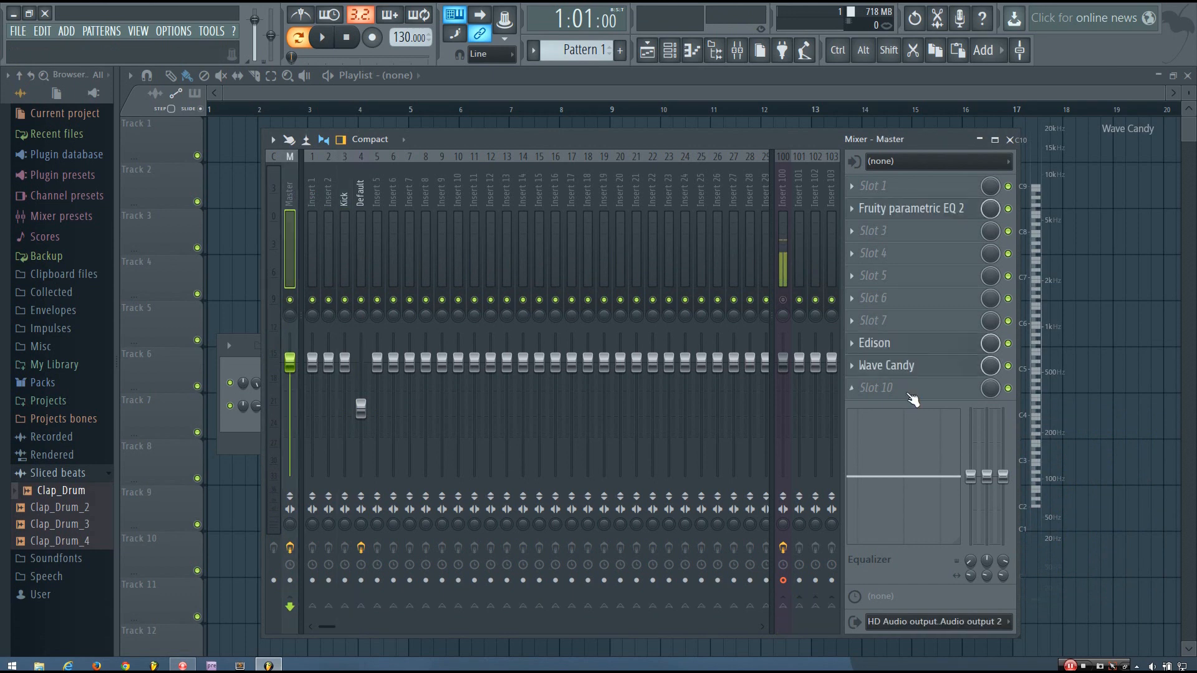
- Select the Kick insert in the mixer as the sidechain source
click(910, 207)
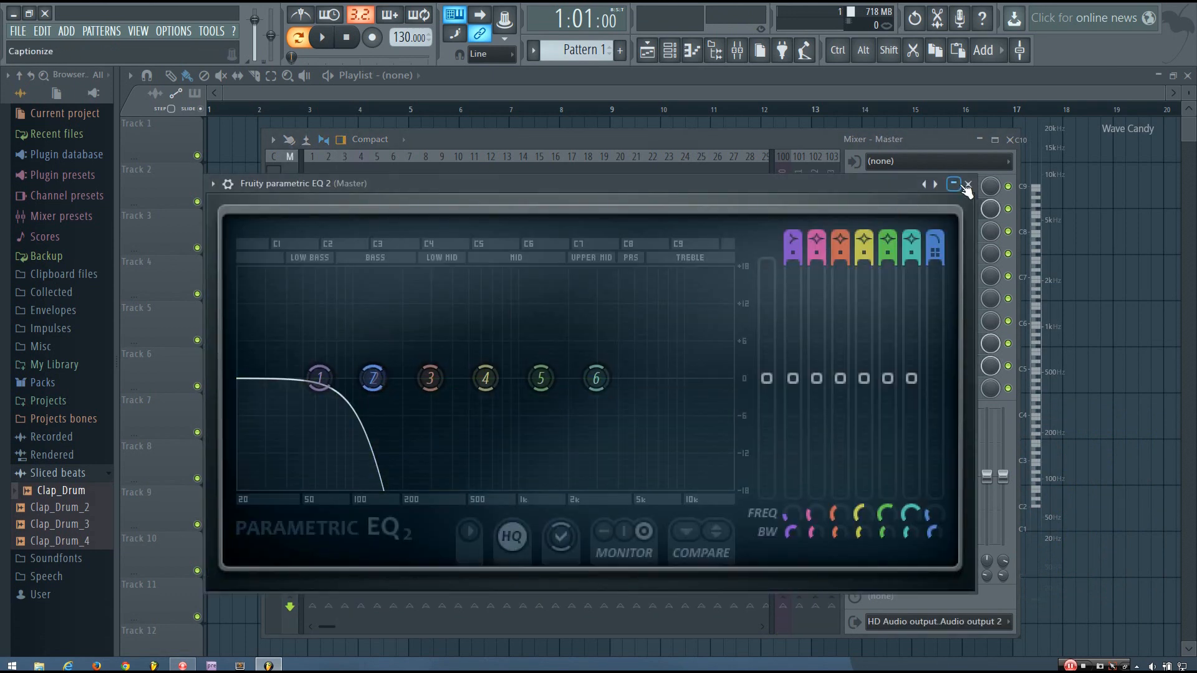
click(967, 184)
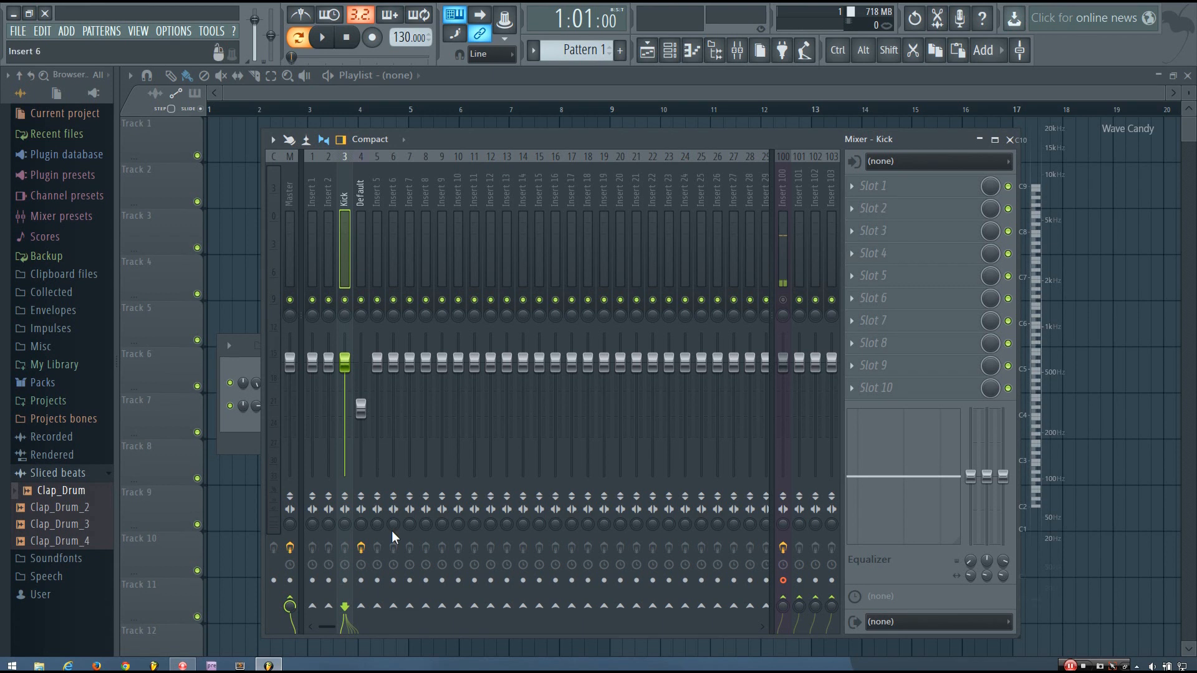
click(363, 607)
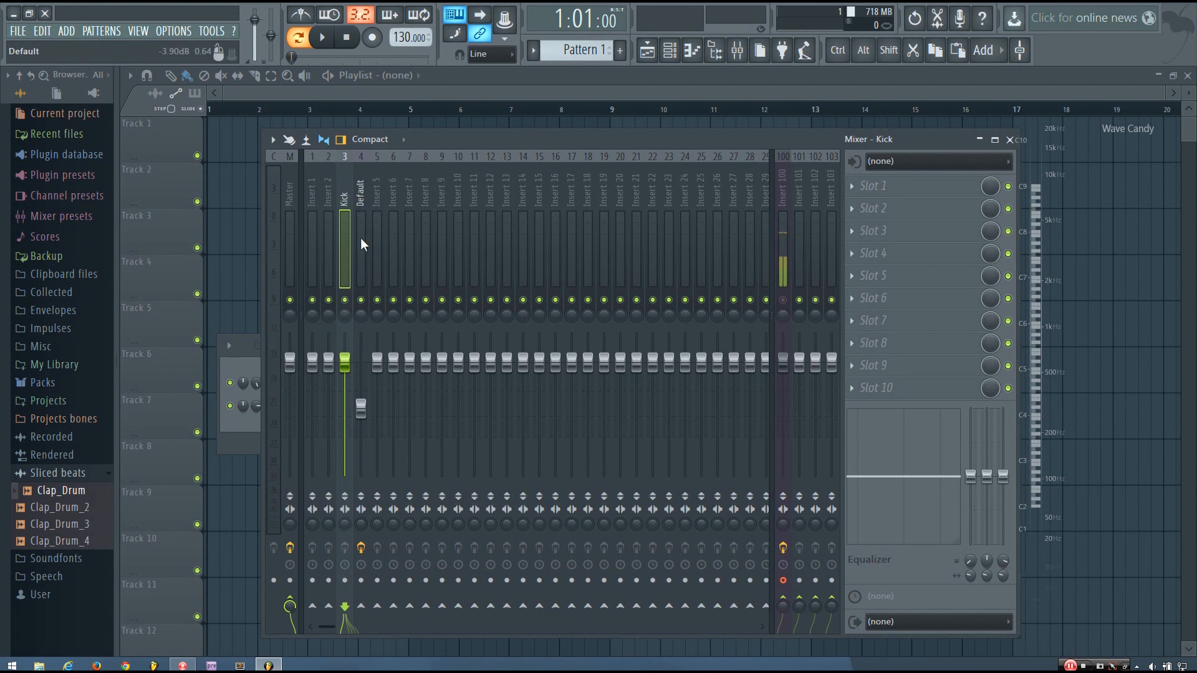
- Bring up the routing options from the Kick toward the Default insert
right_click(344, 609)
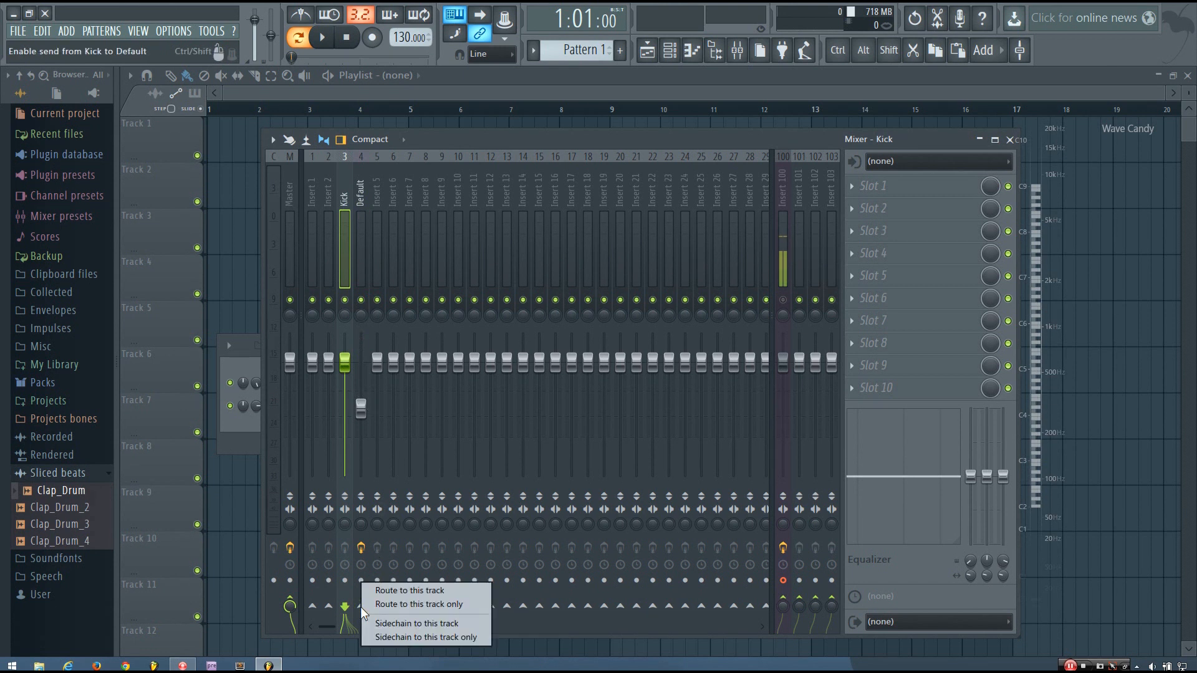
mouse_move(397, 628)
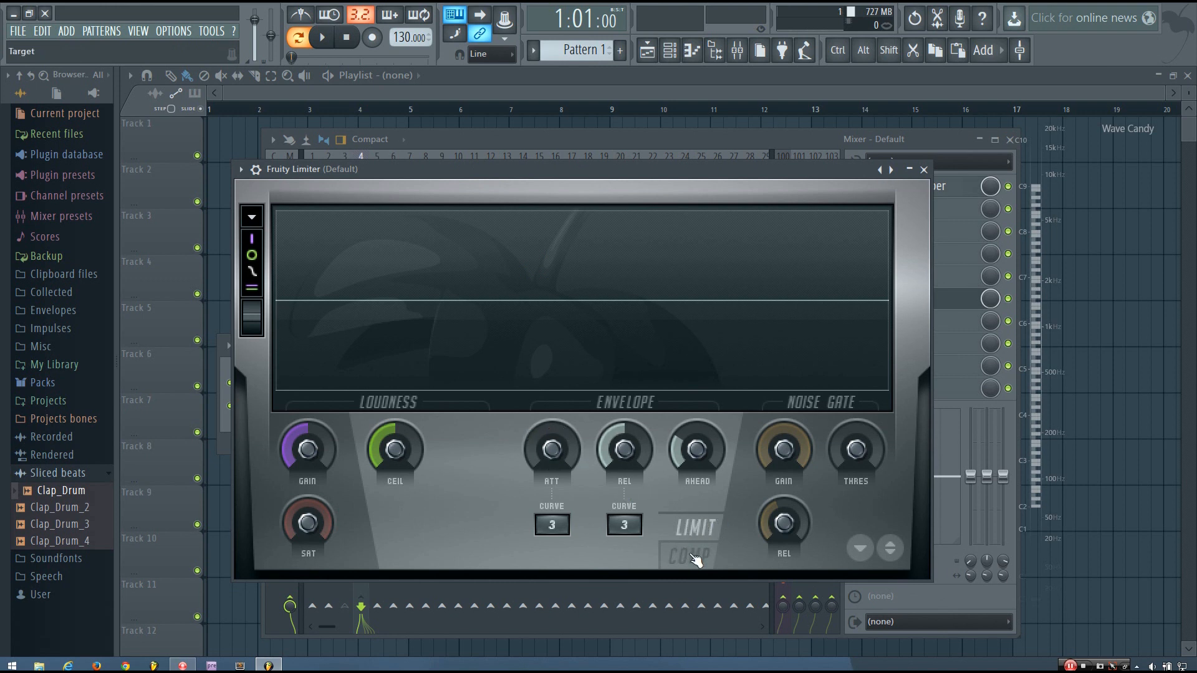
- Put Fruity Limiter in COMP mode with sidechain input 1 (Kick) and adjust the release
click(687, 555)
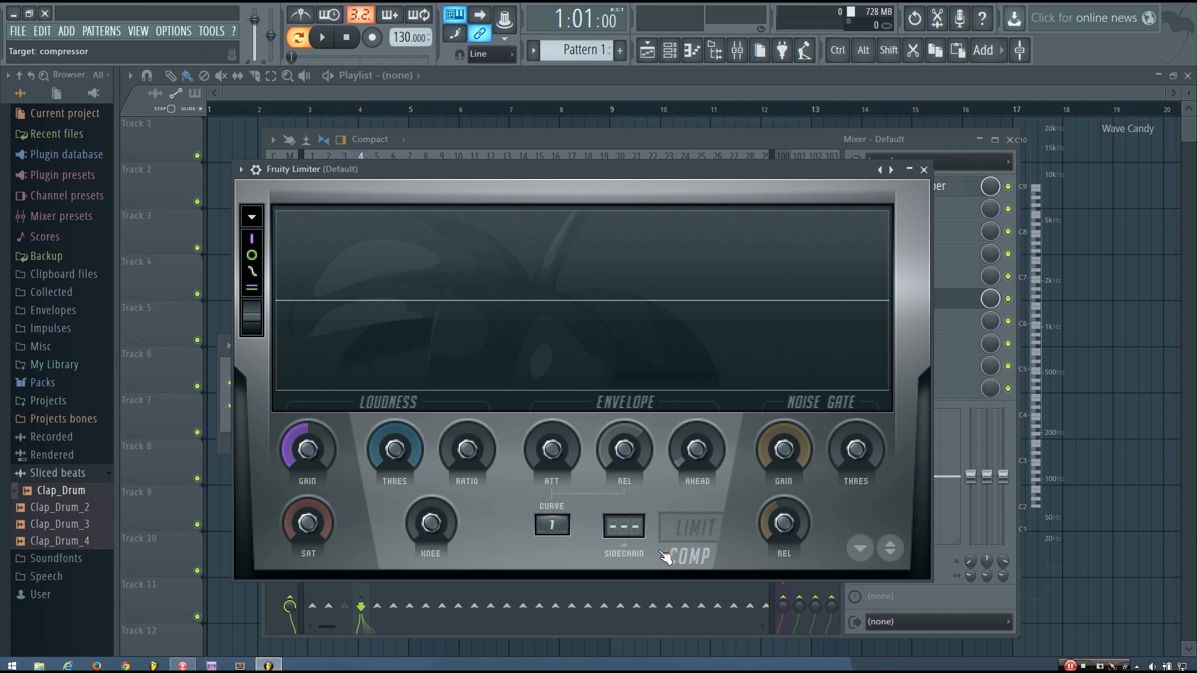
click(623, 525)
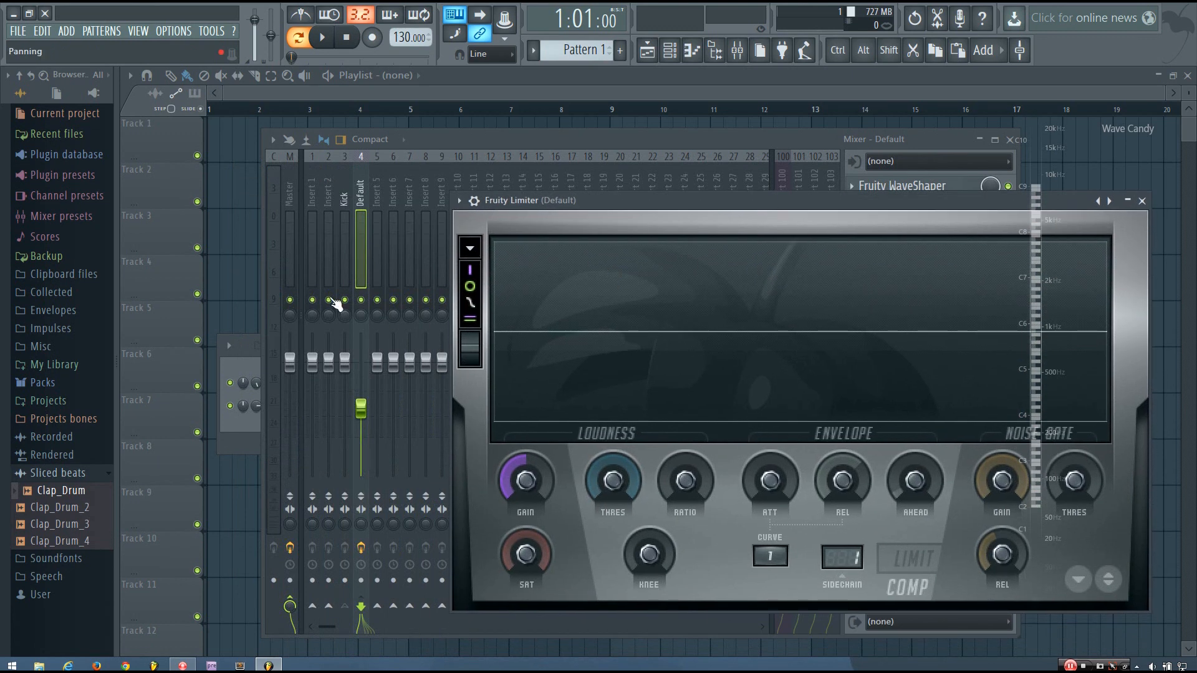
mouse_move(810, 571)
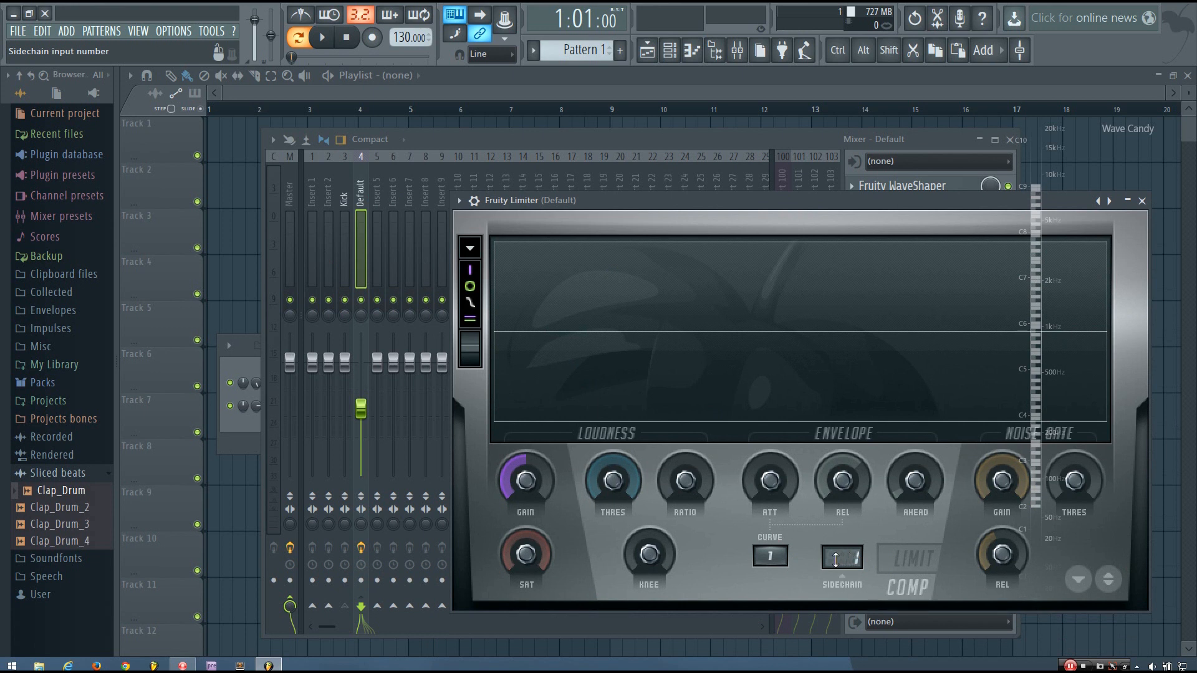
drag(612, 479, 612, 466)
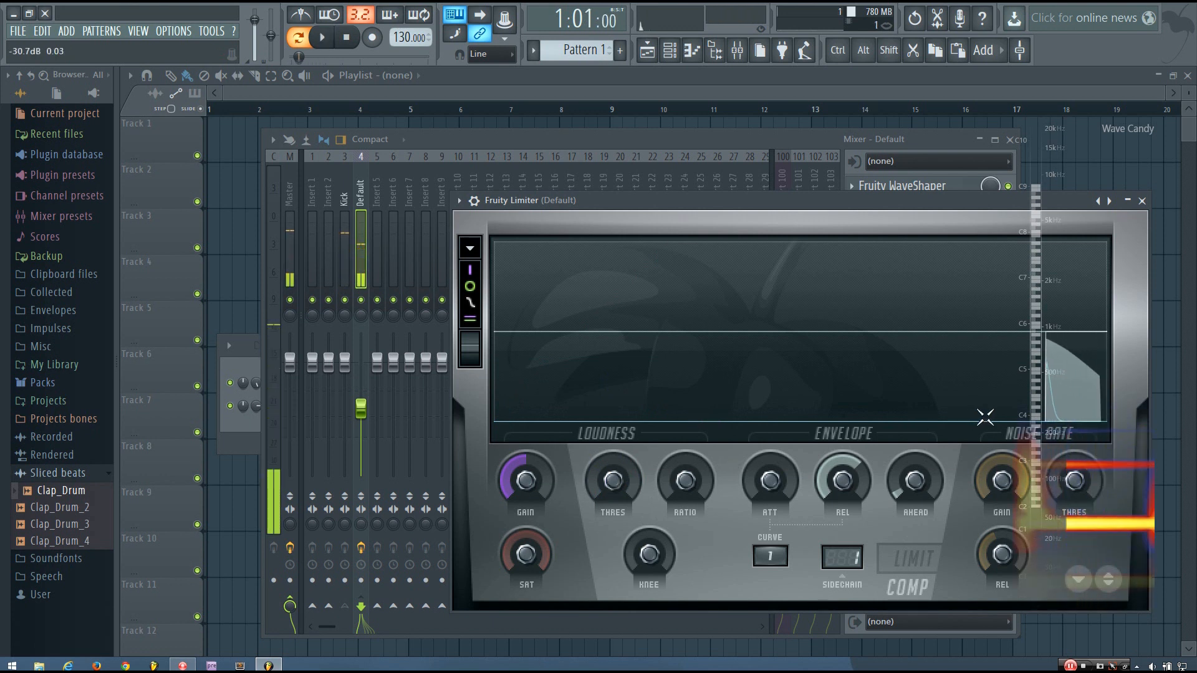
drag(985, 416, 979, 385)
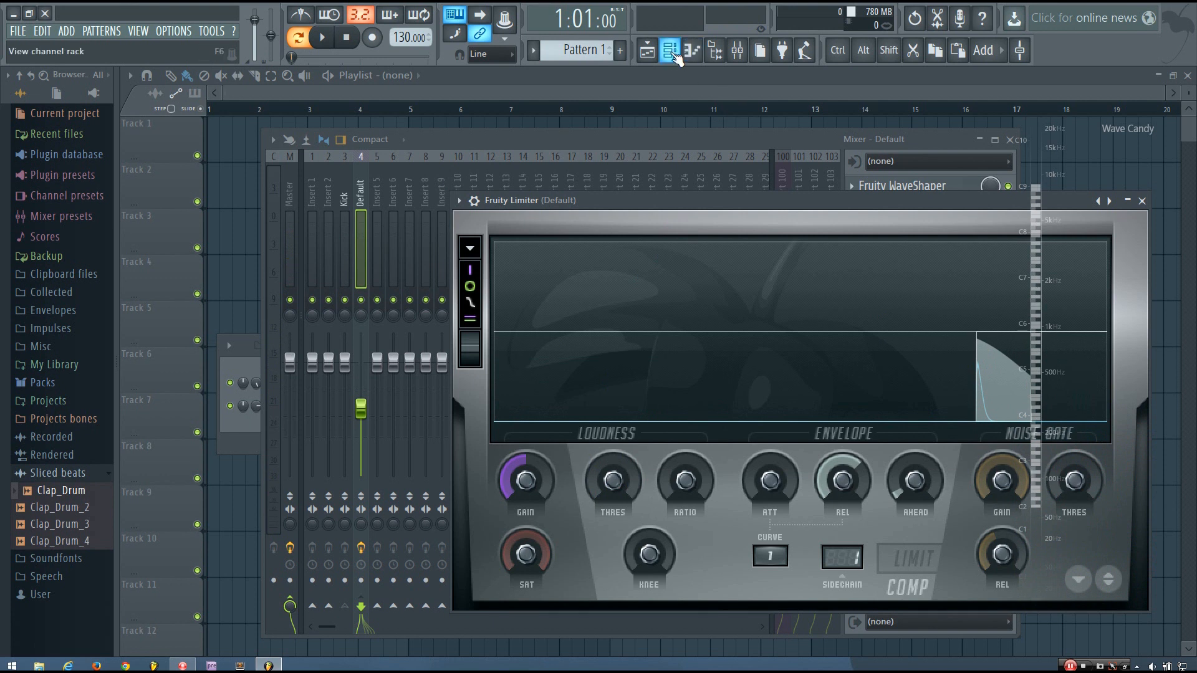
- Tune the compressor's threshold, ratio and release so the bass ducks on each kick, then bring Sytrus back
click(670, 50)
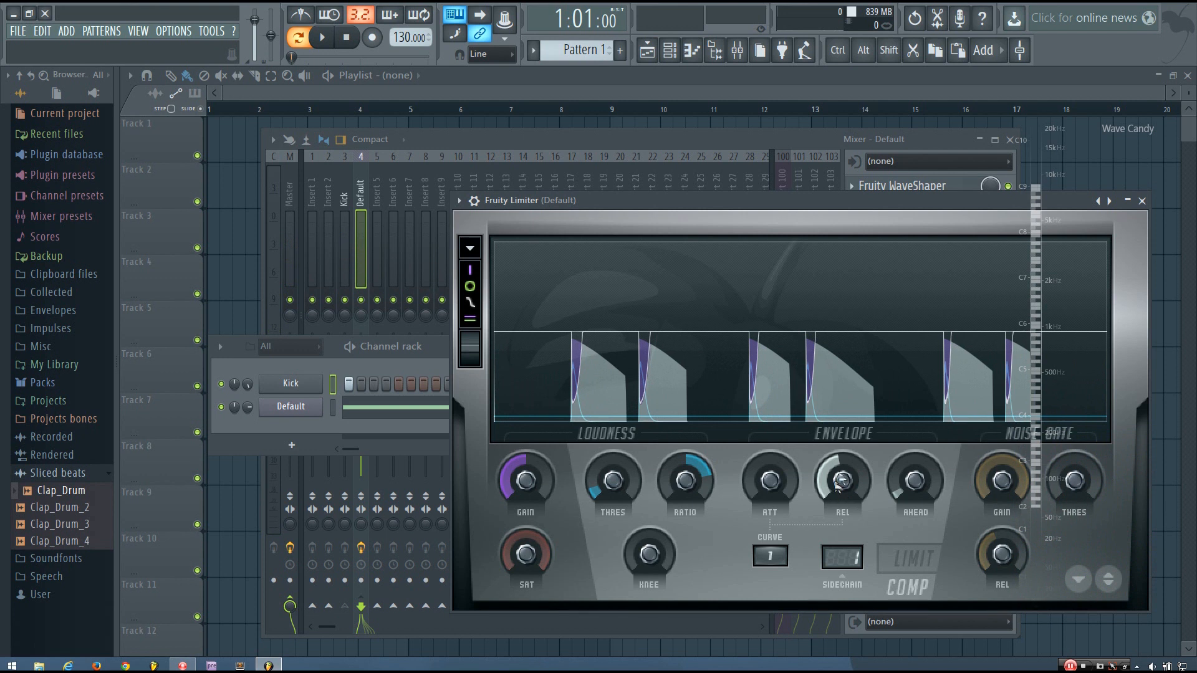
mouse_move(840, 482)
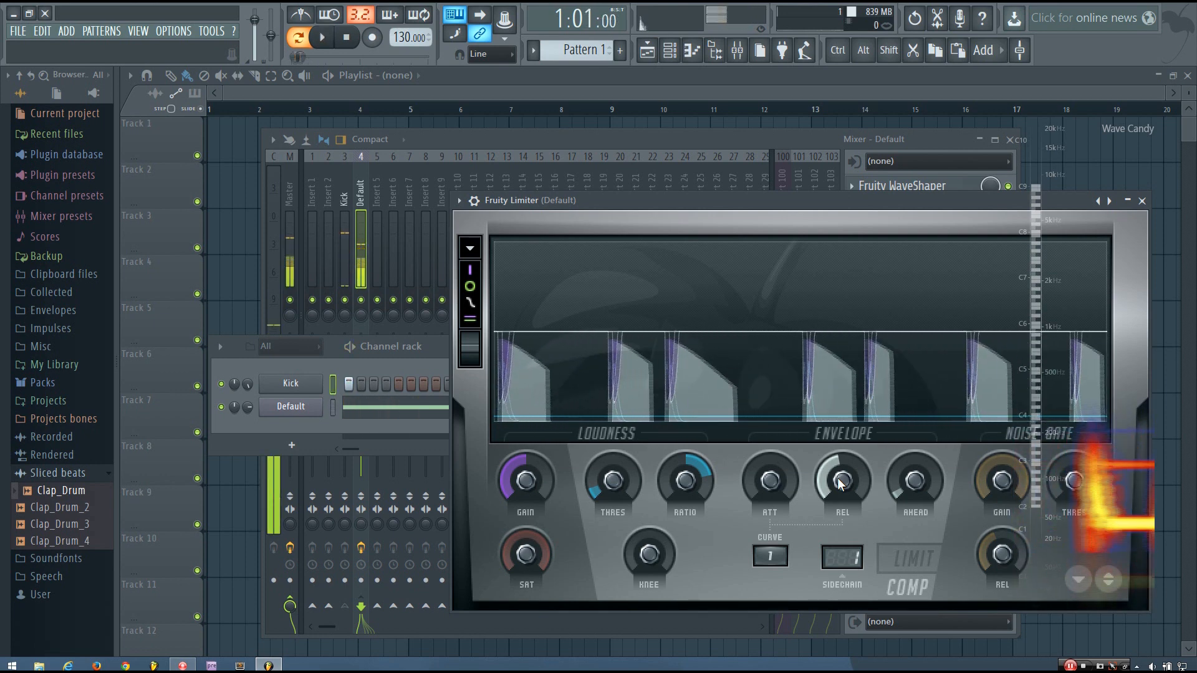
right_click(841, 479)
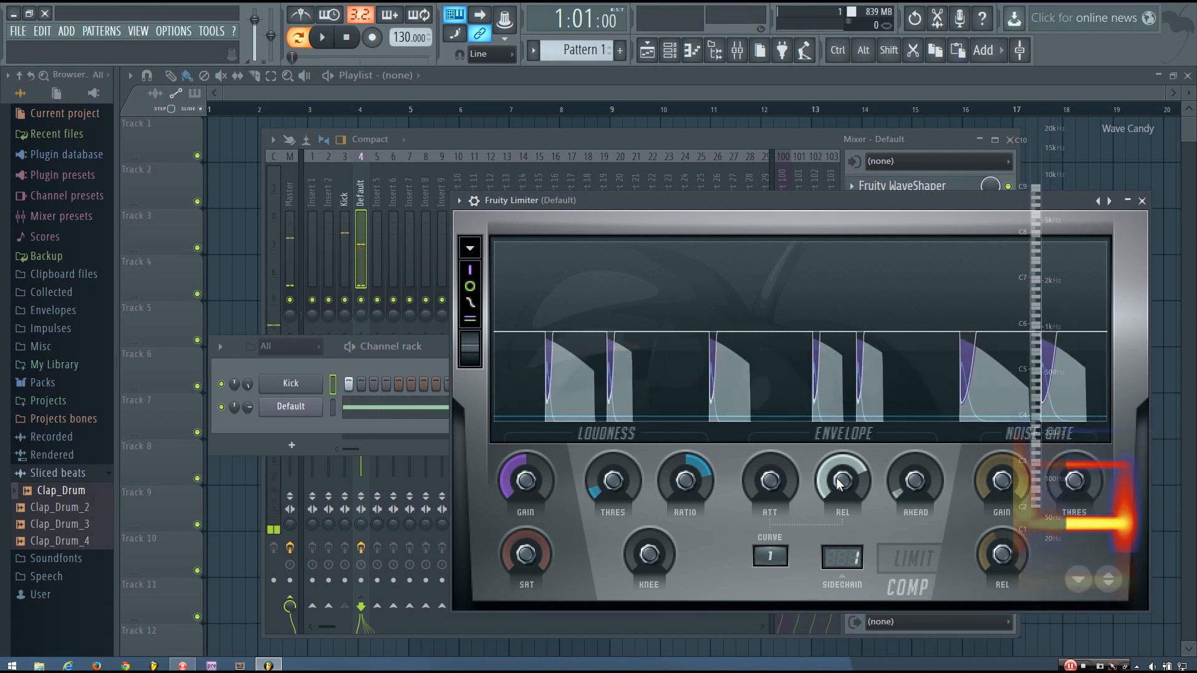
drag(842, 481, 843, 473)
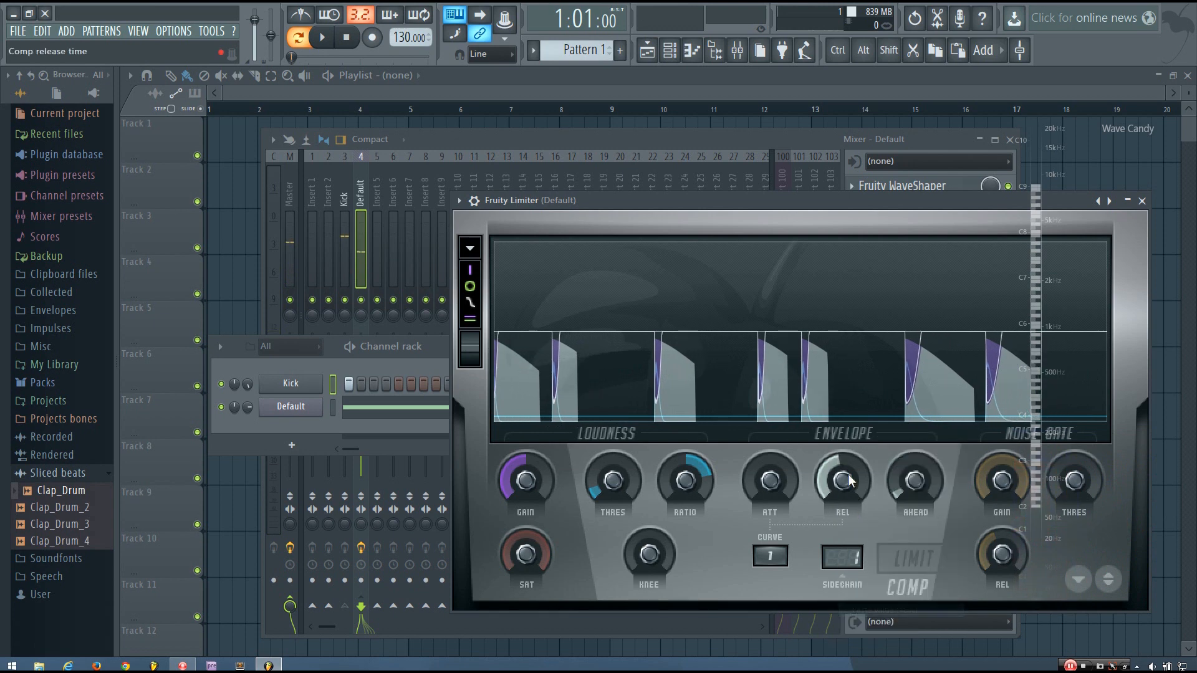
click(320, 38)
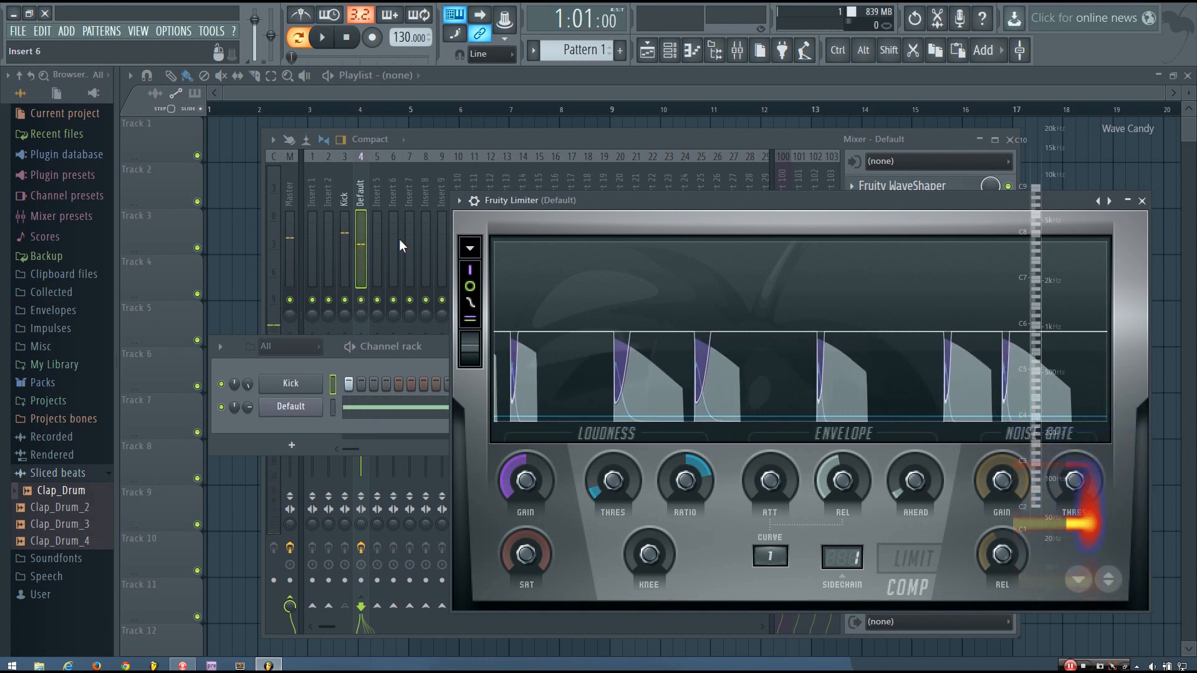
drag(612, 477, 623, 496)
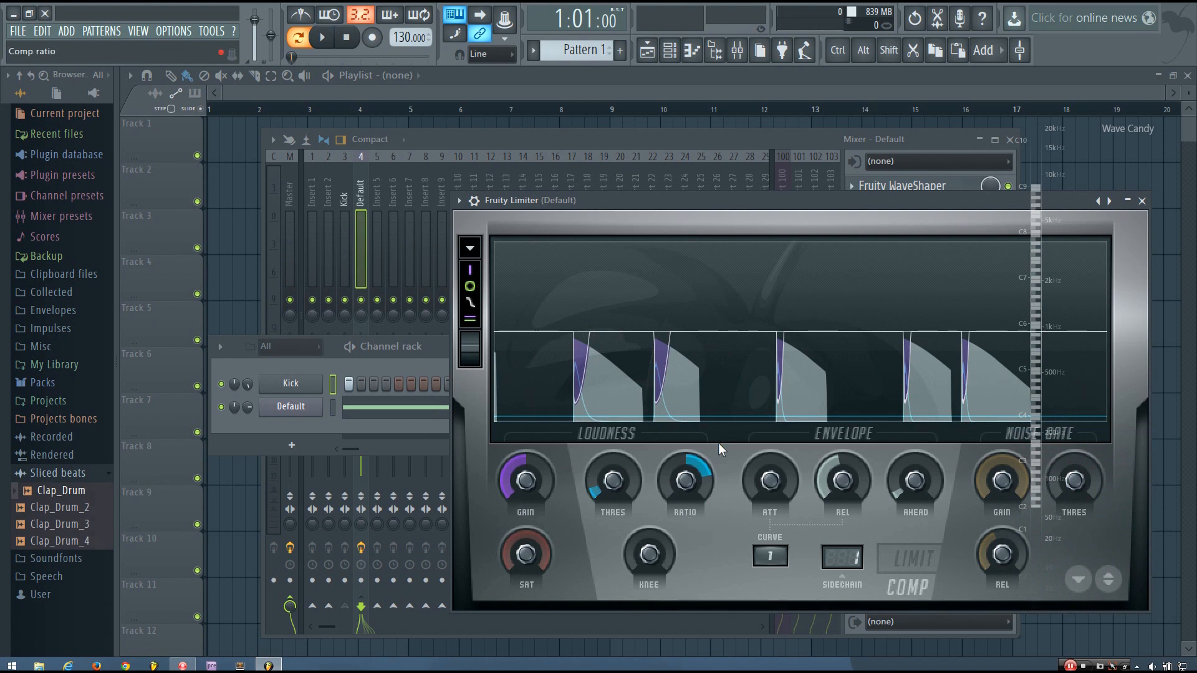
click(320, 37)
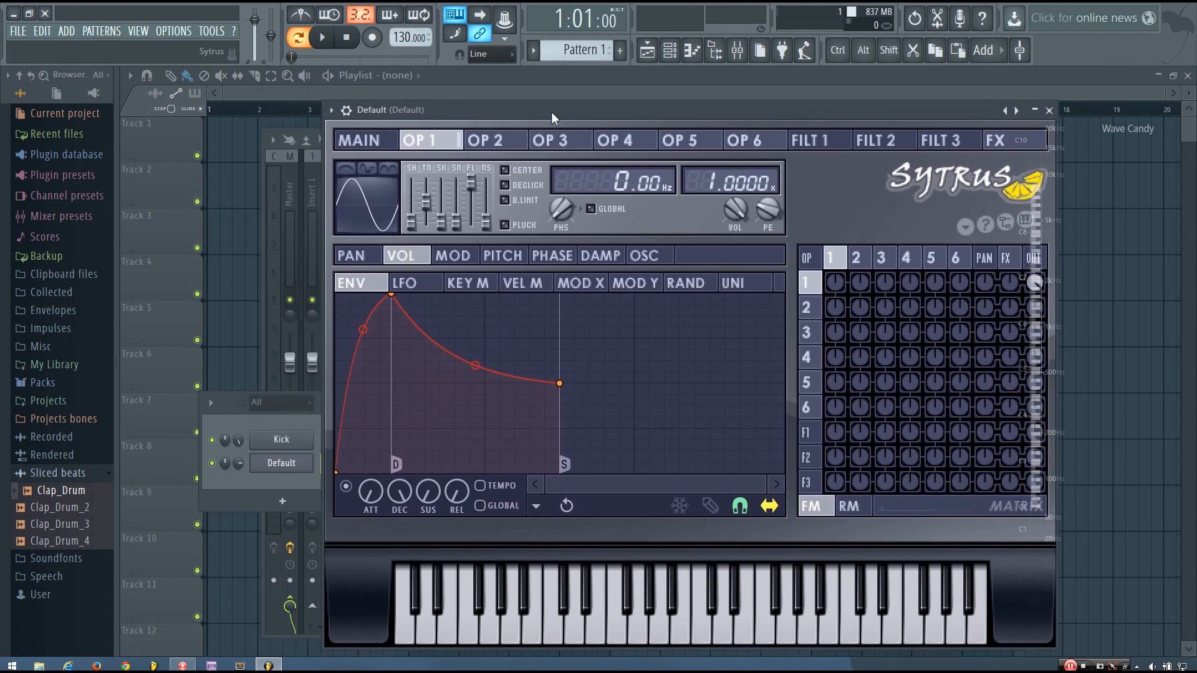
- Visit Sytrus's MAIN and OP 1 pages, then bring the mixer with the Master chain to the front
click(360, 140)
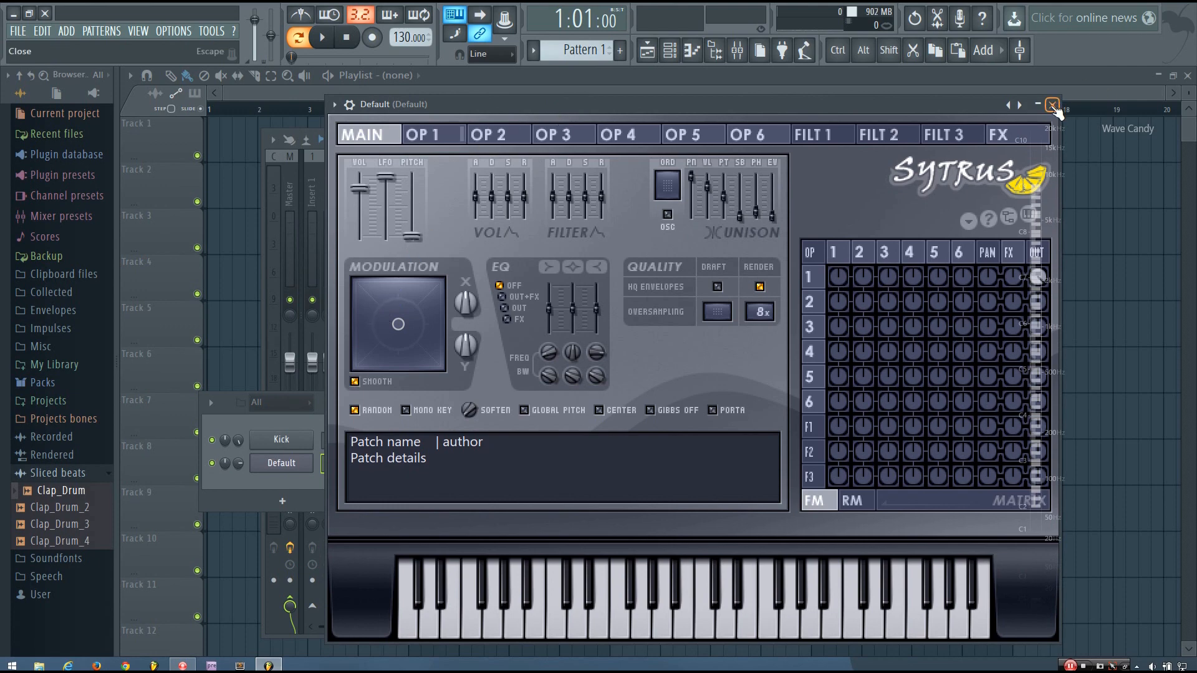
click(431, 134)
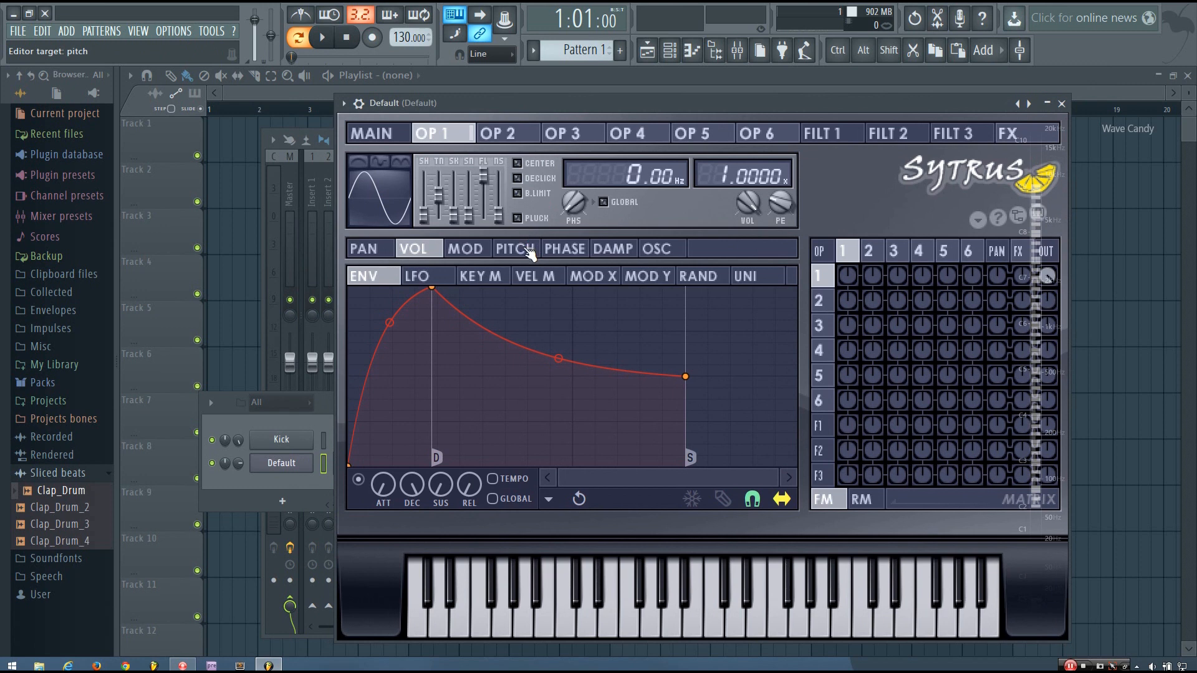
click(515, 248)
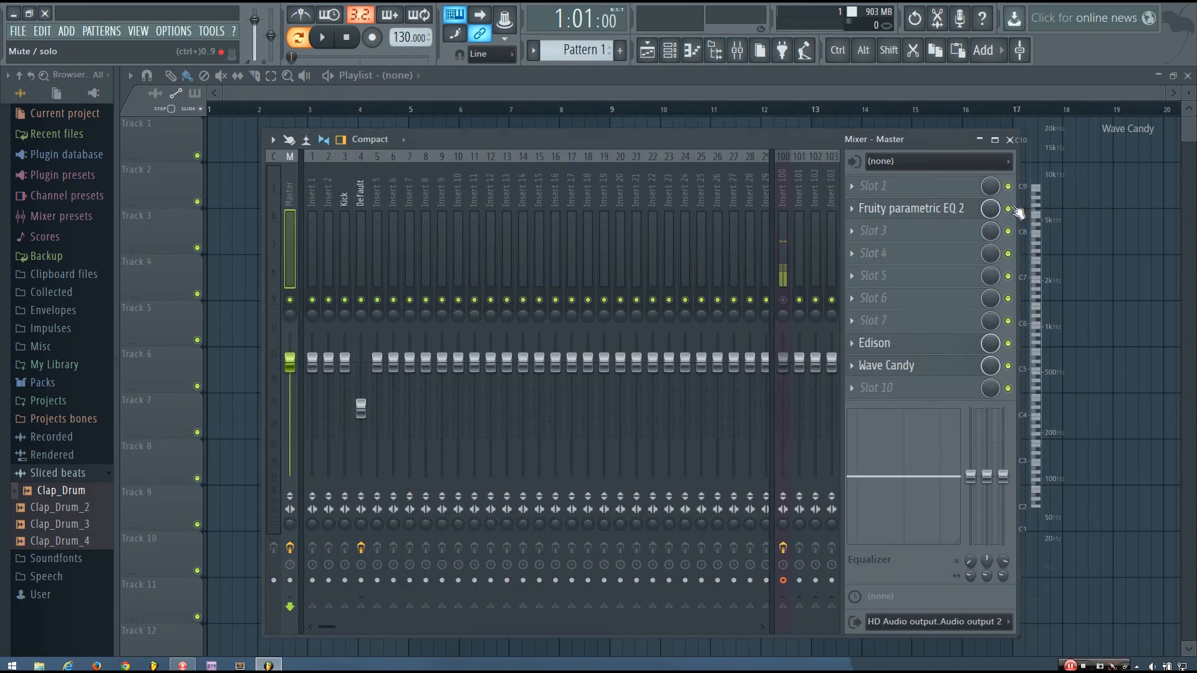
click(670, 50)
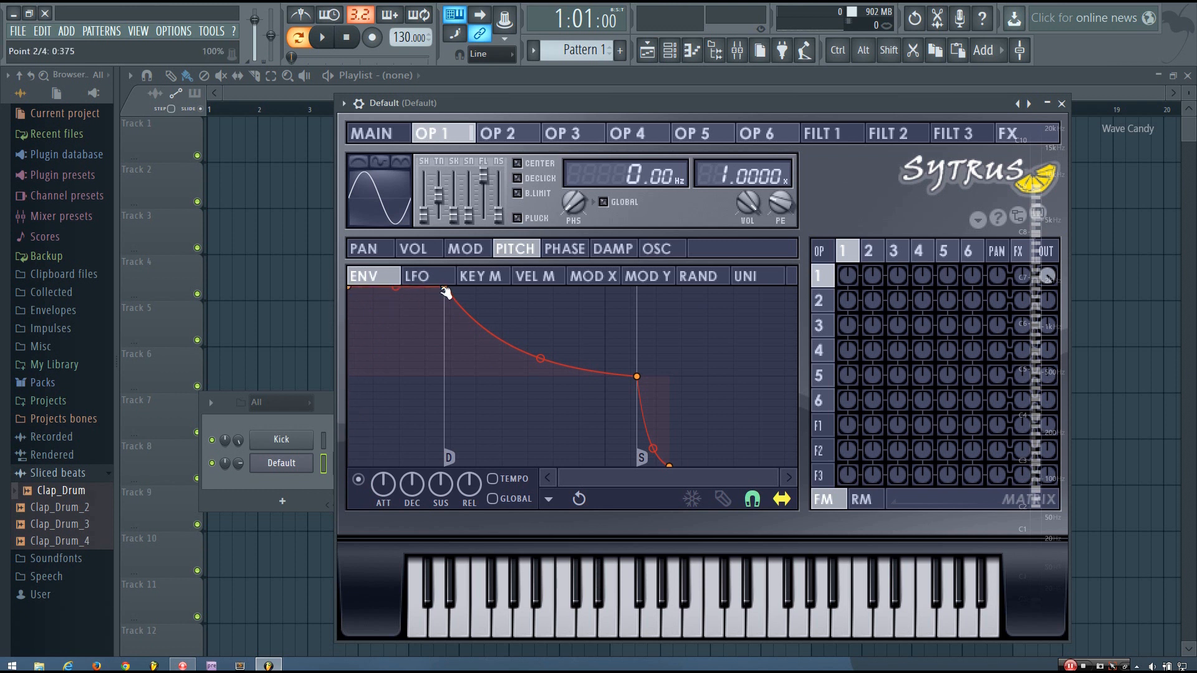
- Shape operator 1's pitch envelope into a steep drop to a flat level and raise the PE amount
drag(449, 293, 449, 376)
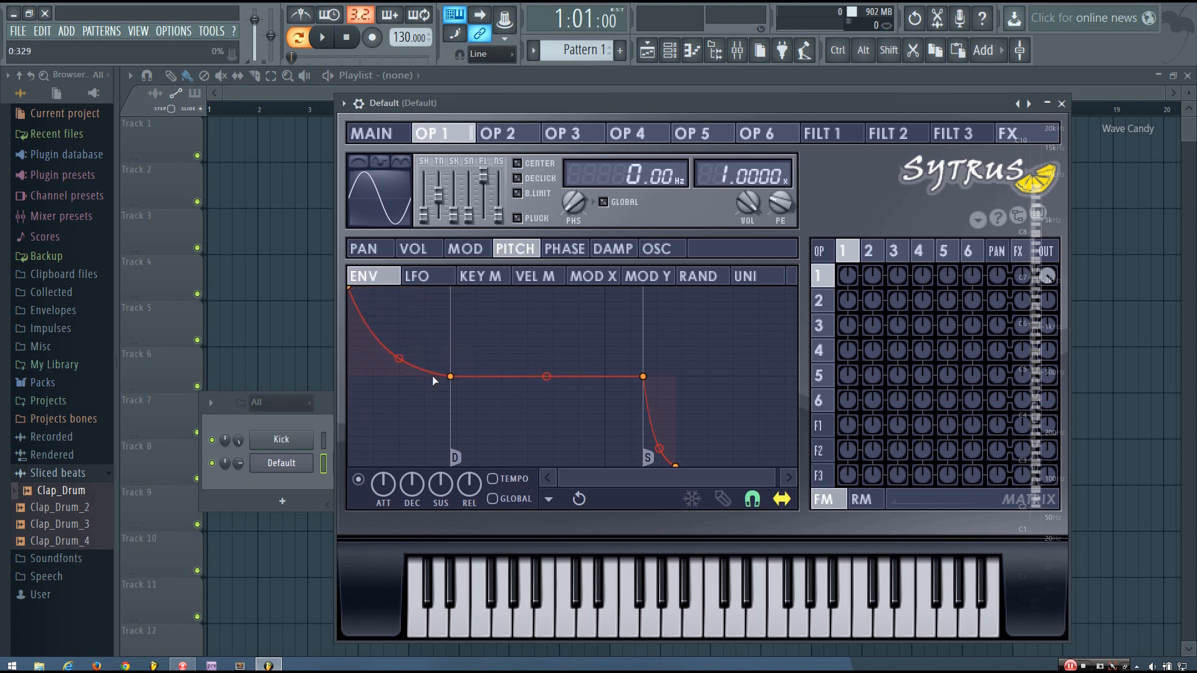
right_click(672, 464)
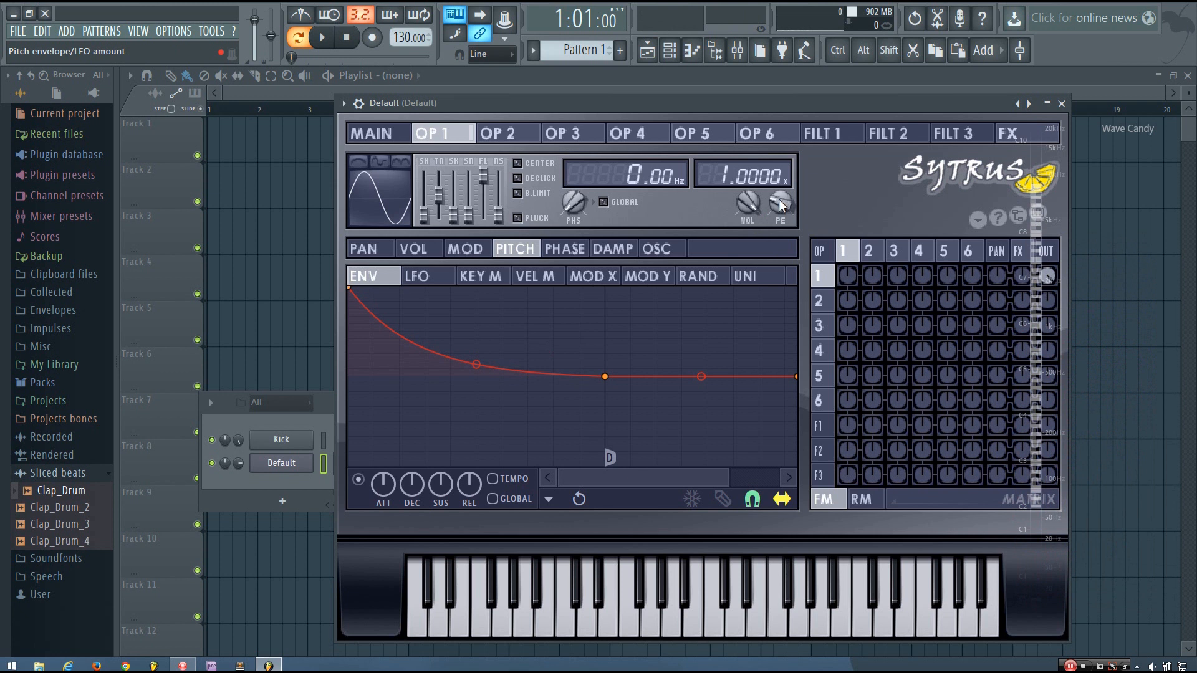
drag(780, 206, 779, 190)
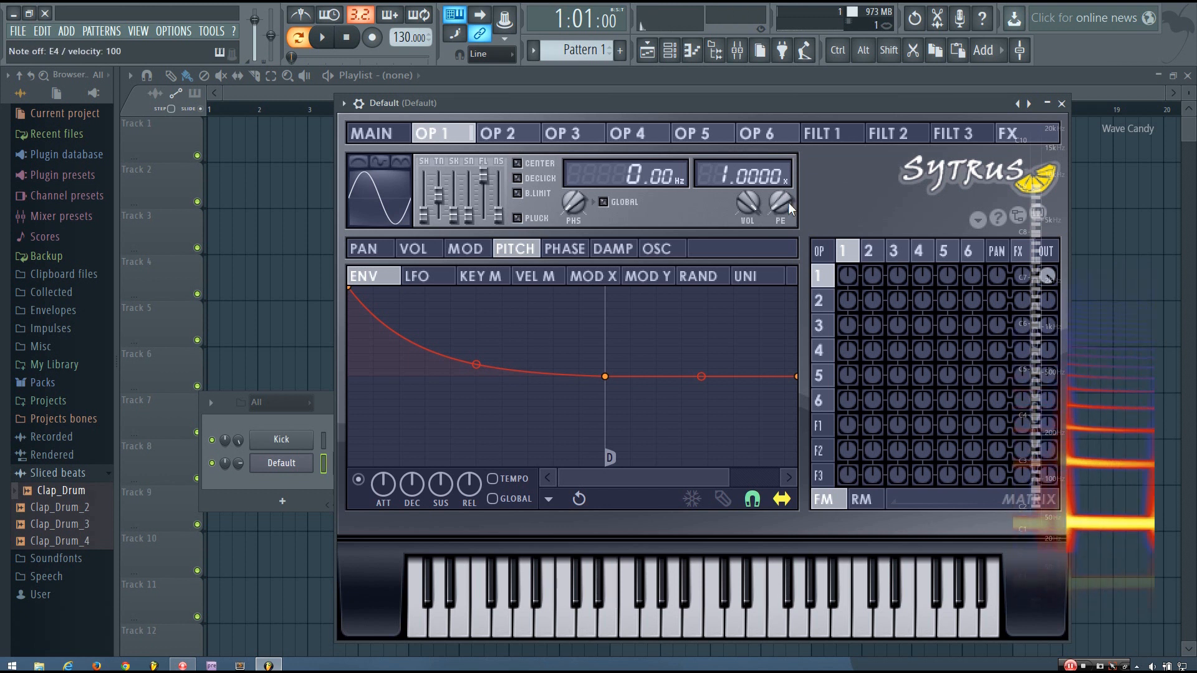
mouse_move(779, 206)
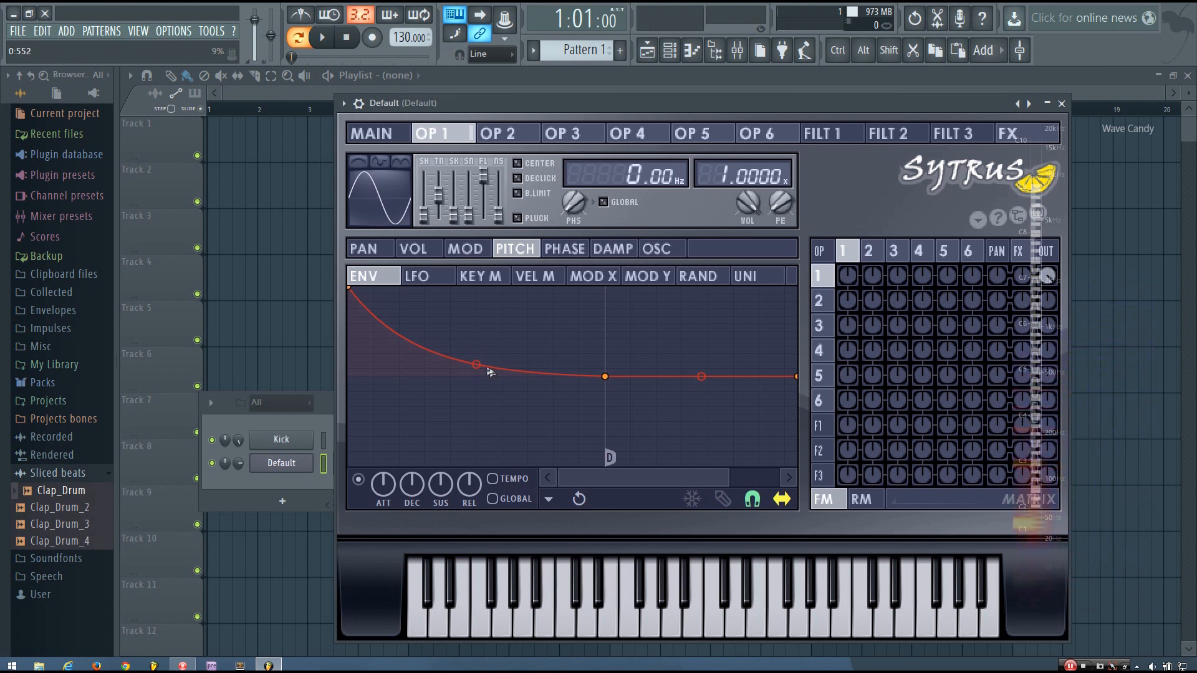
drag(475, 364, 476, 373)
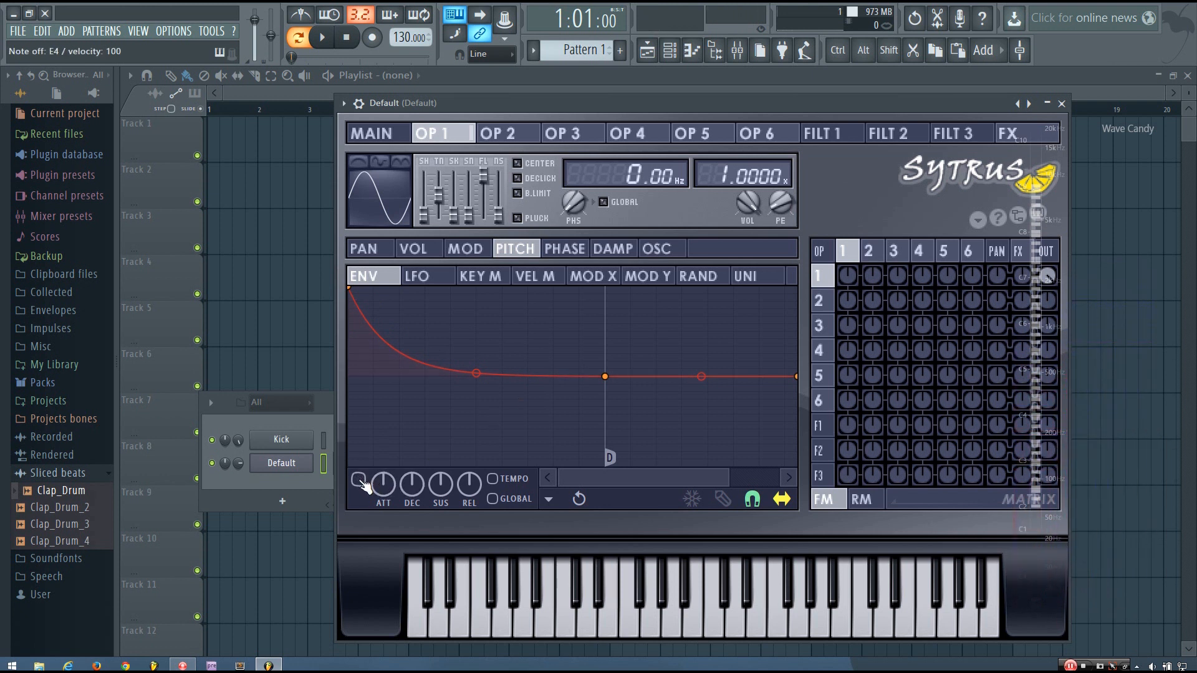
- Toggle the pitch envelope to compare the sound, then close the Sytrus editor
click(320, 38)
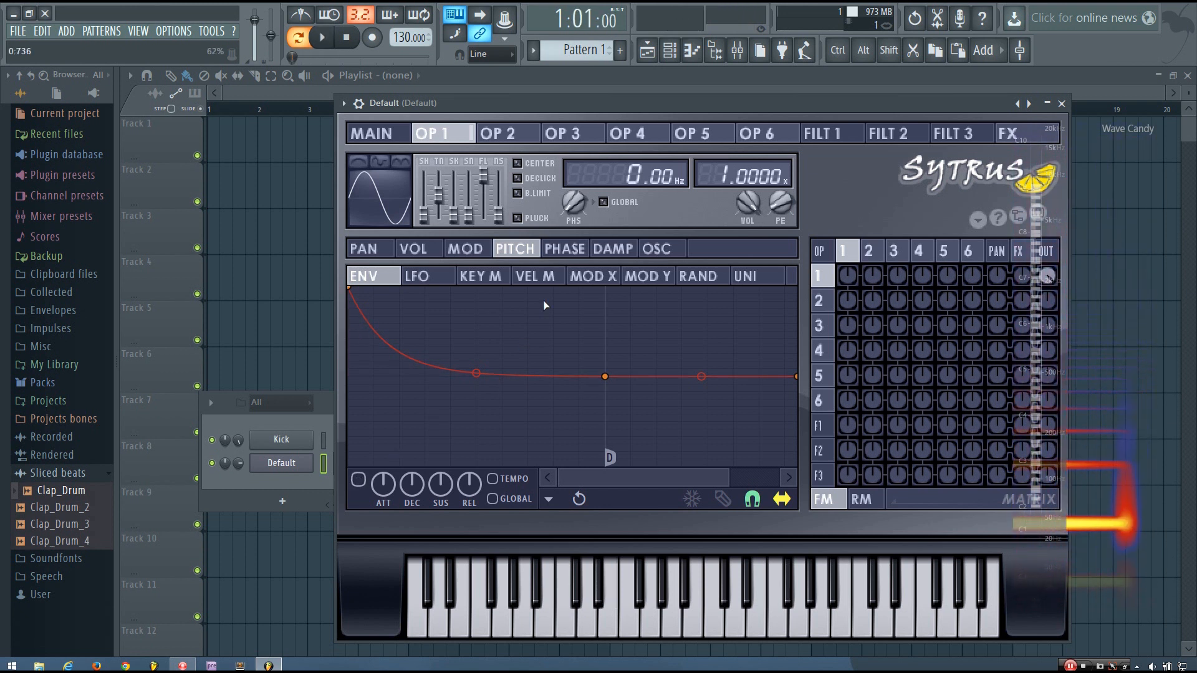
click(1062, 103)
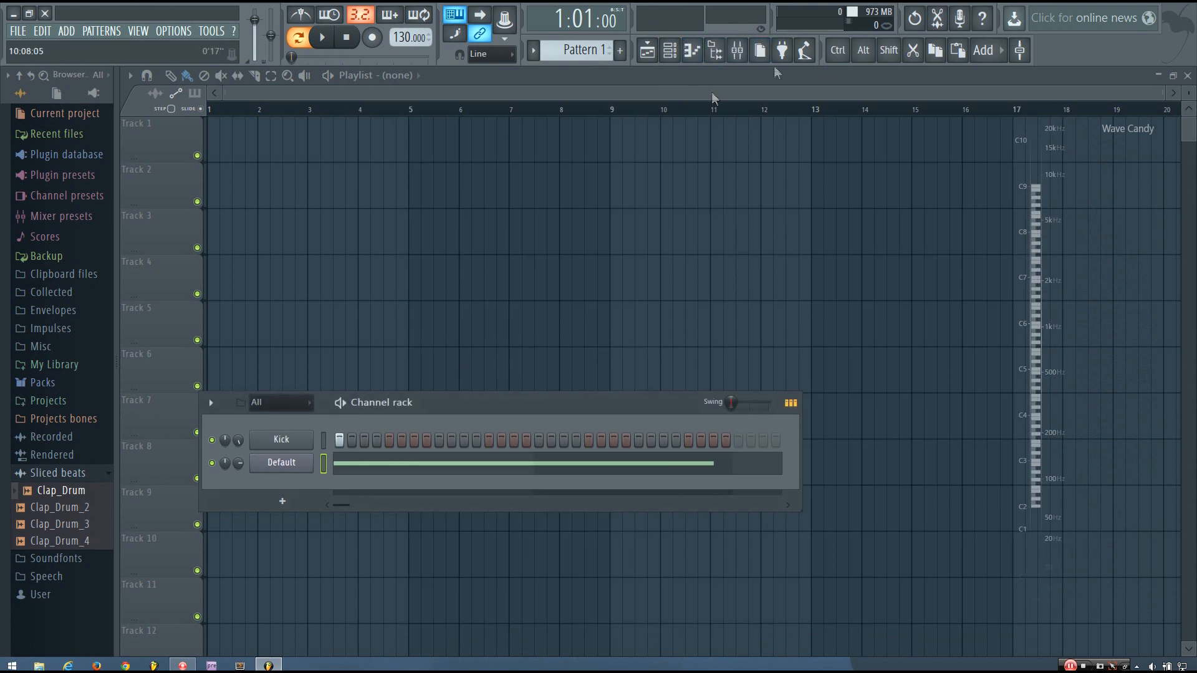
mouse_move(781, 51)
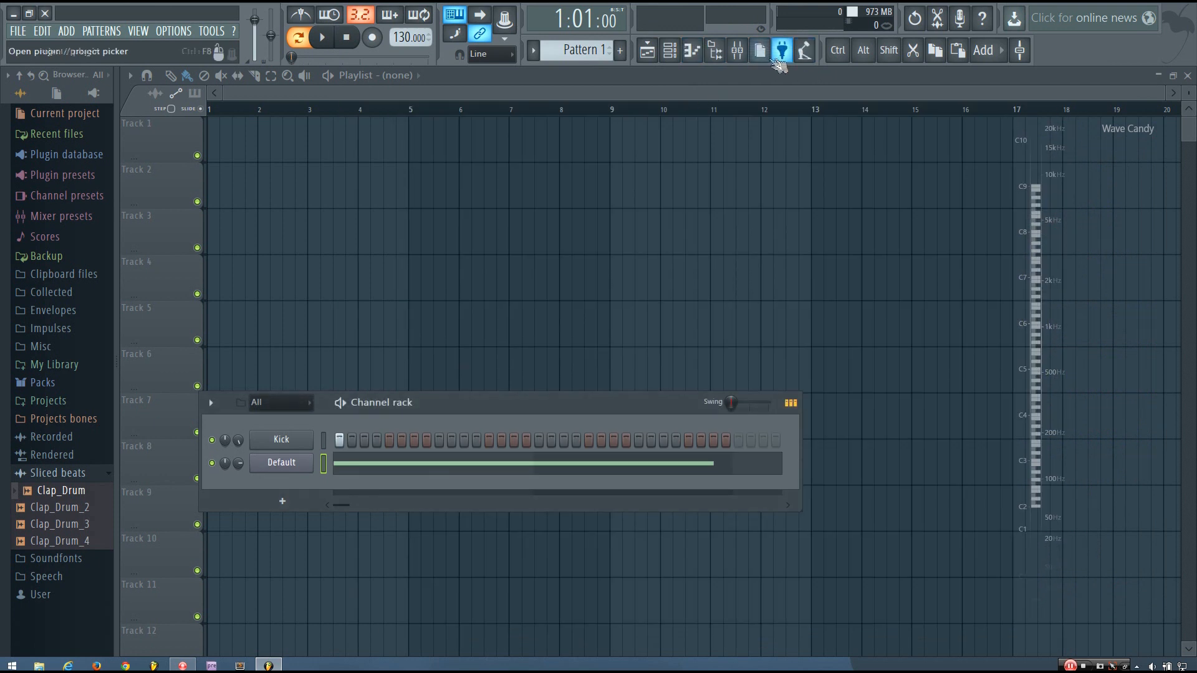